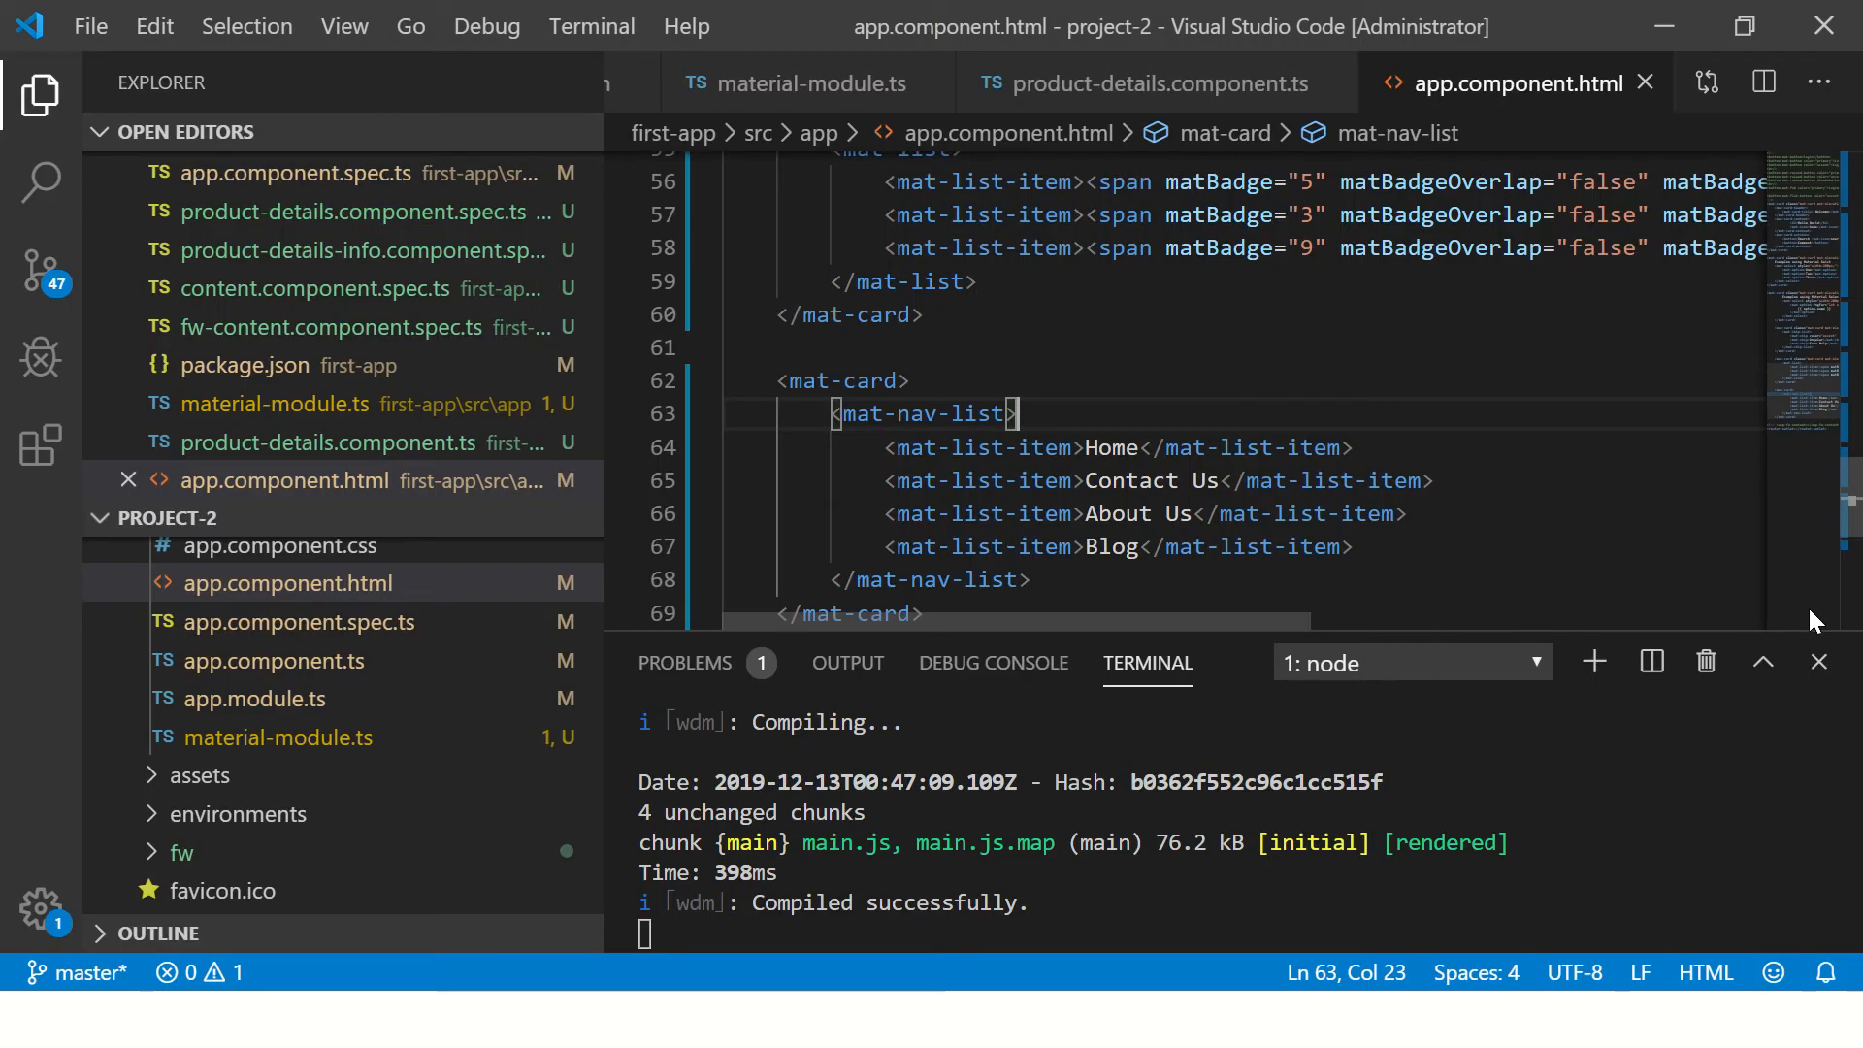
mouse_move(1547, 547)
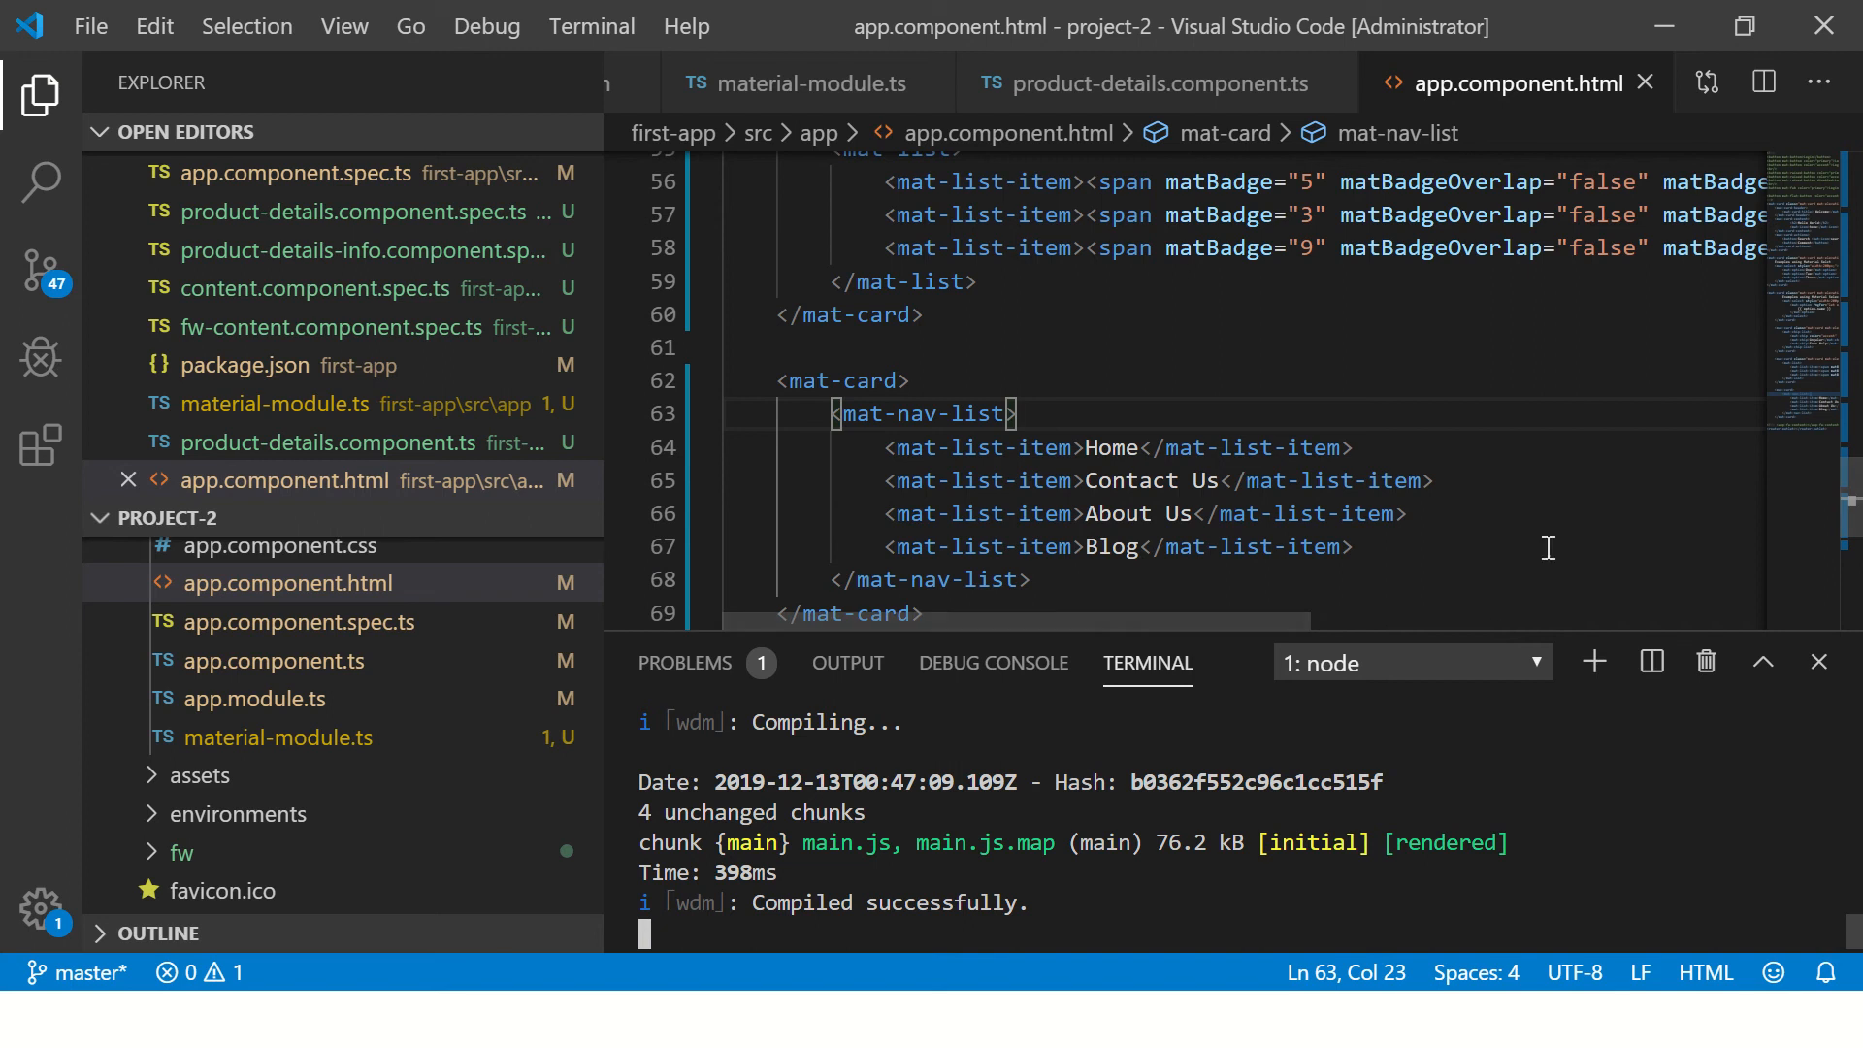
- Insert blank lines after the navigation card's closing </mat-card> on line 69
click(909, 581)
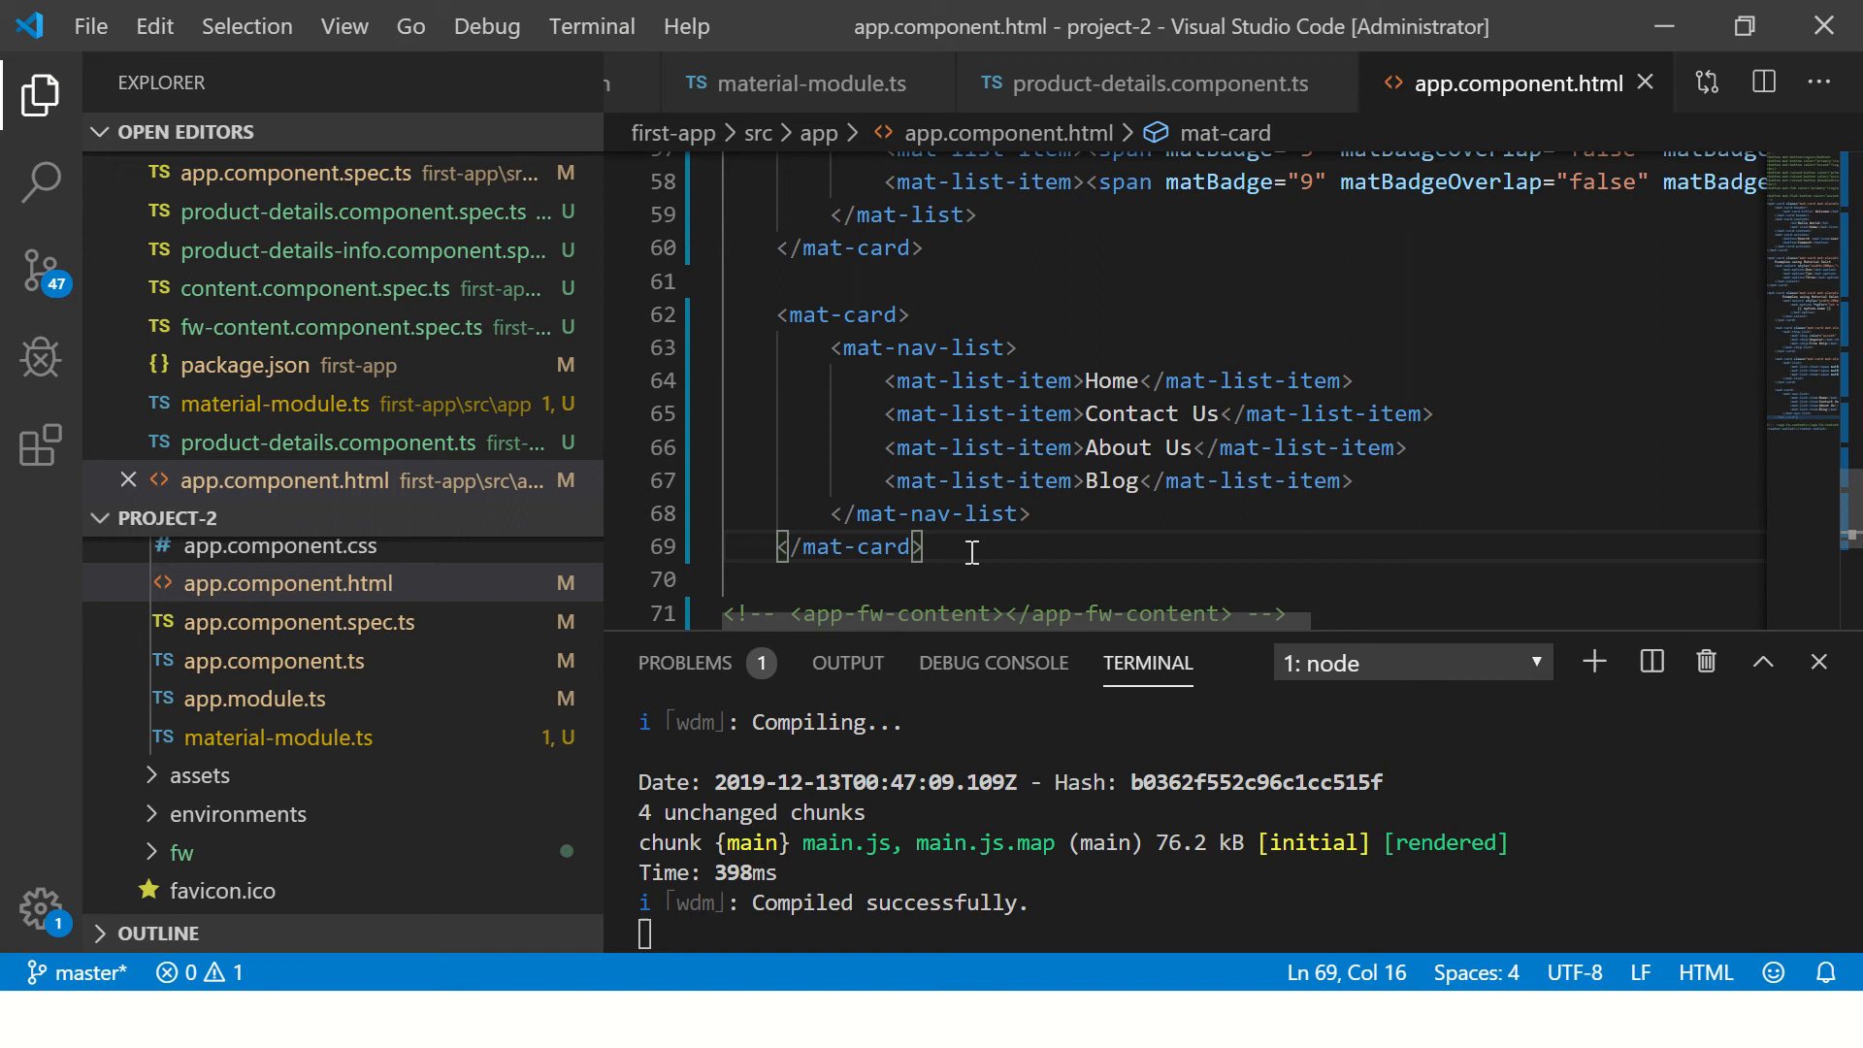
key(enter)
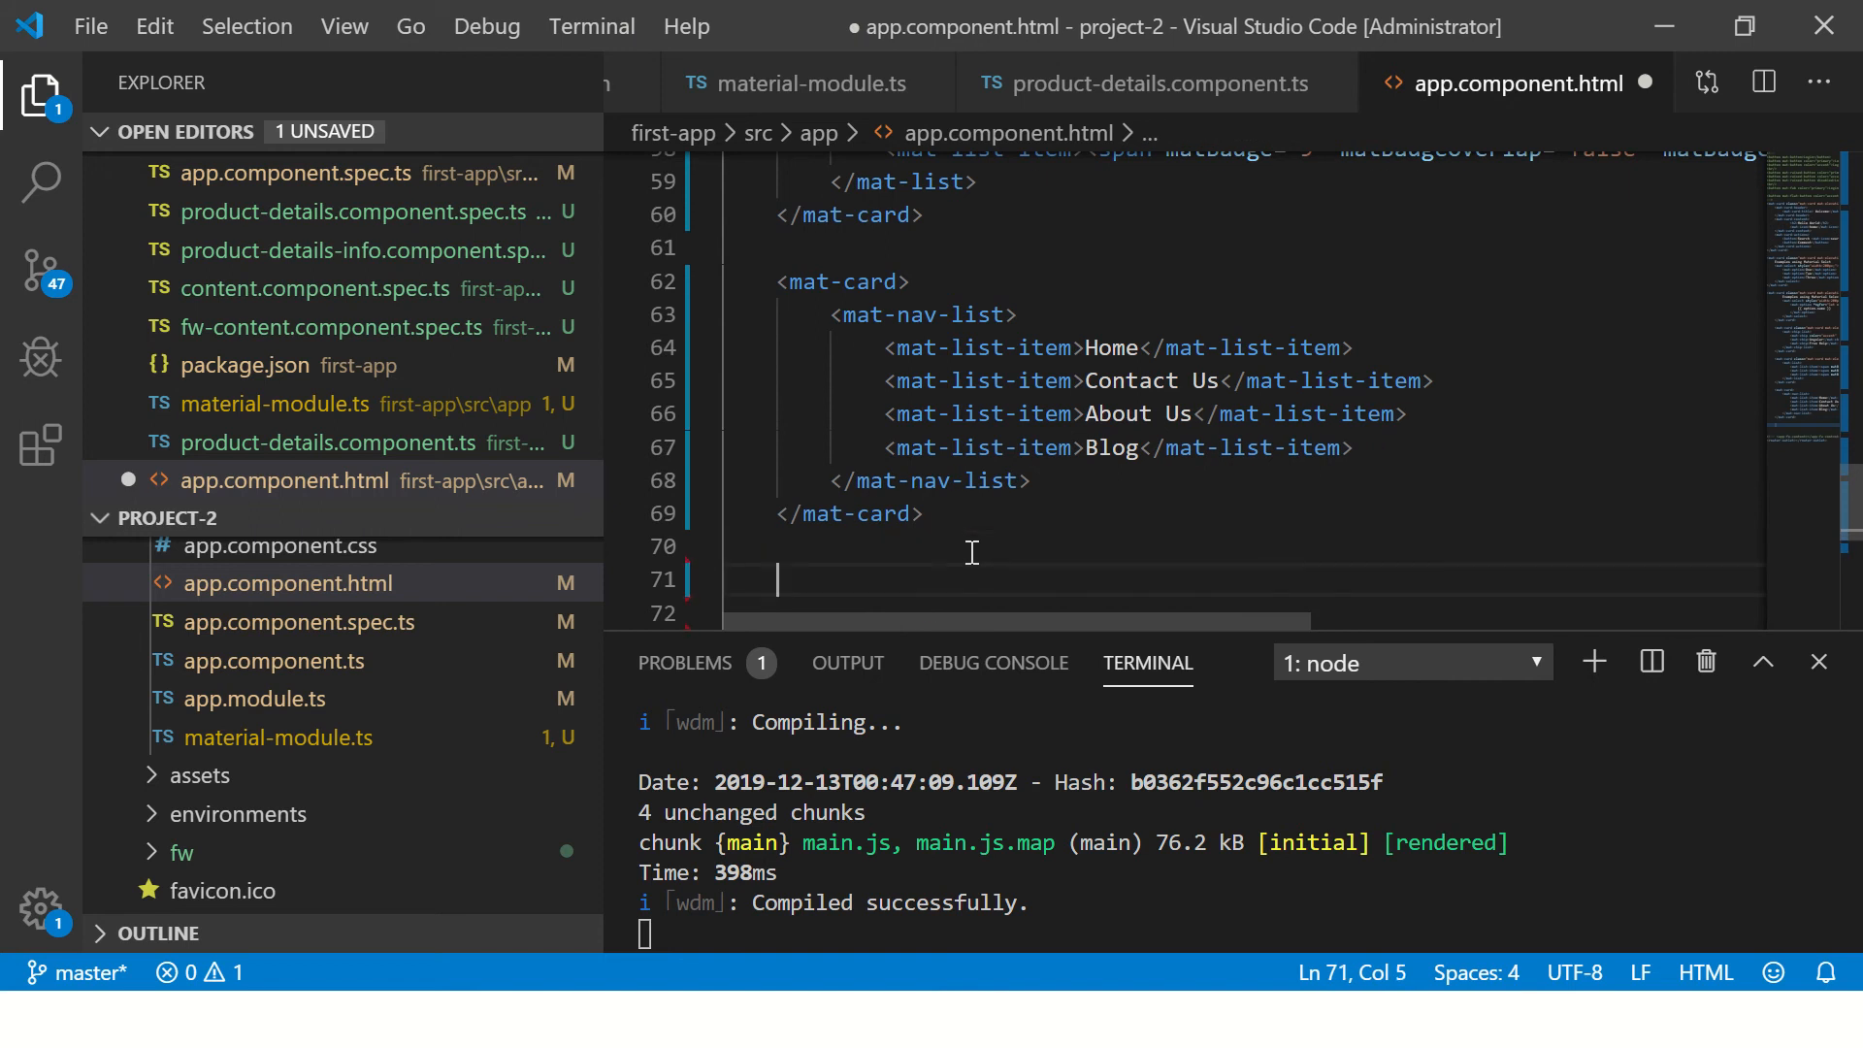
key(alt+tab)
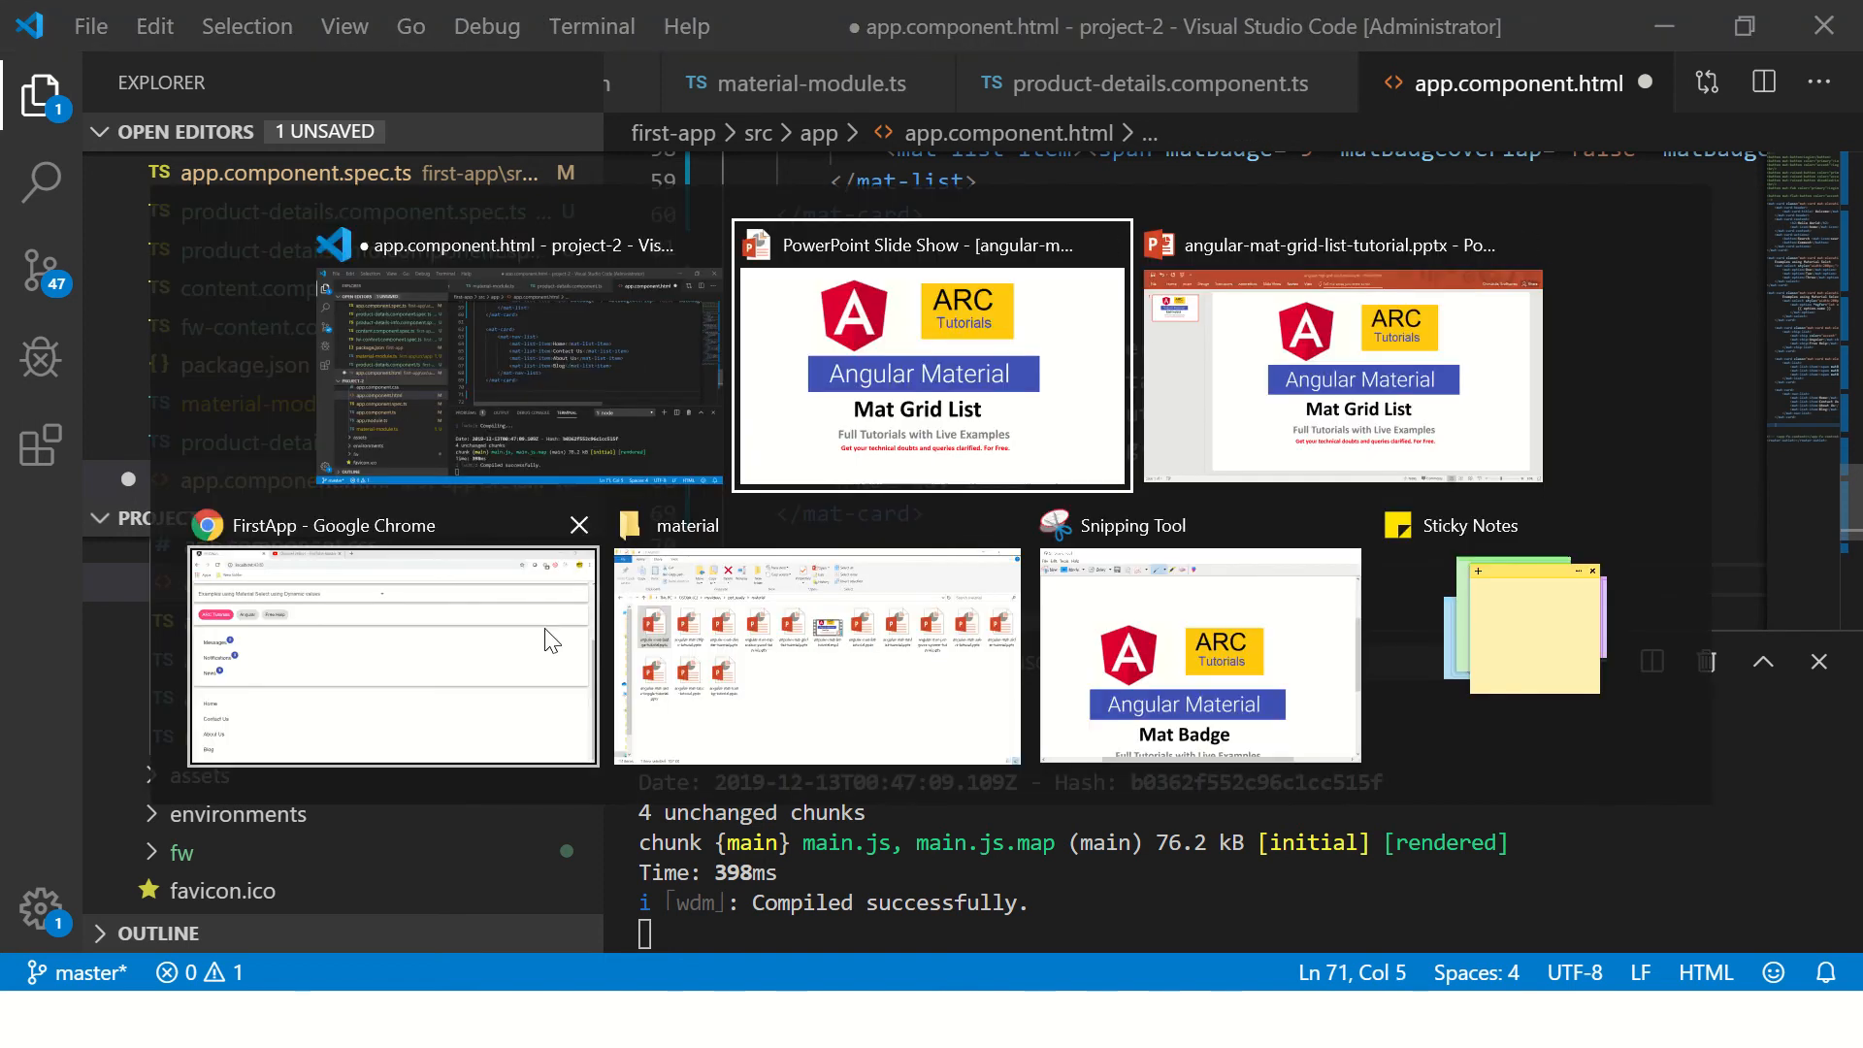
click(392, 657)
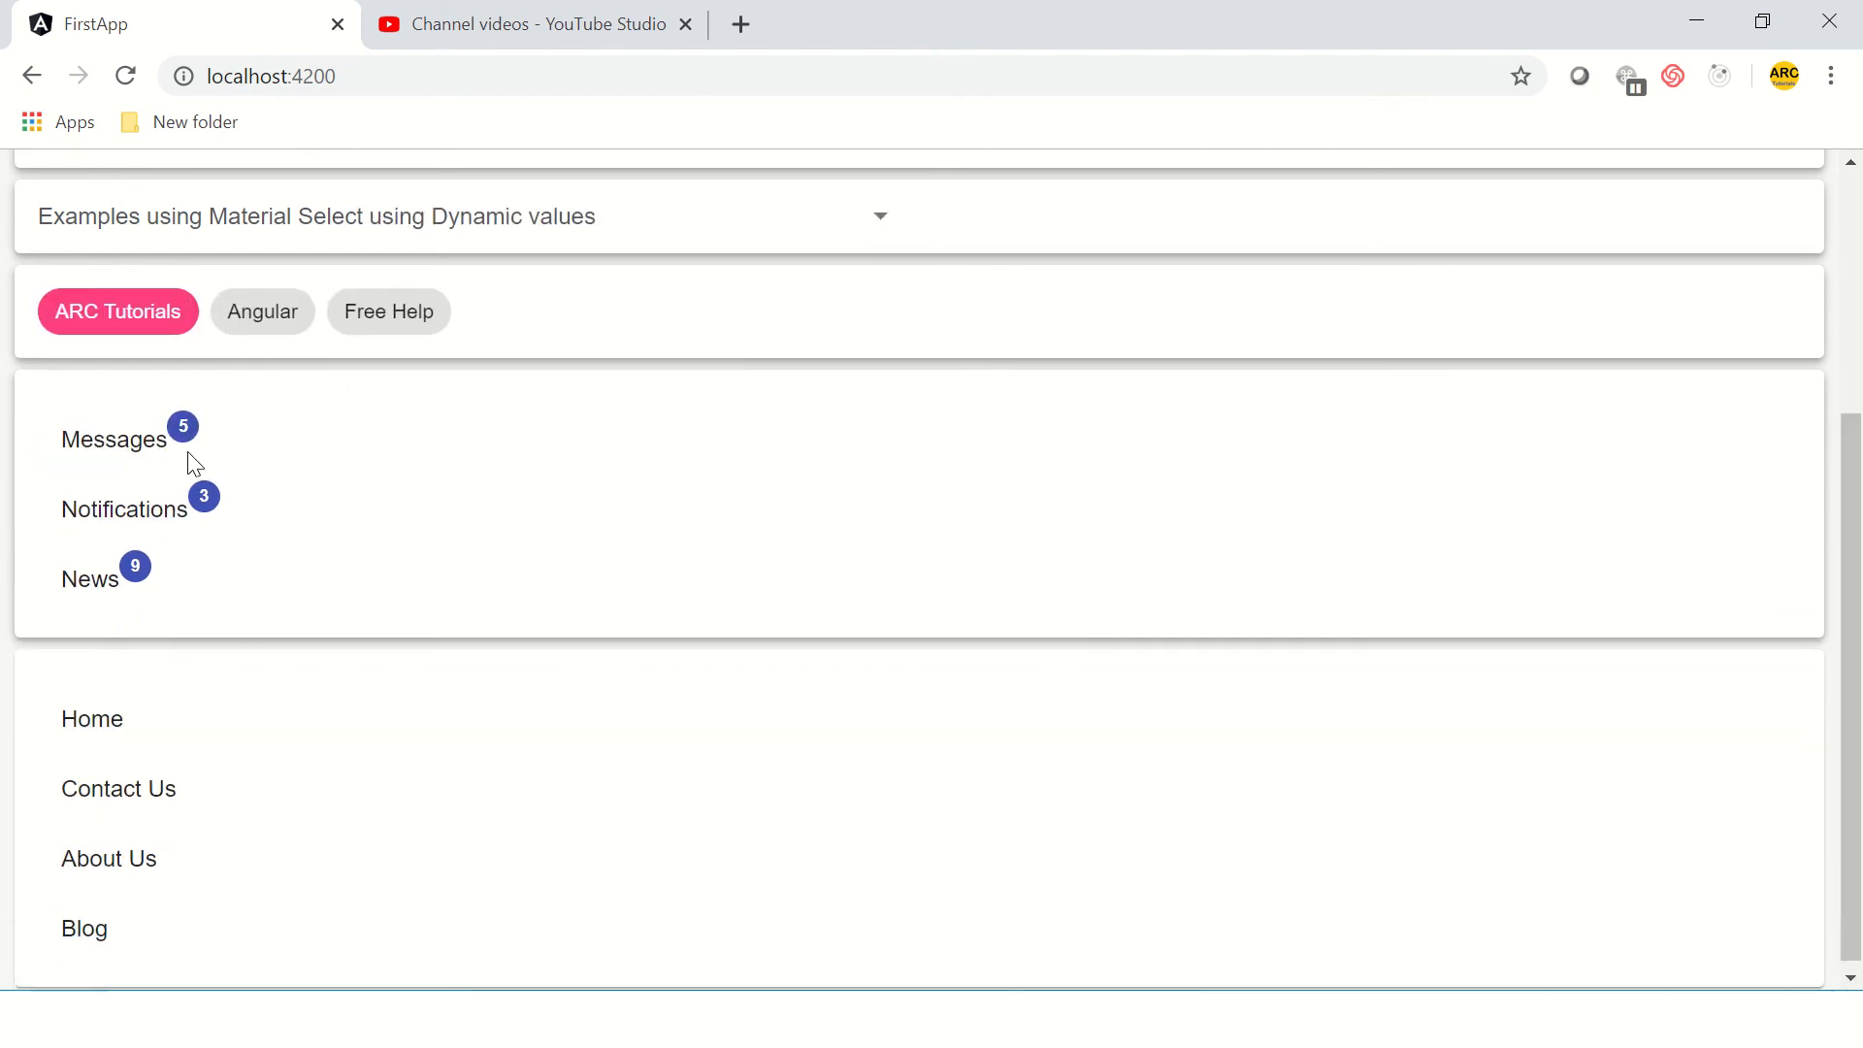
mouse_move(142, 546)
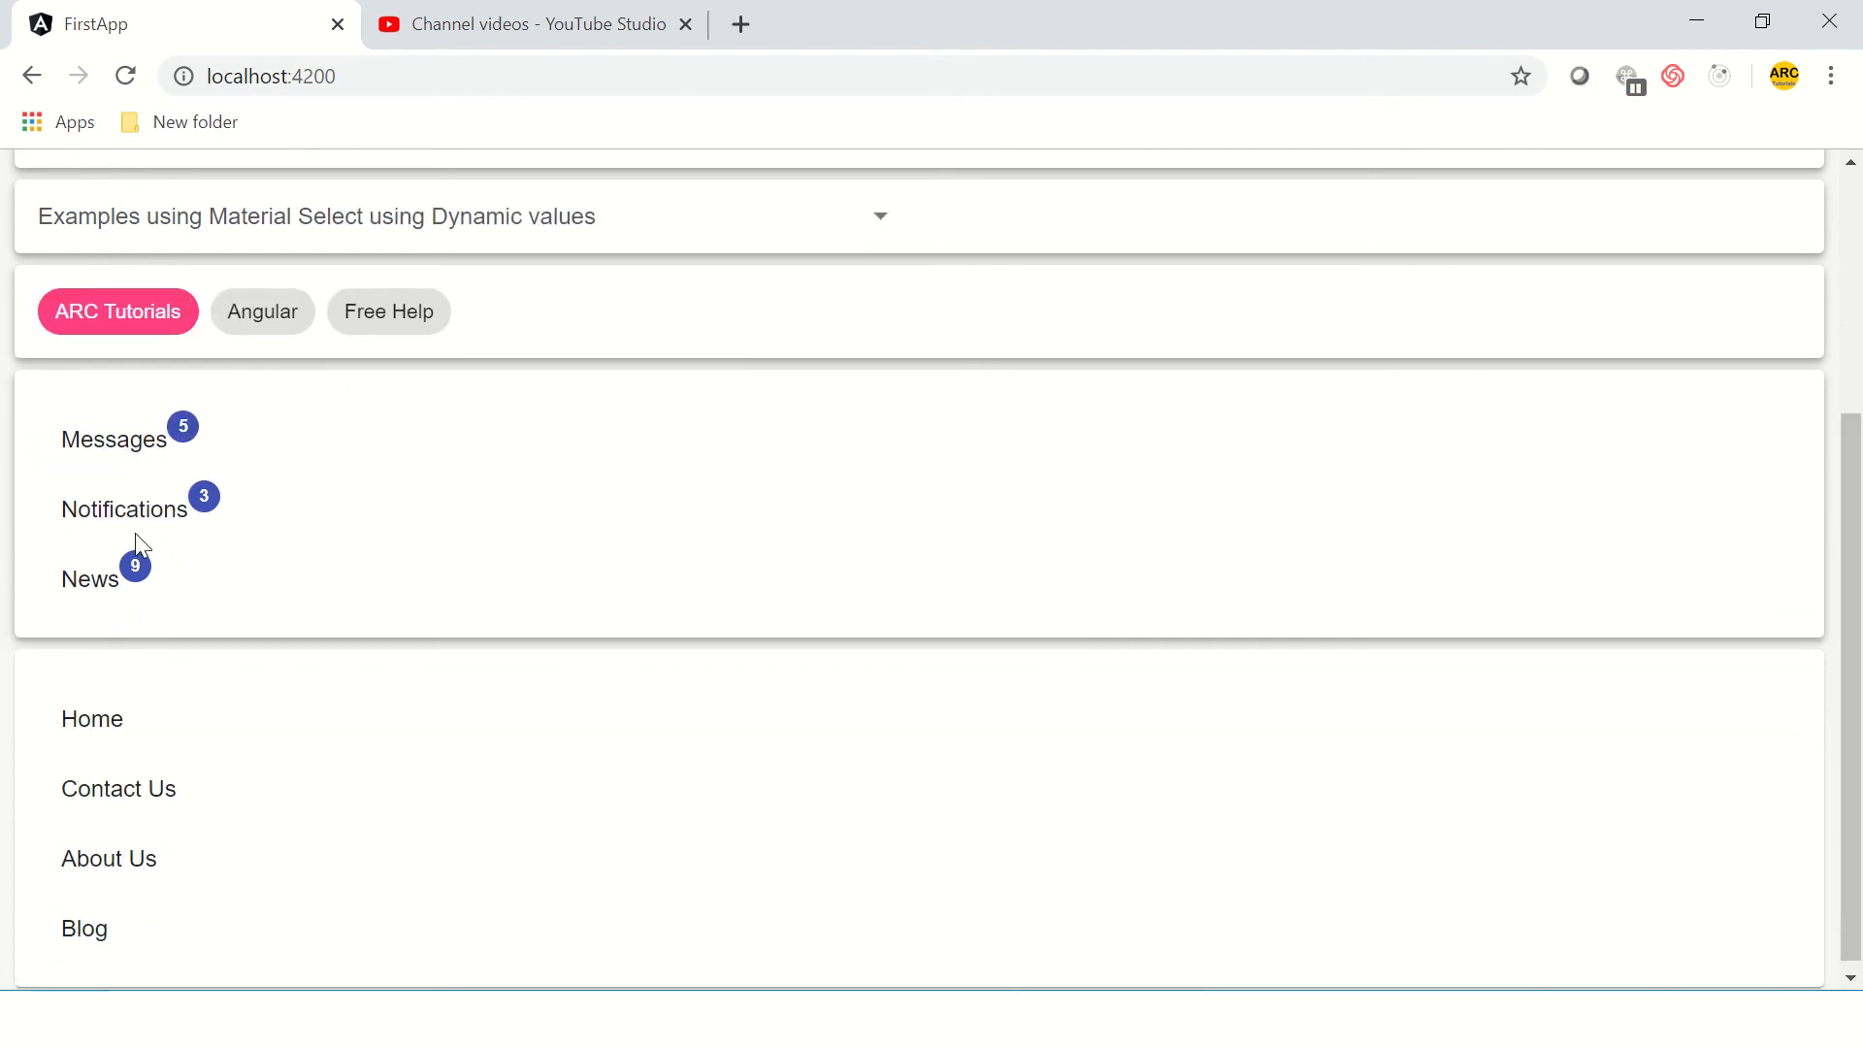
mouse_move(145, 513)
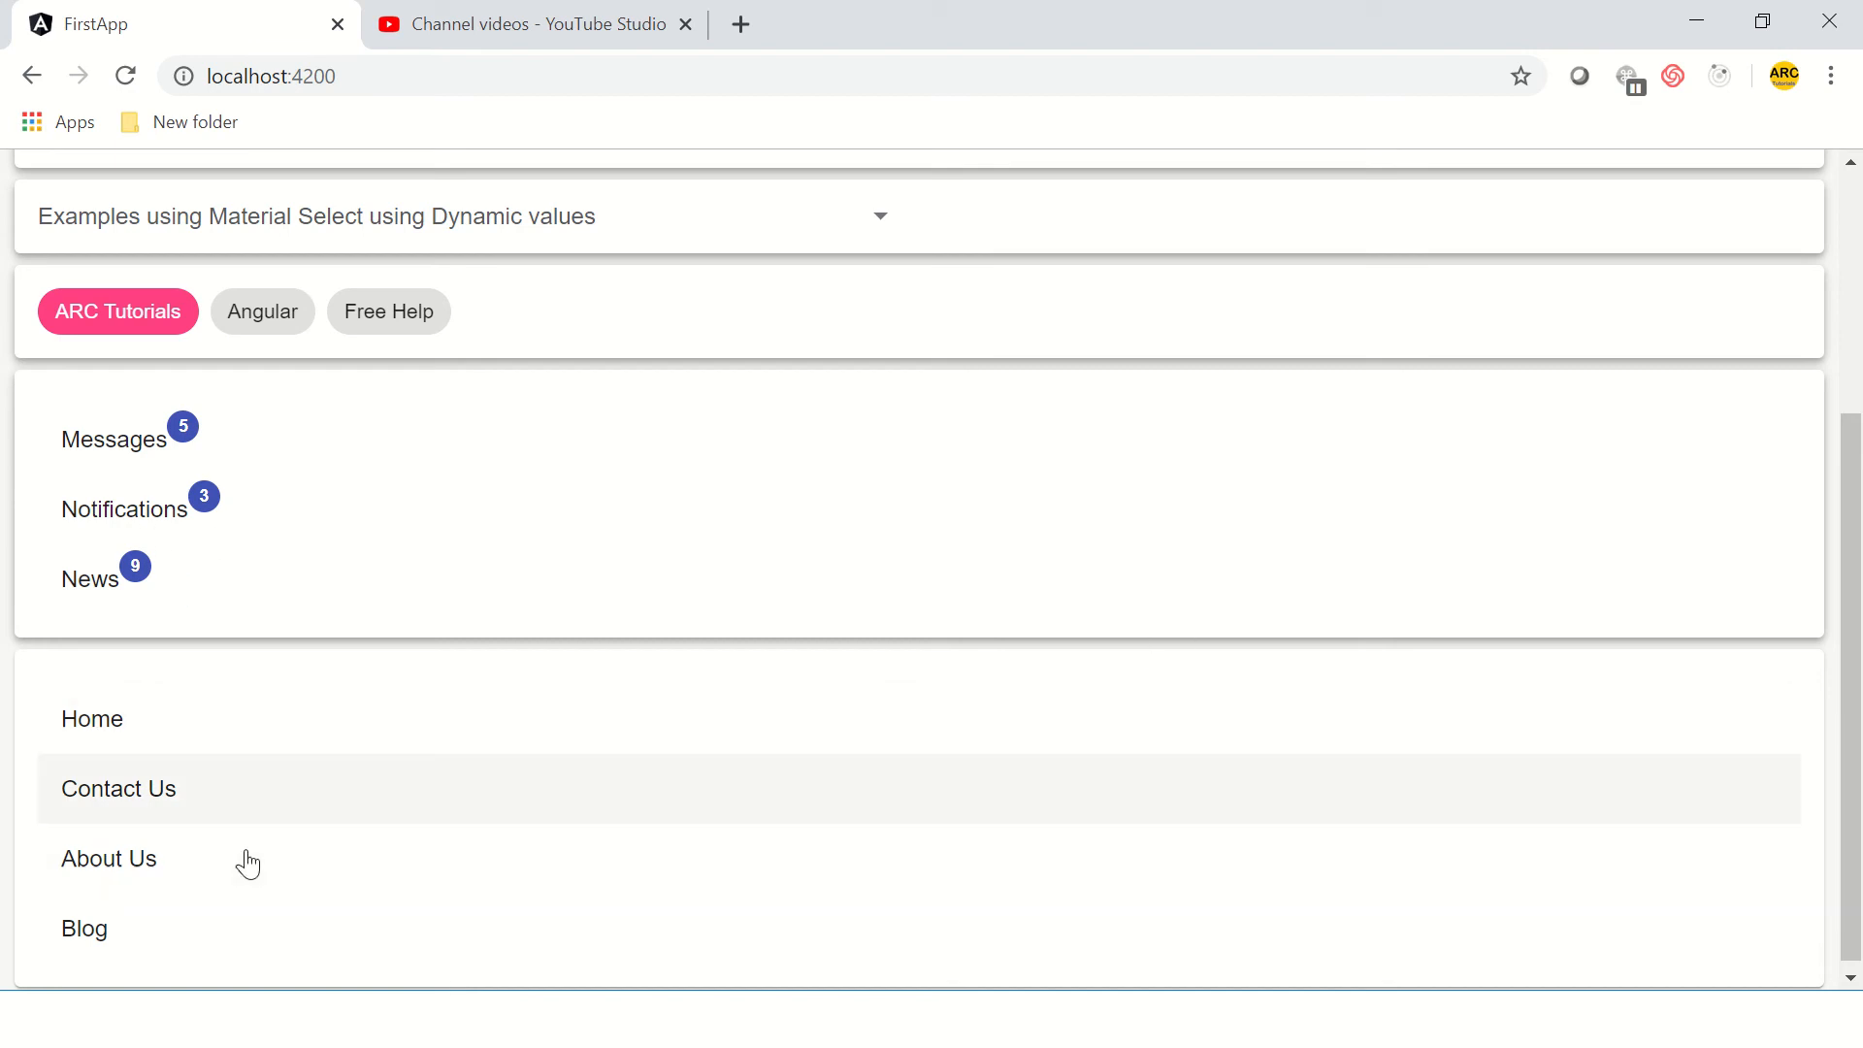
mouse_move(274, 869)
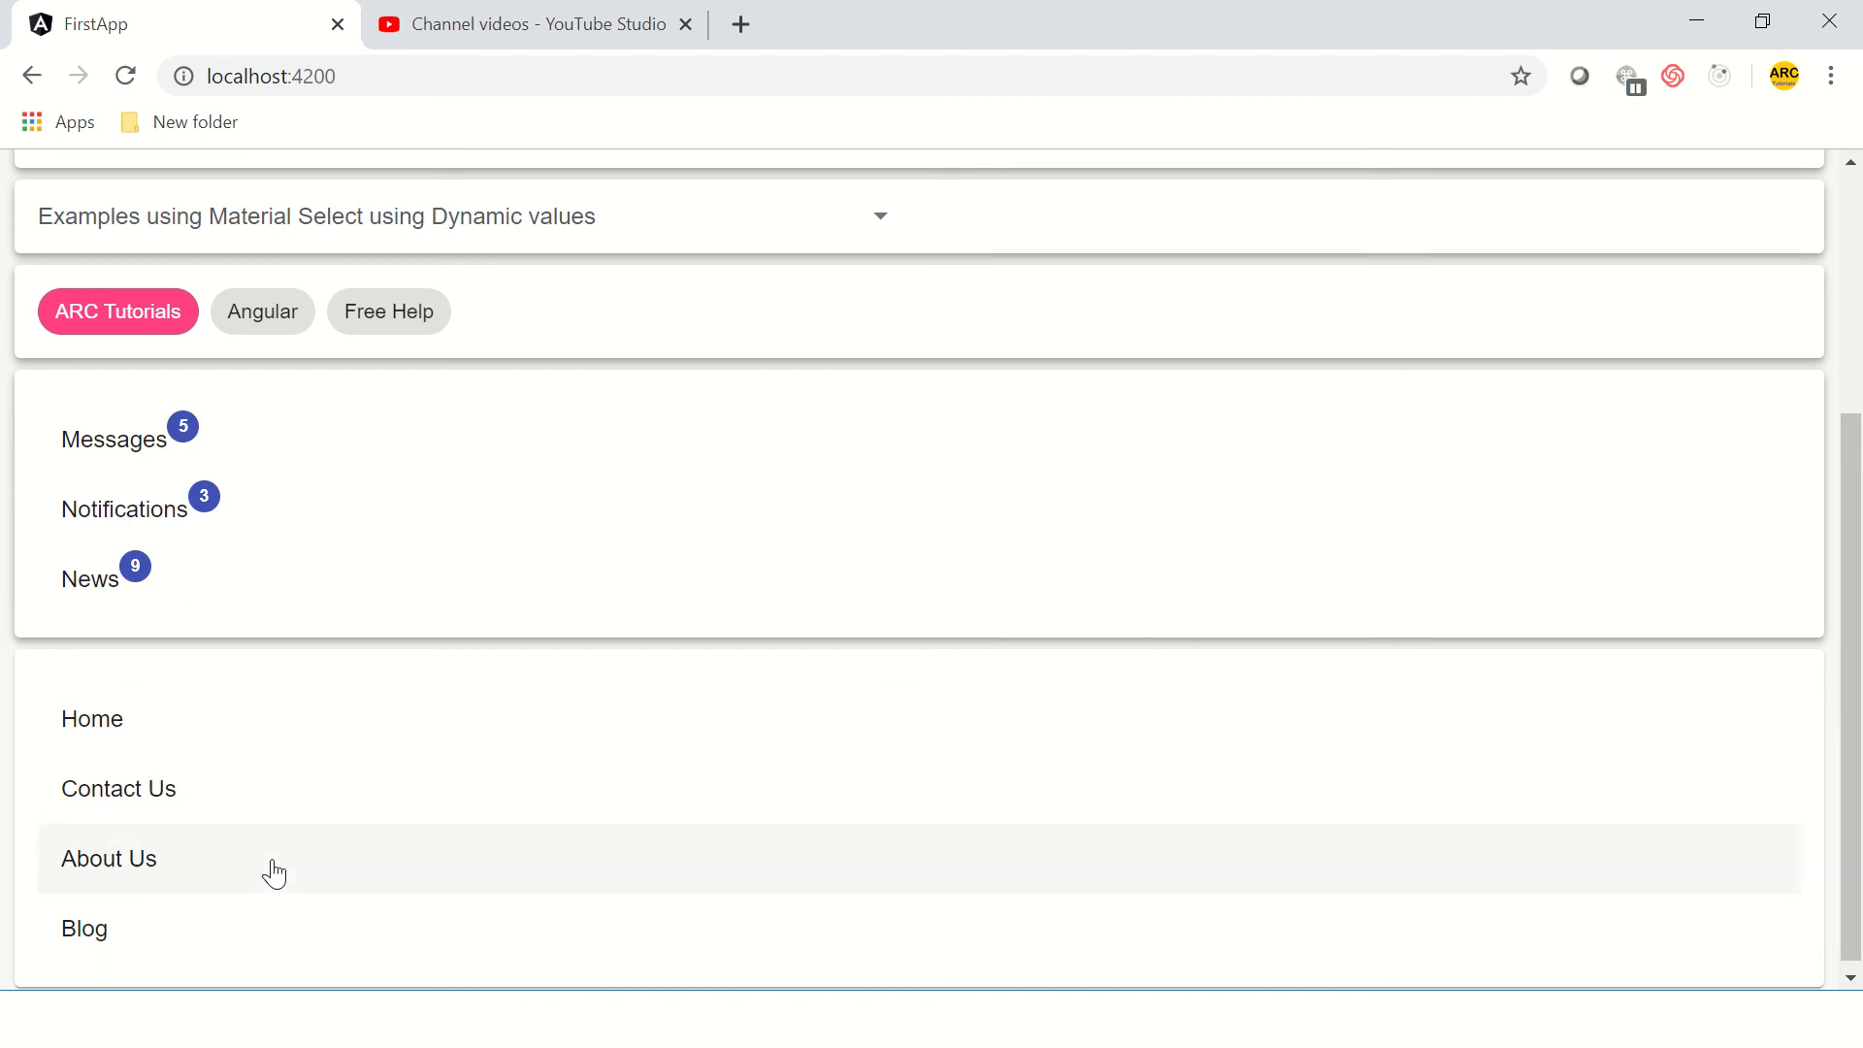
mouse_move(1848, 491)
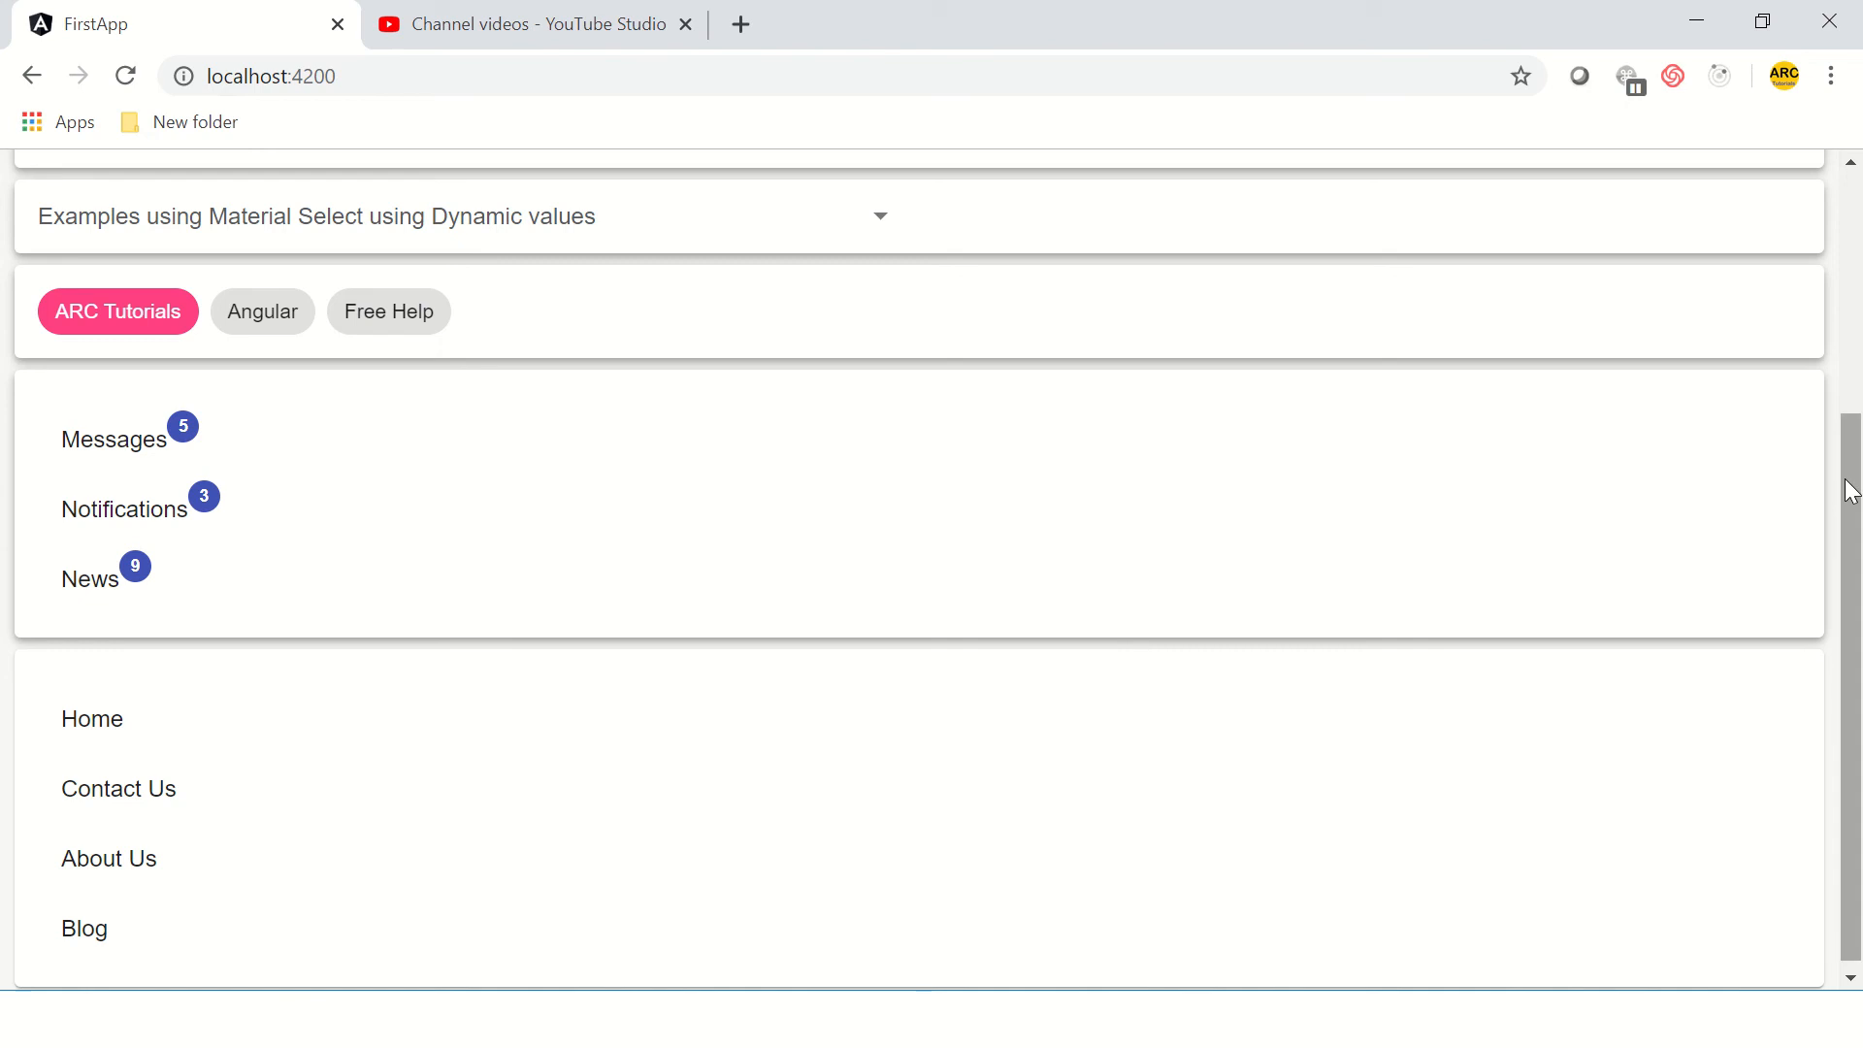
scroll(down, 3)
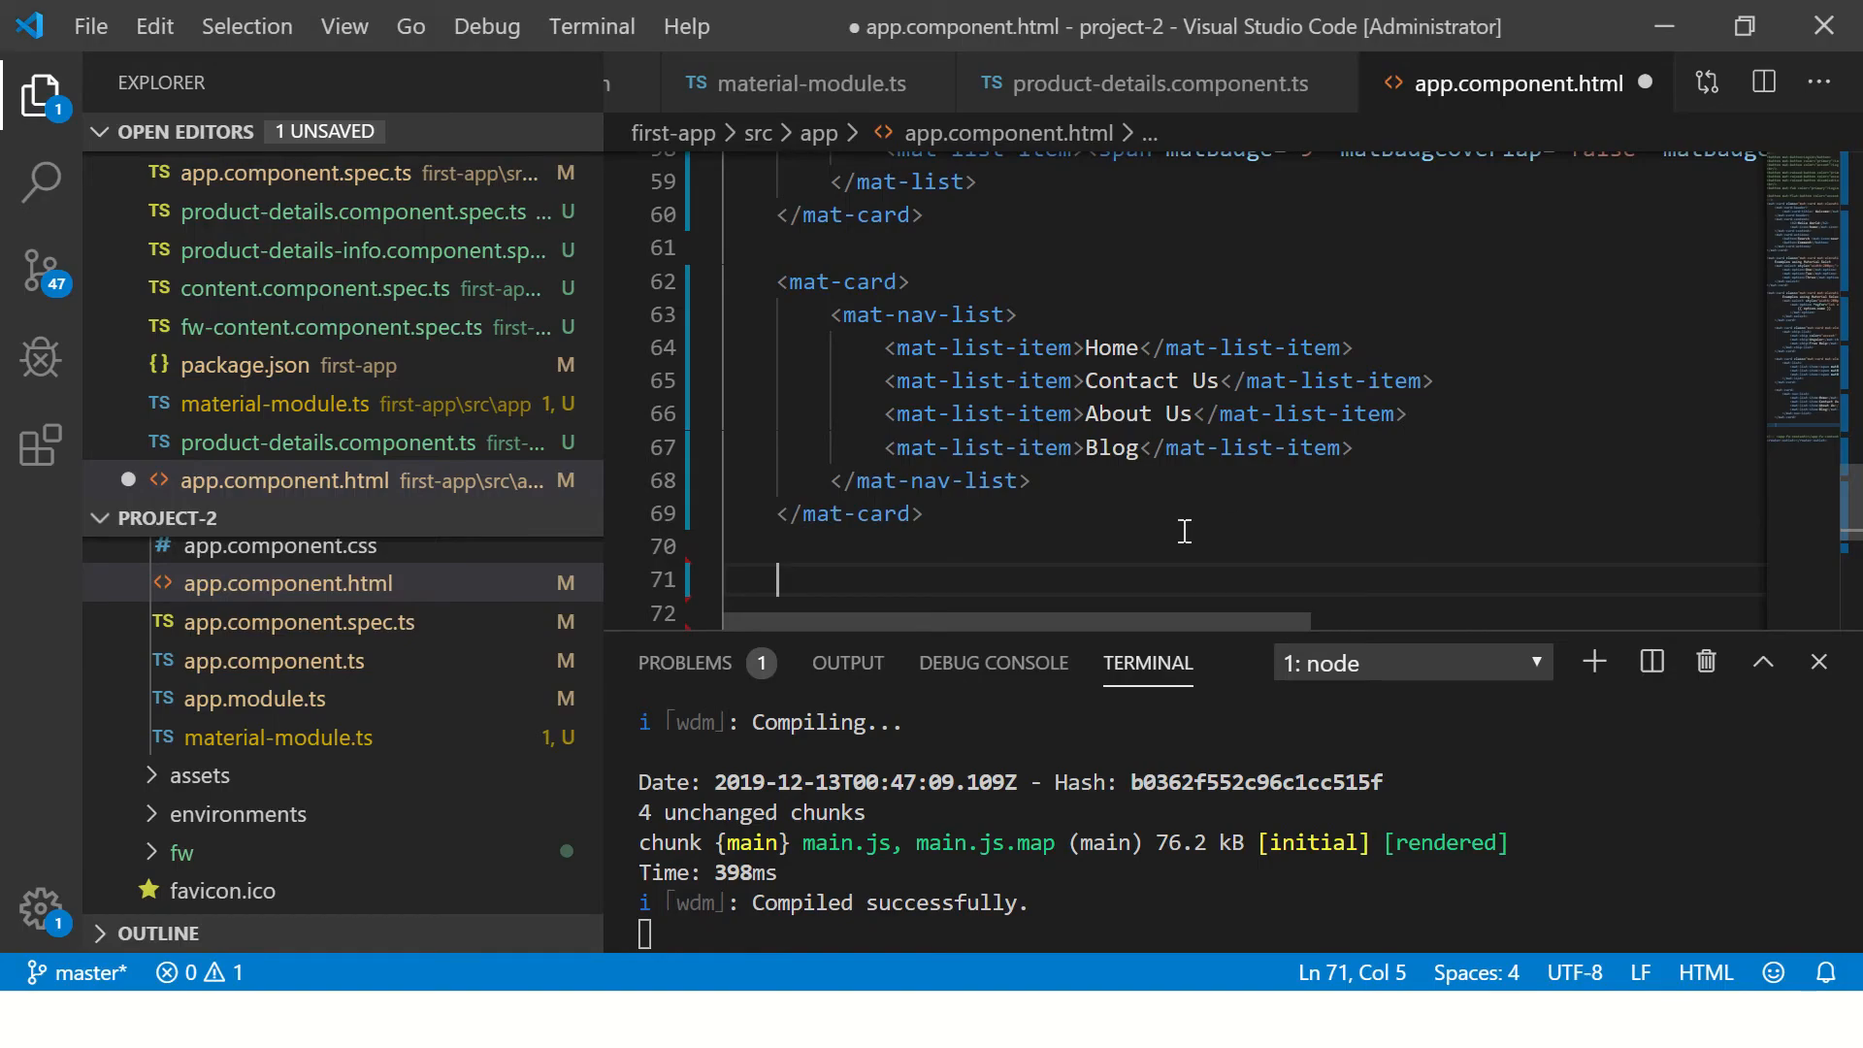
mouse_move(1025, 555)
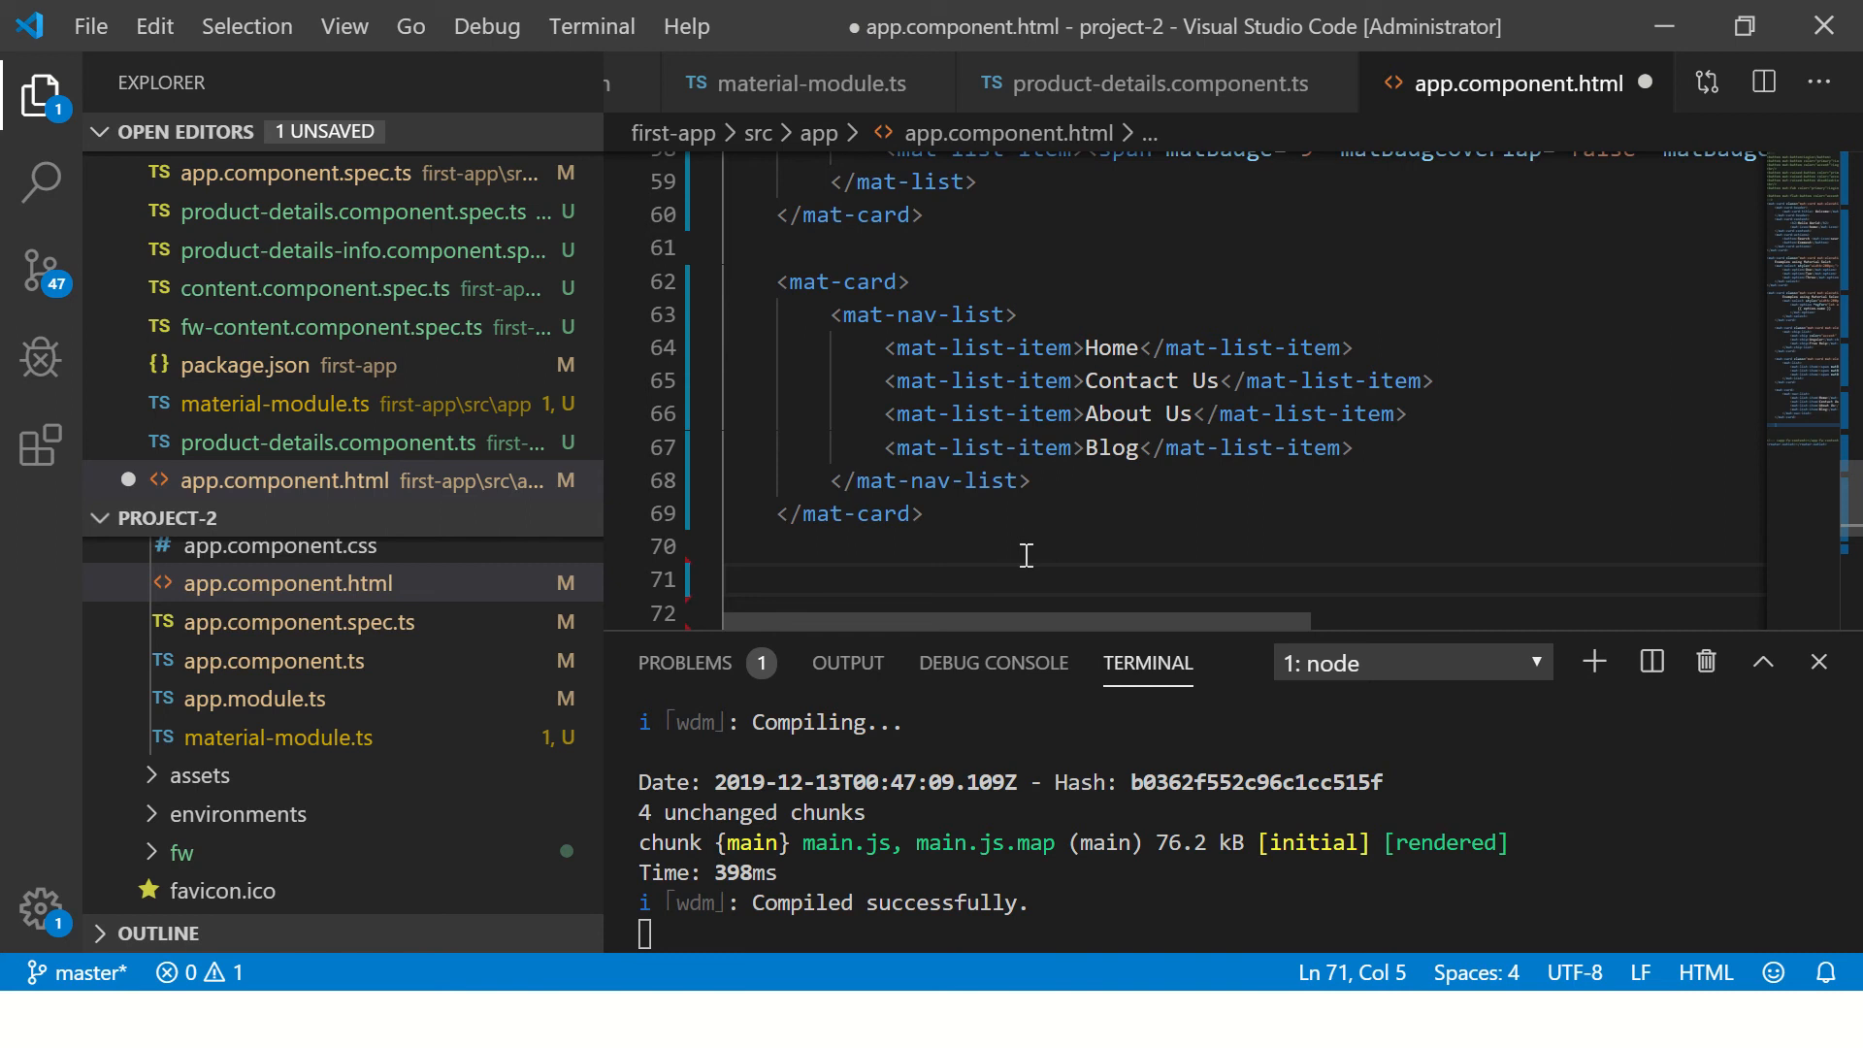
- Add a mat-card with class "mat-card mat-elevation-z4" wrapping an empty mat-grid-list
text(<mat-card>)
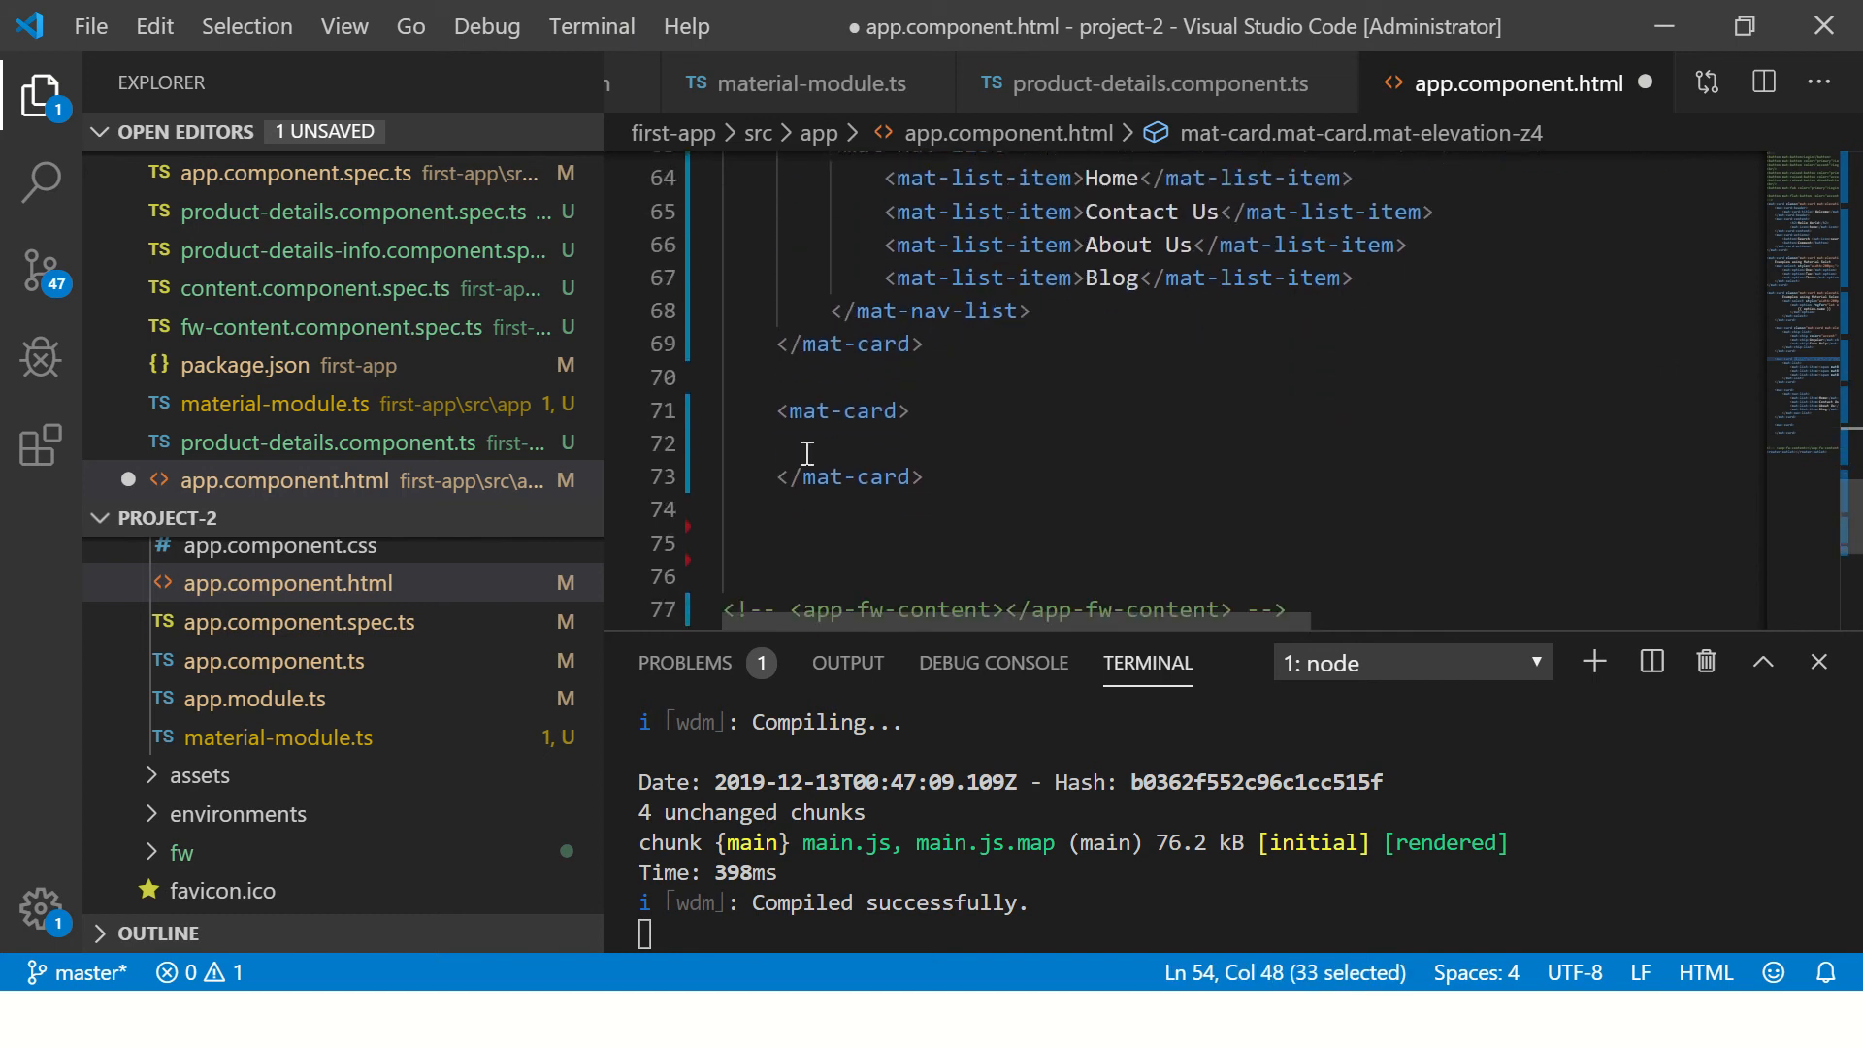
text(class="mat-card mat-elevation-z4")
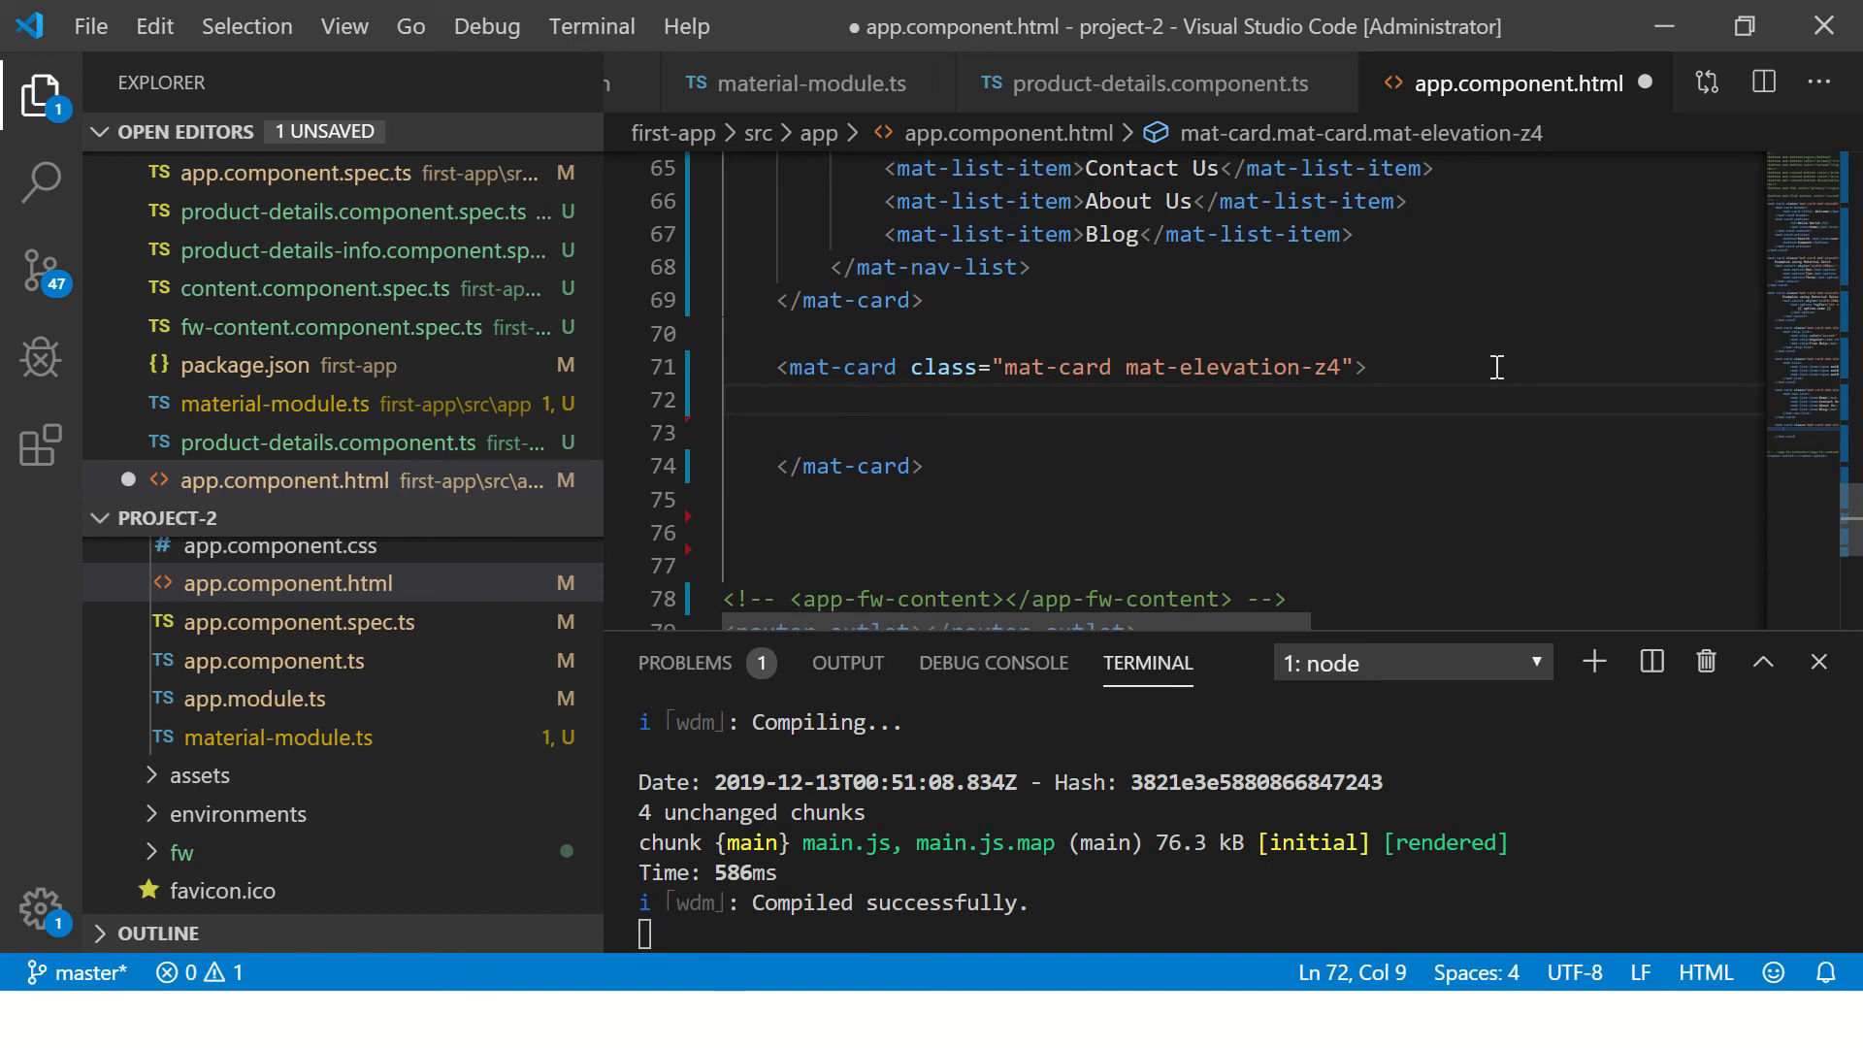
text(<mat-gr)
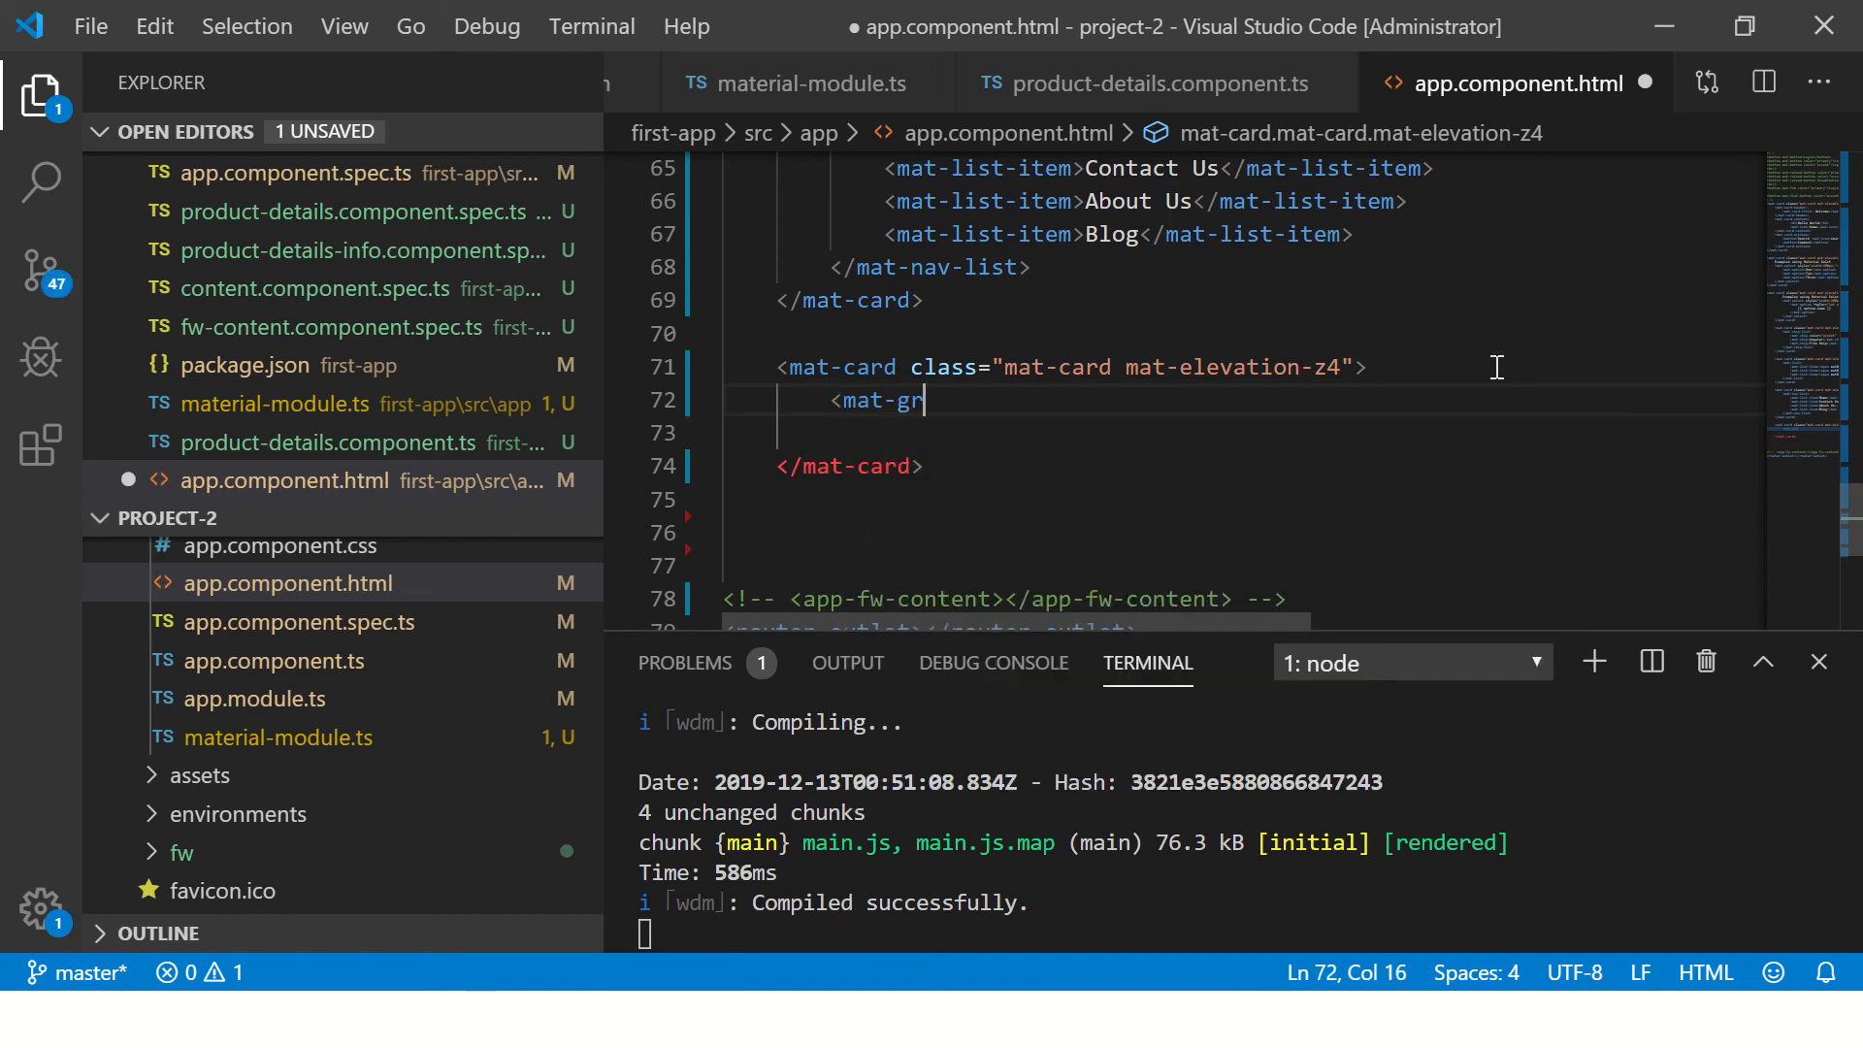
text(id-list>)
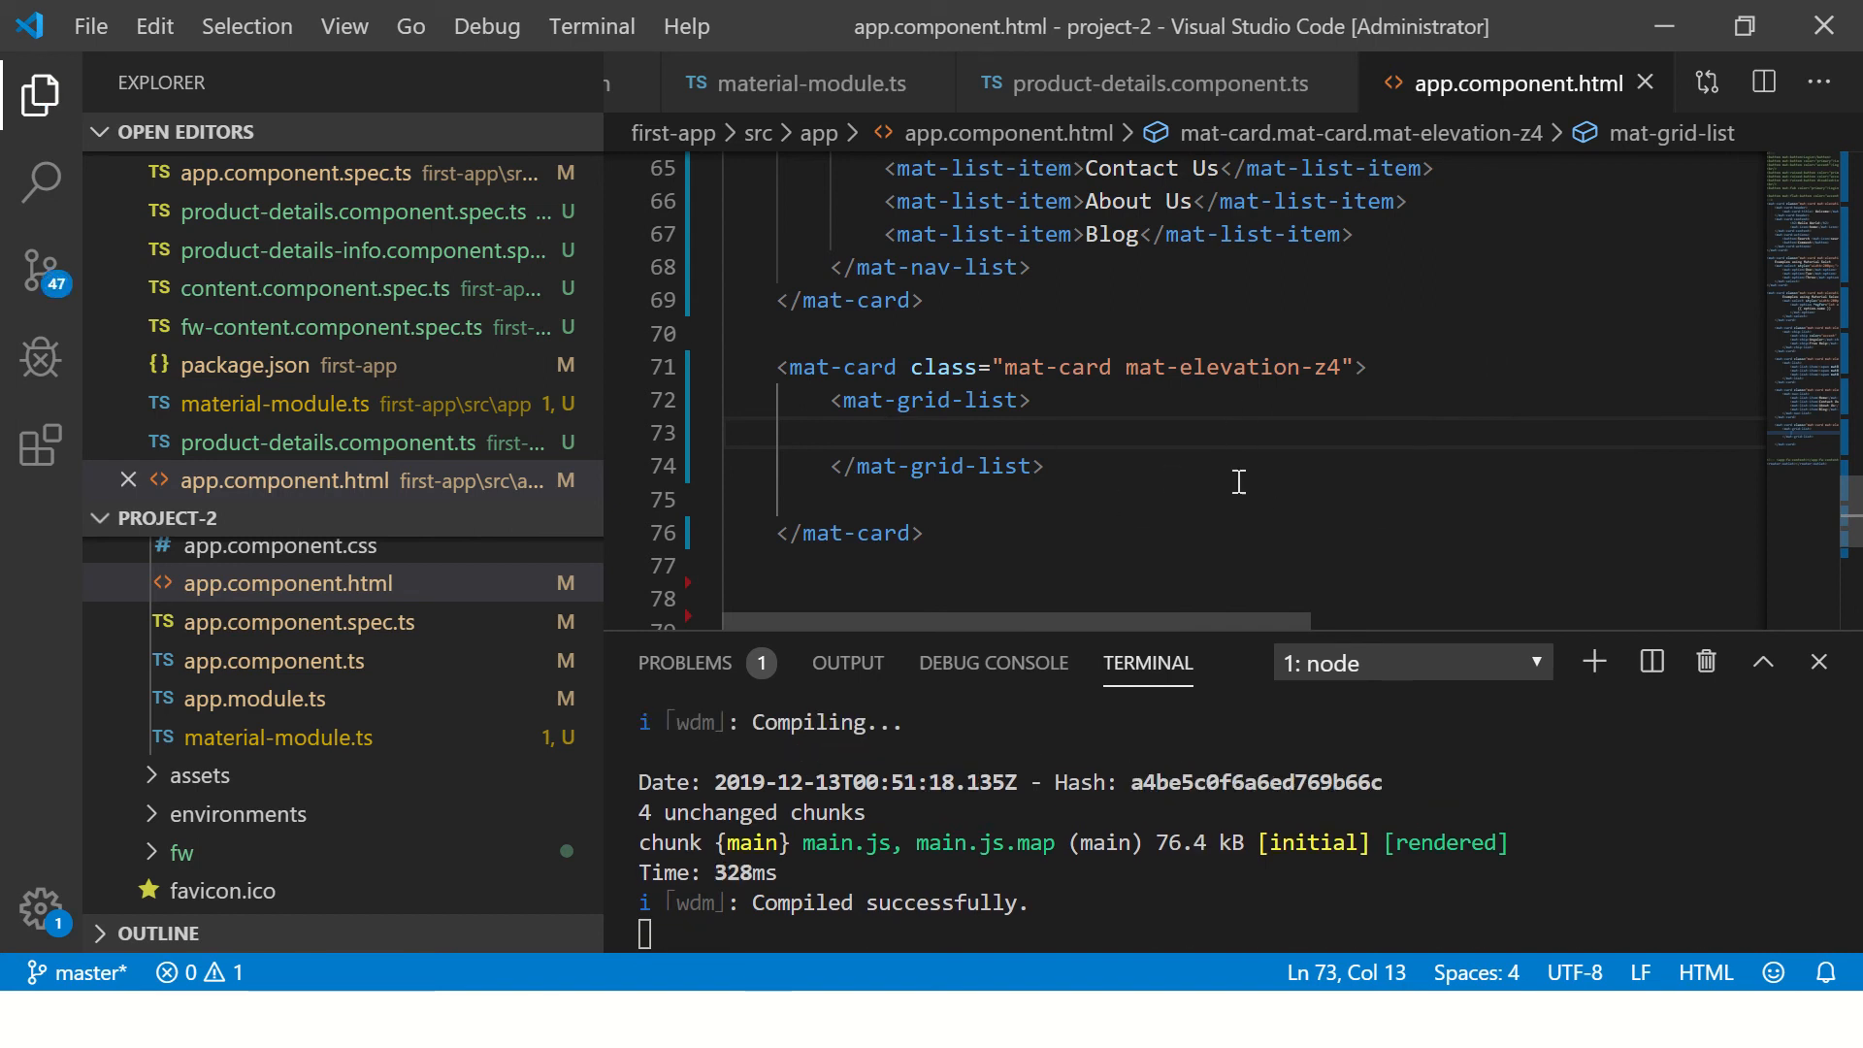
mouse_move(345, 748)
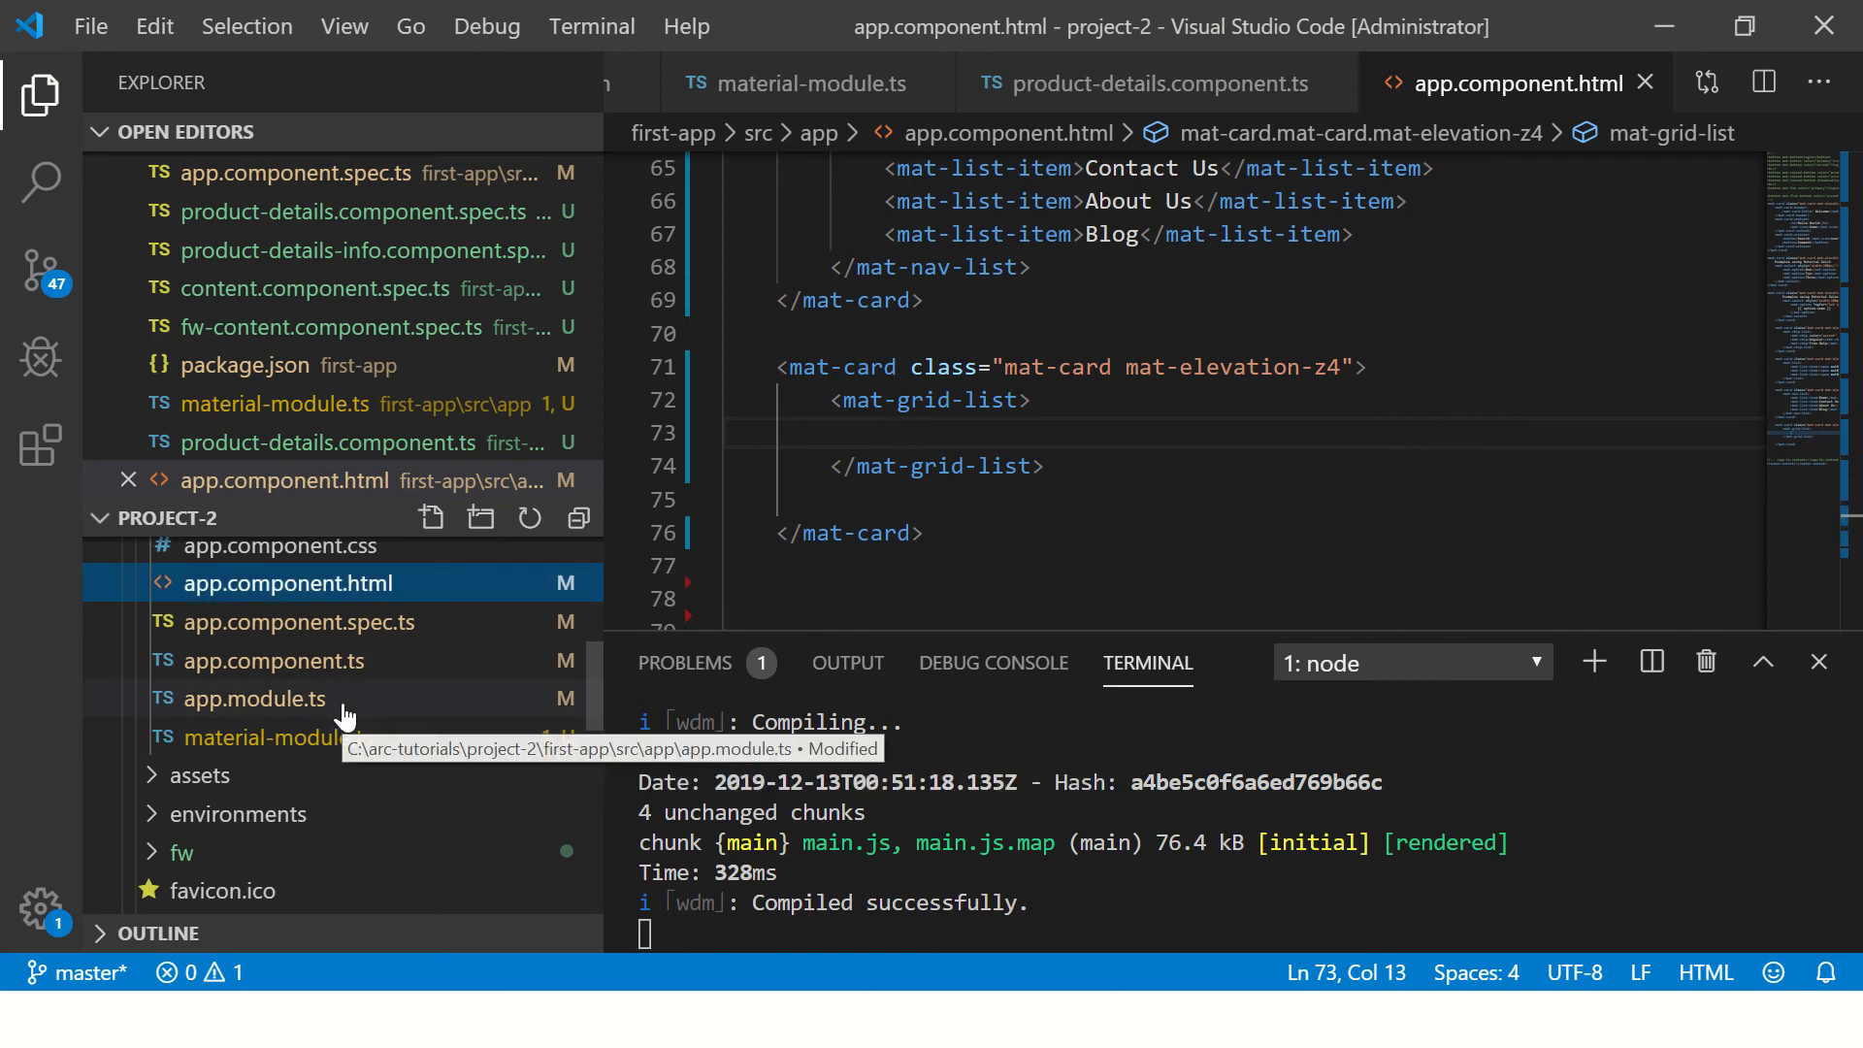
- Review app.module.ts and material-module.ts, then return to app.component.html
click(252, 698)
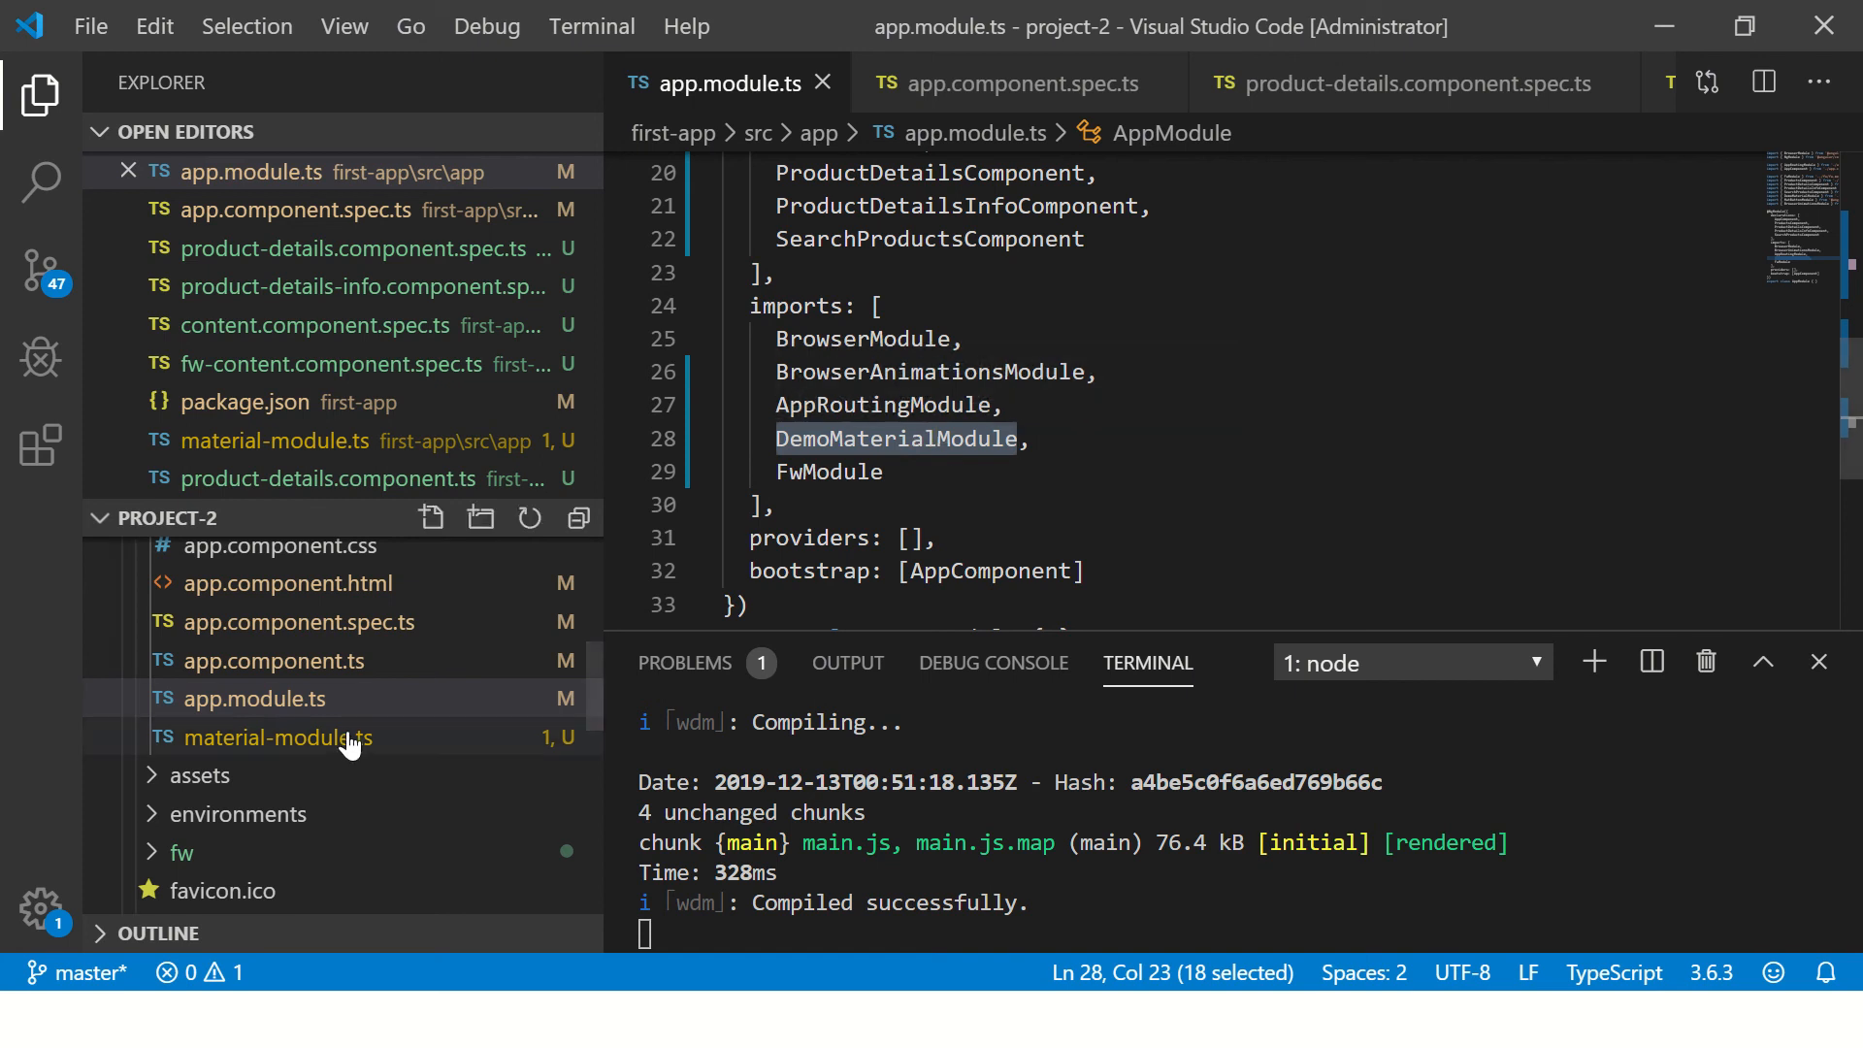
click(275, 736)
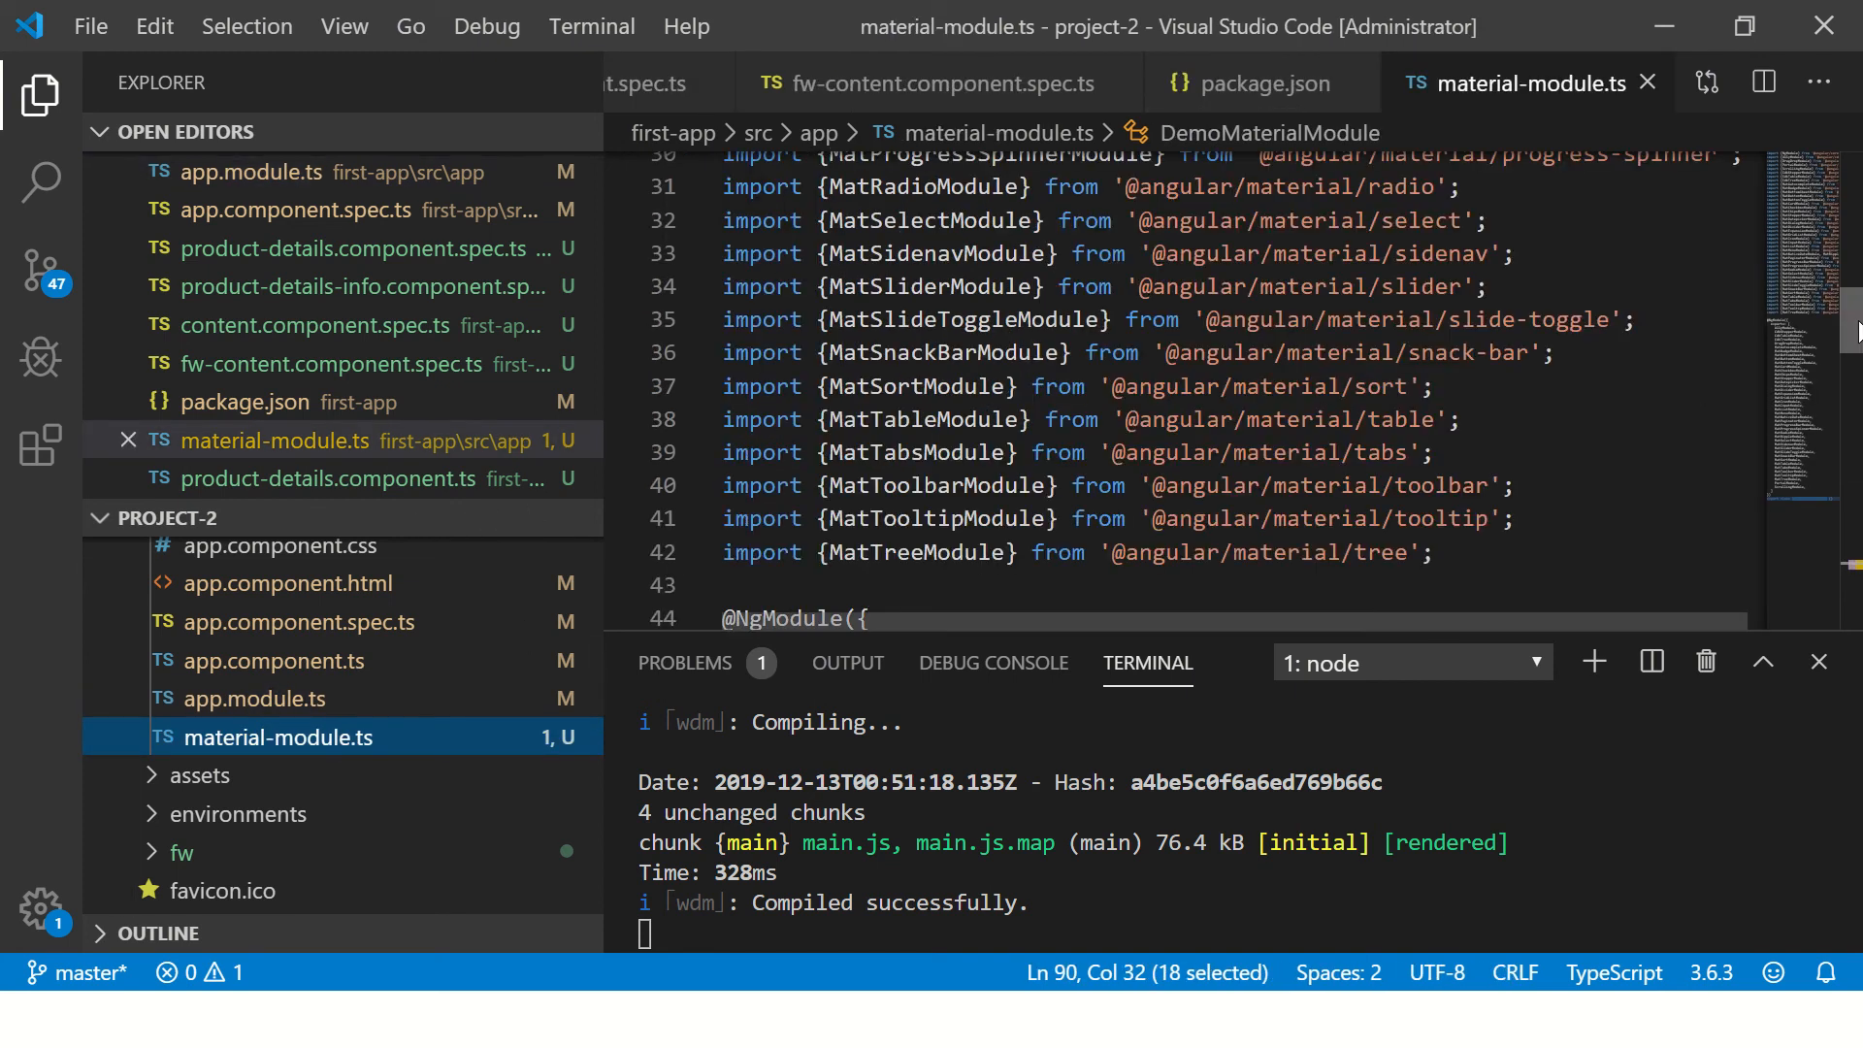
scroll(down, 3)
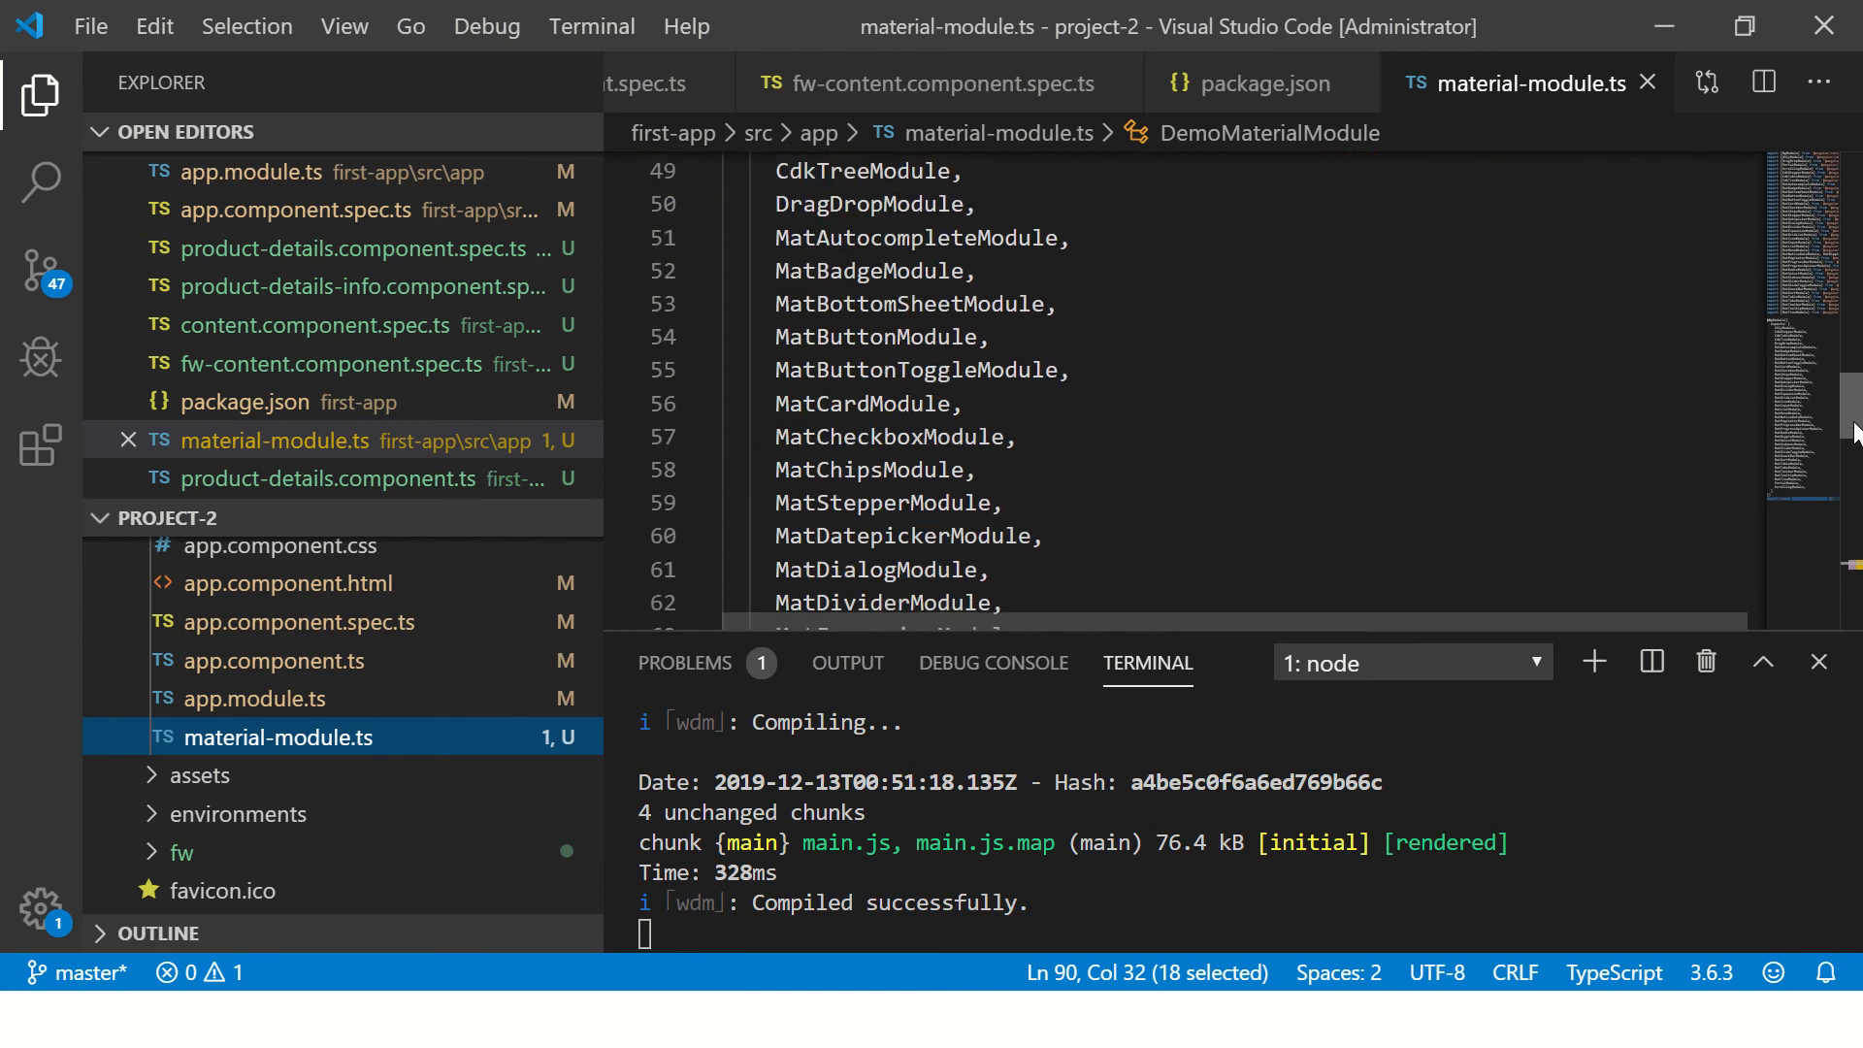
scroll(down, 3)
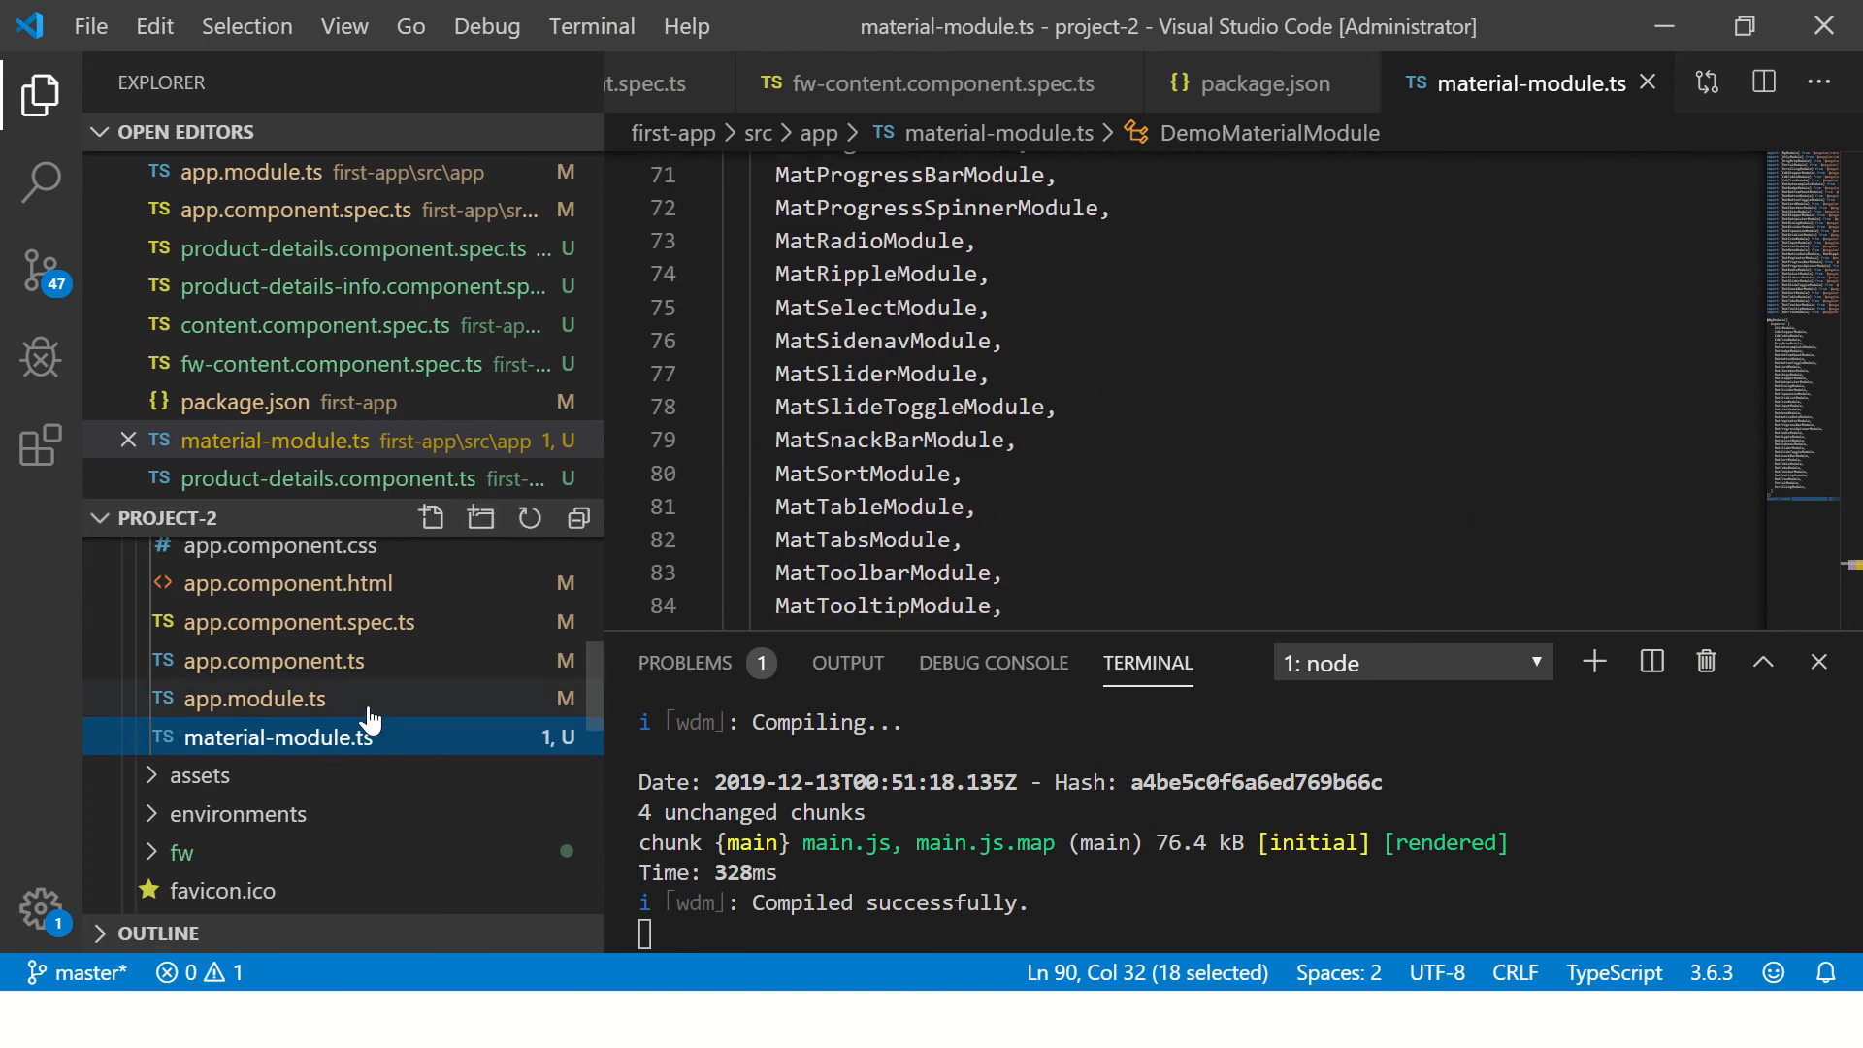
click(253, 699)
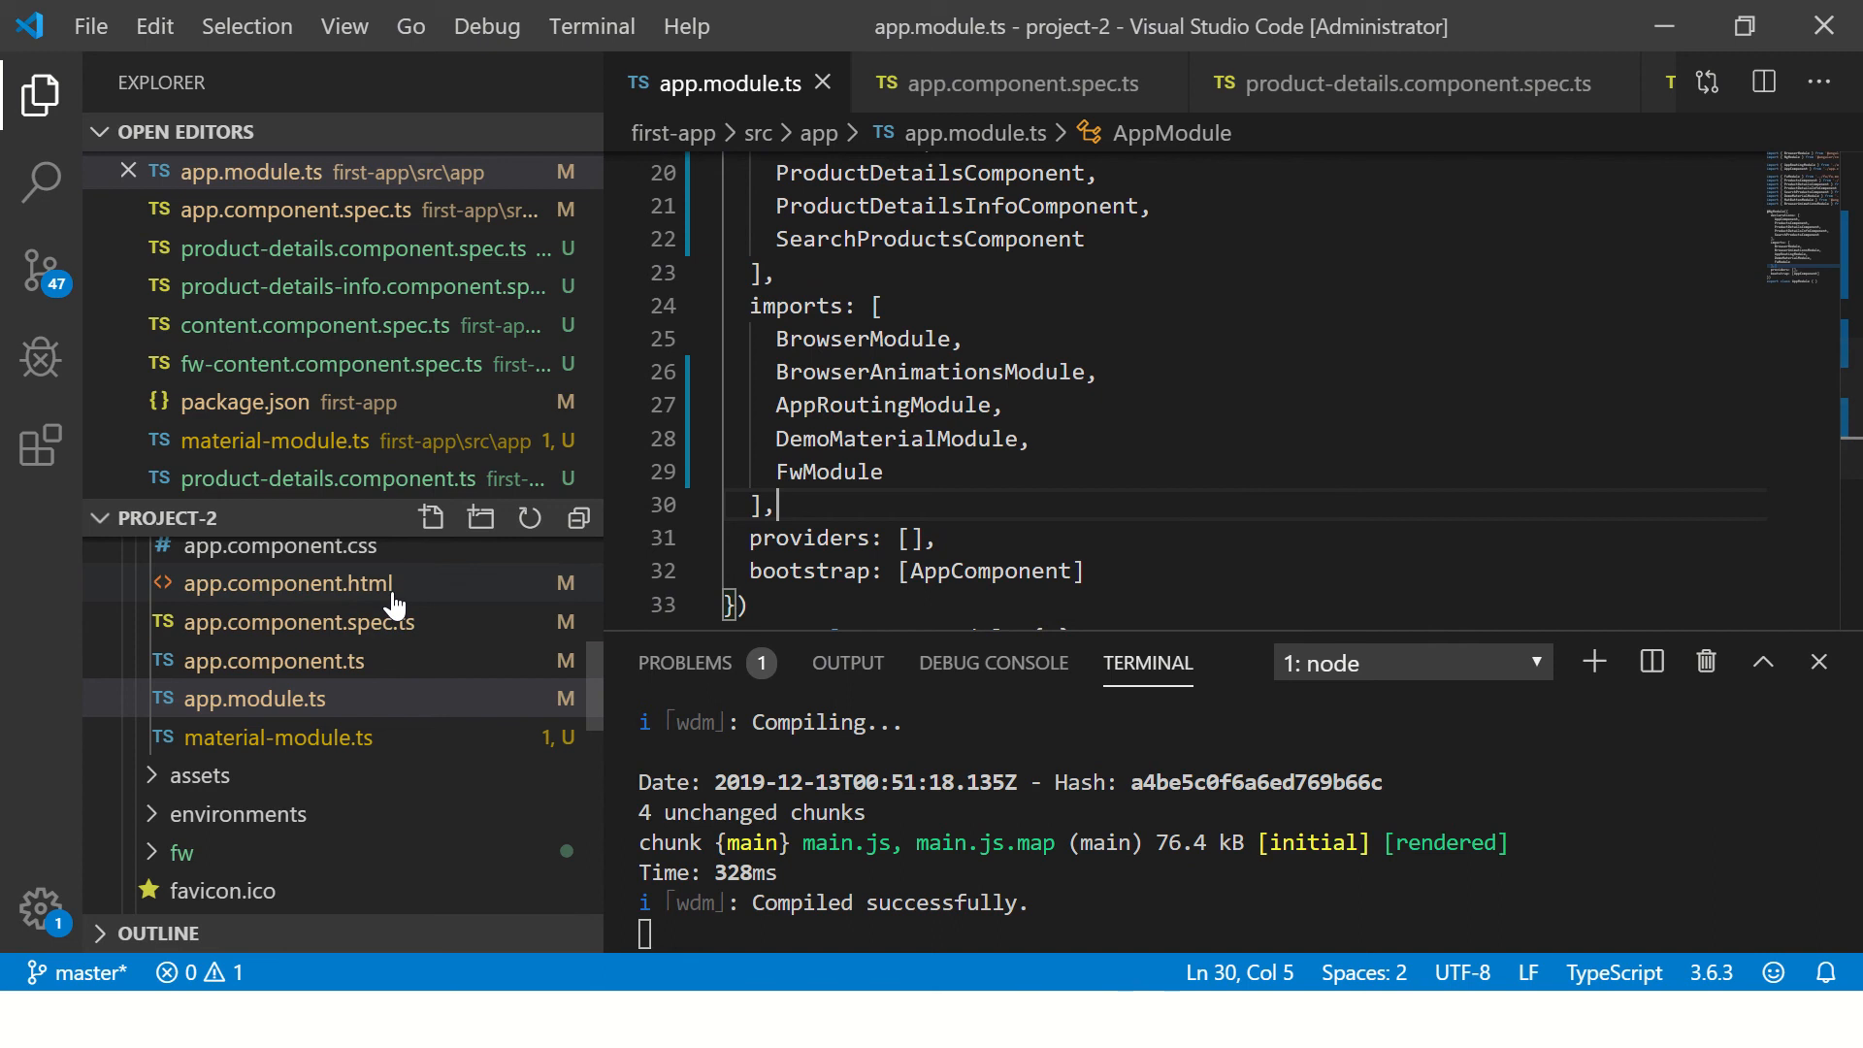
click(287, 583)
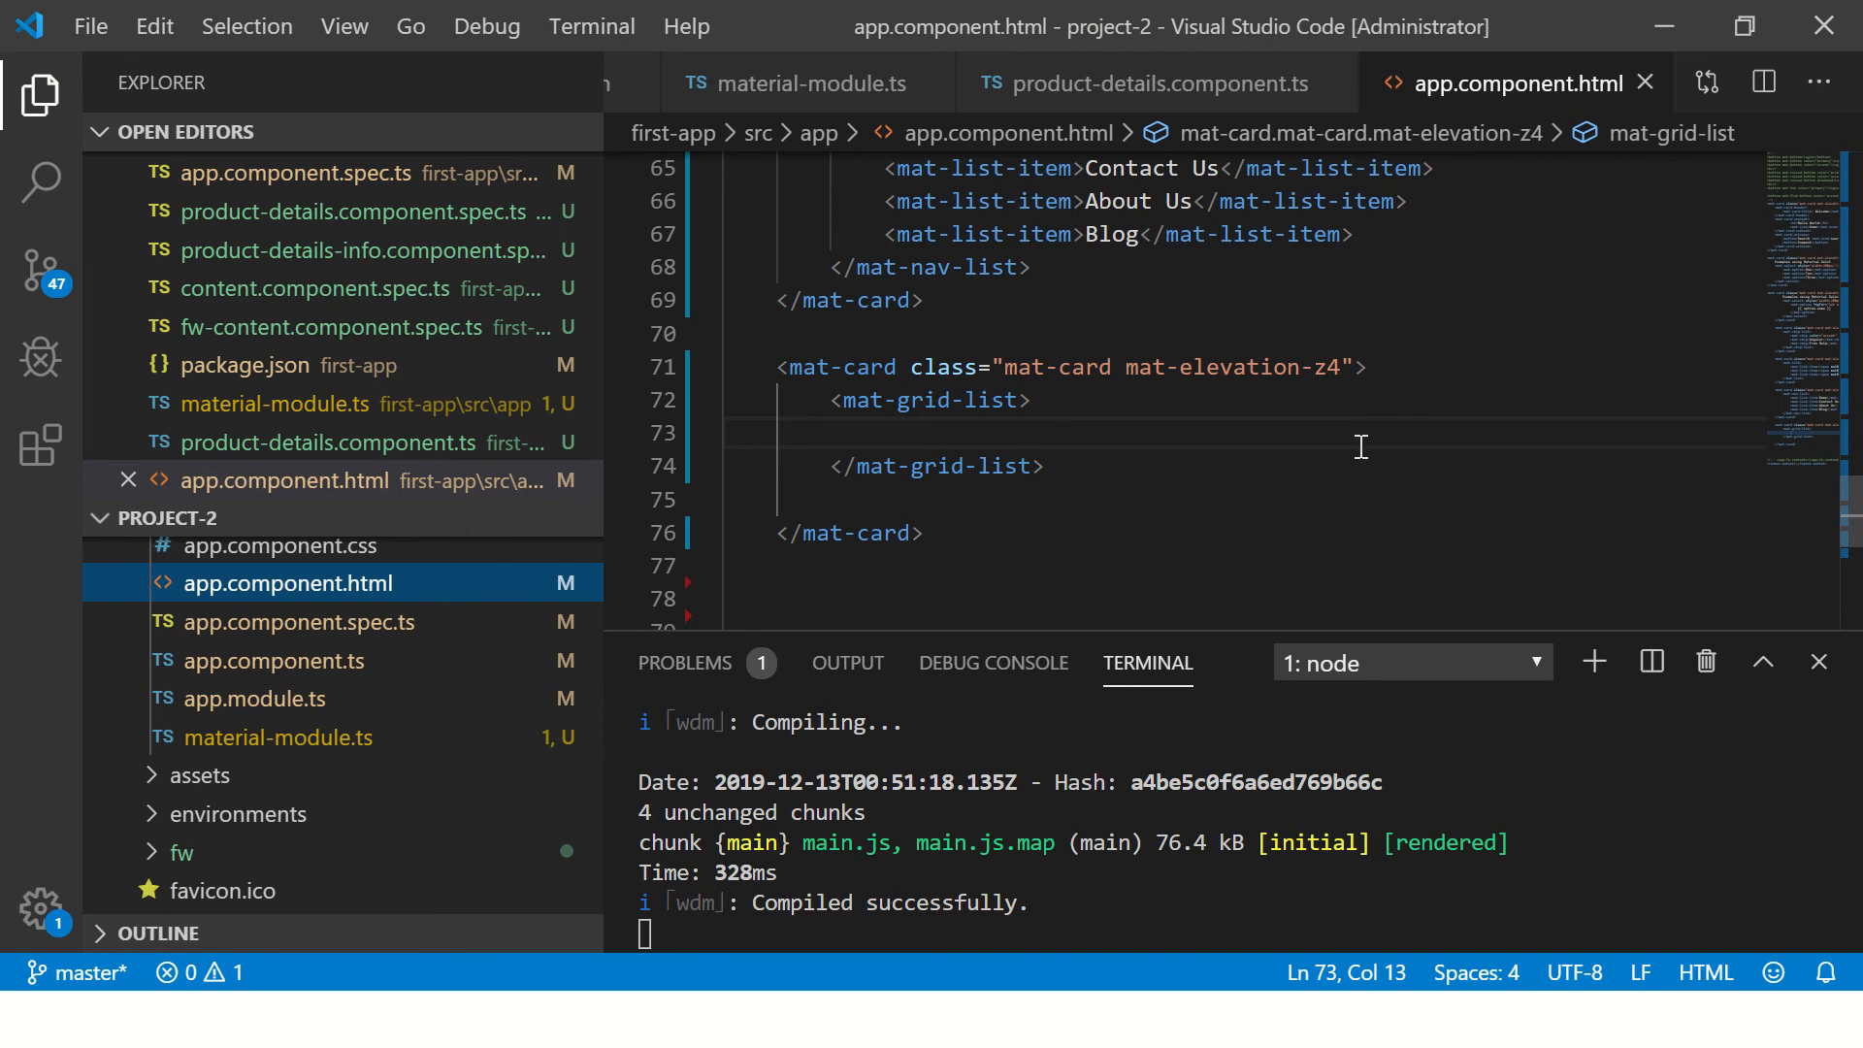
mouse_move(1020, 392)
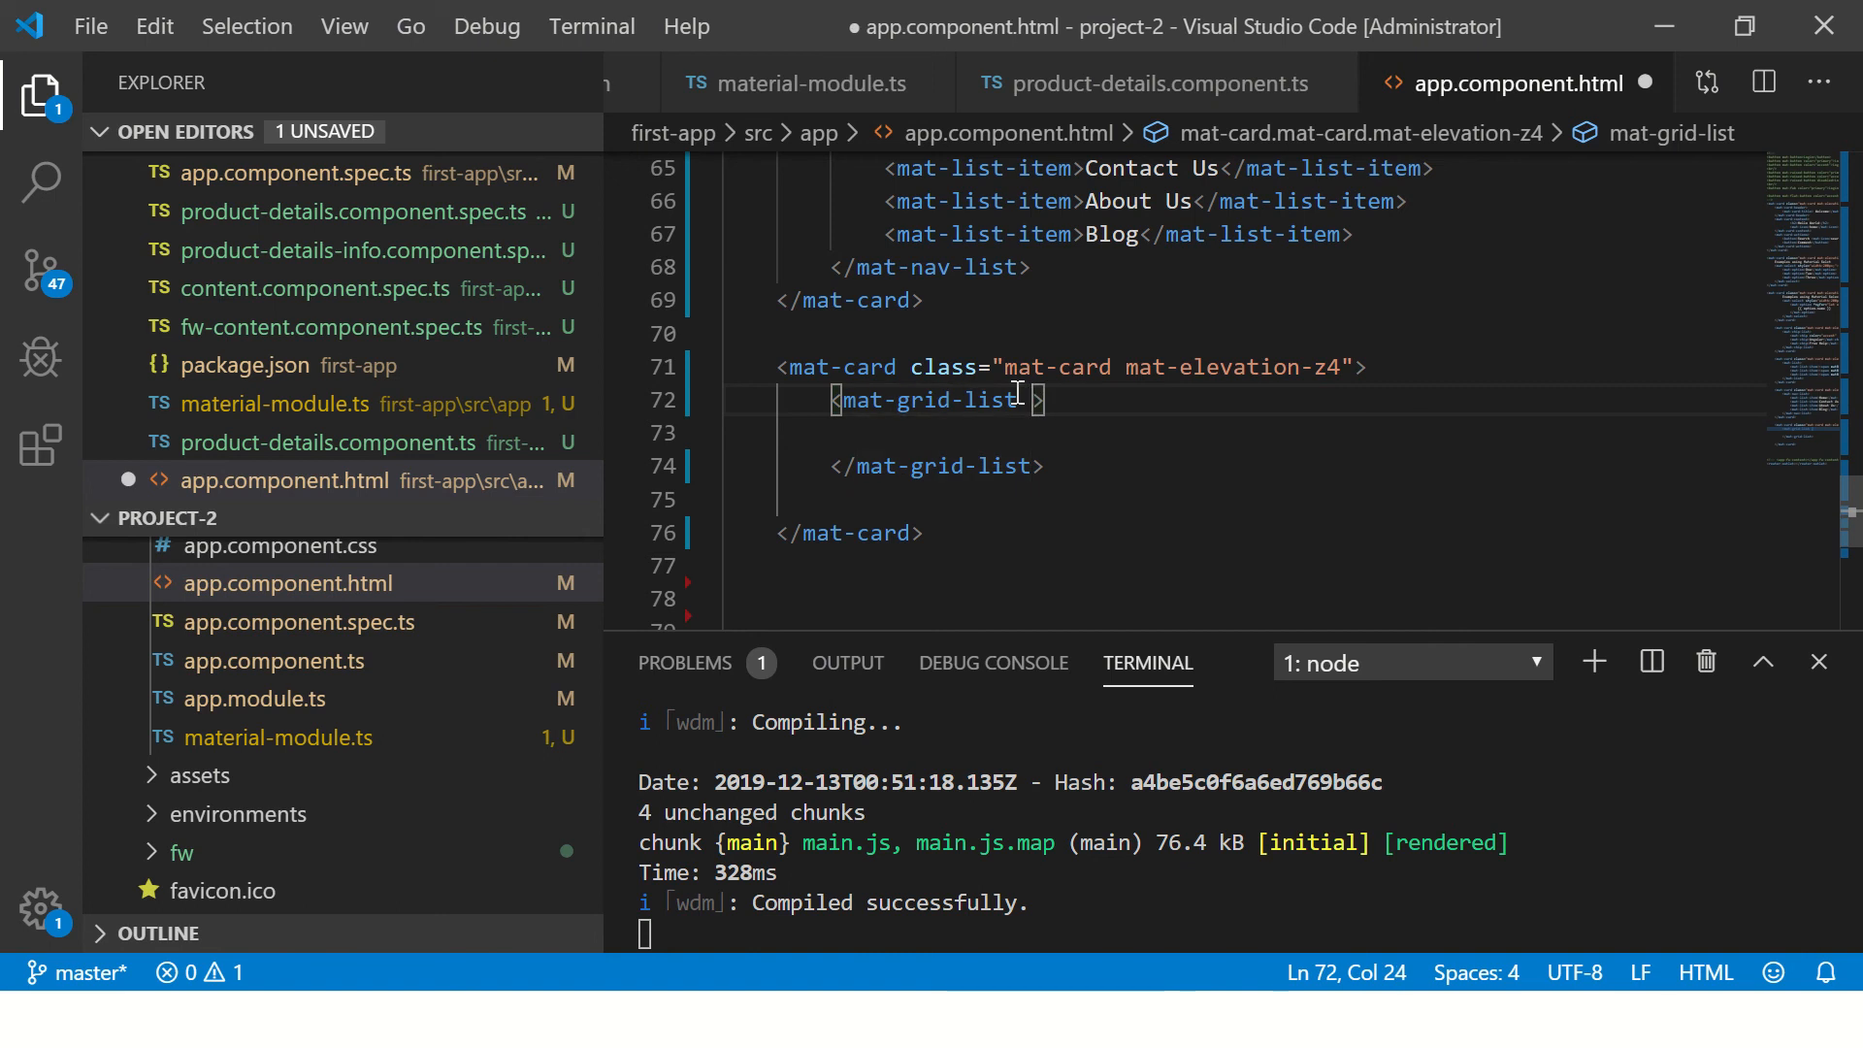
- Set cols="3" on the mat-grid-list and add mat-grid-tile elements inside it
text(cols)
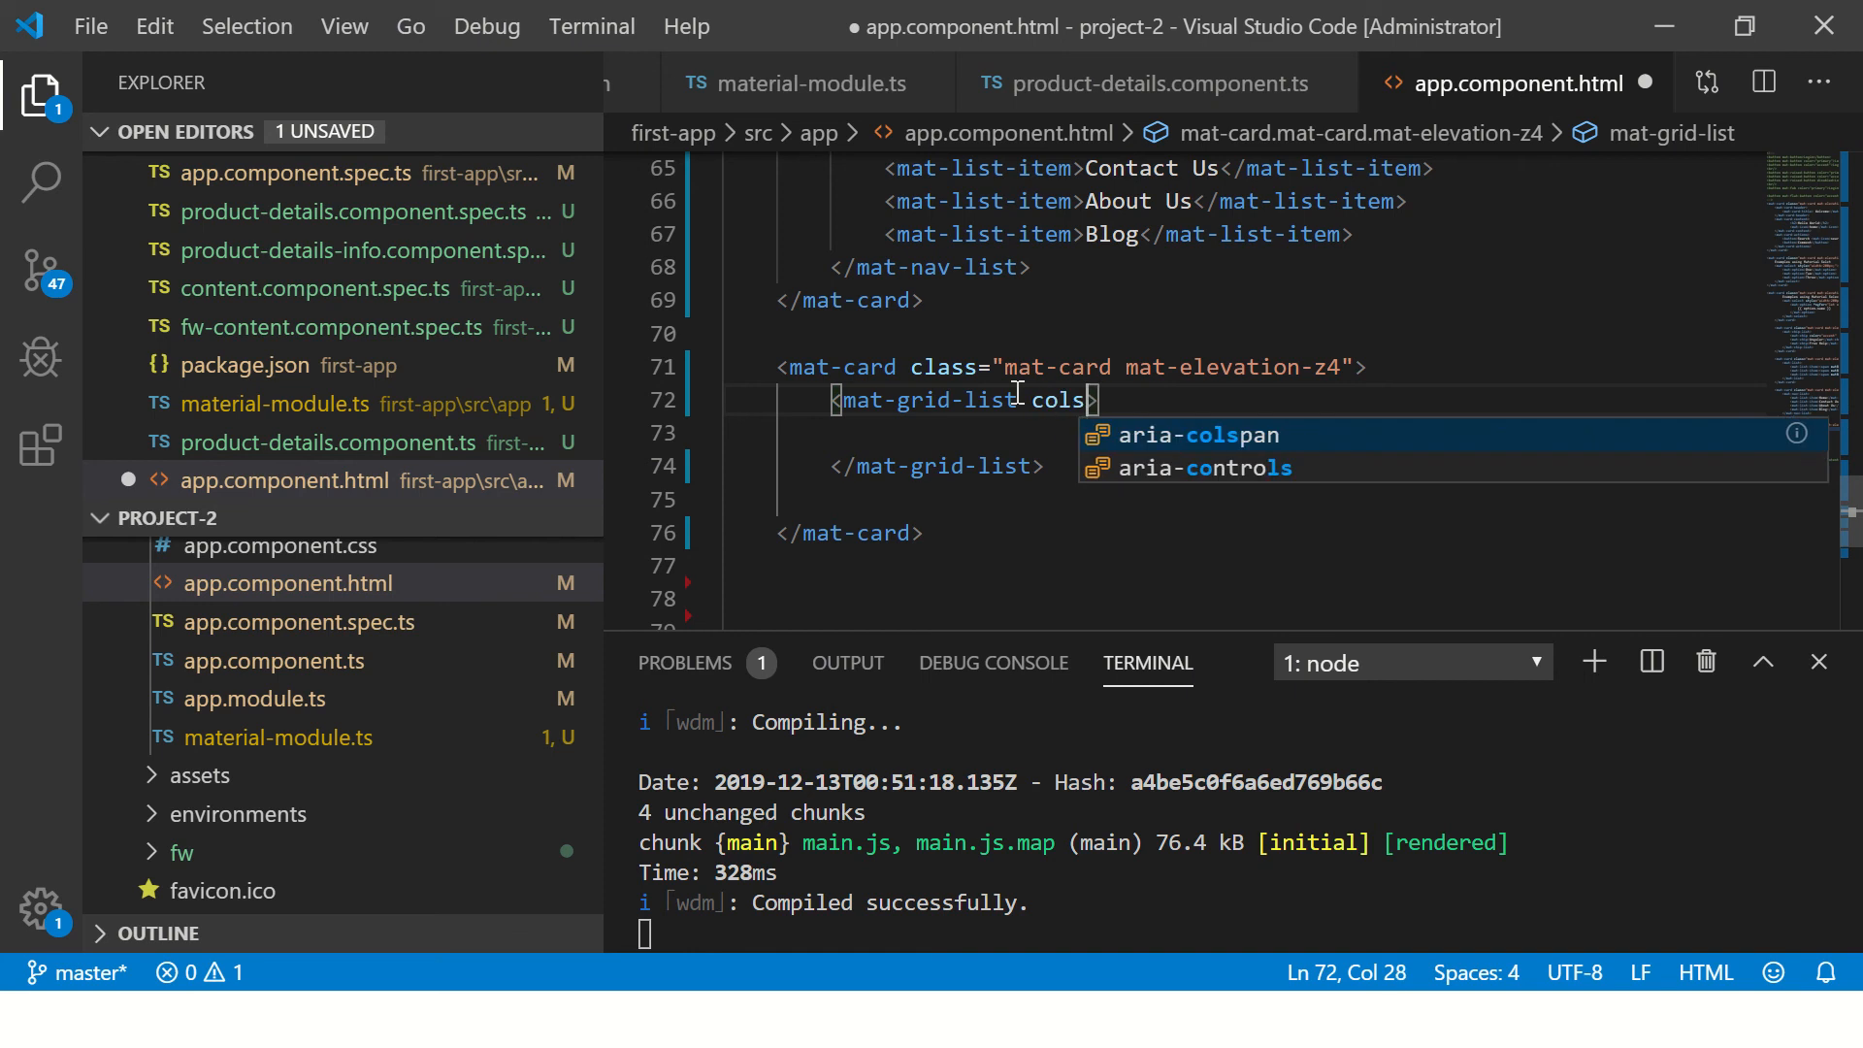
text(="3")
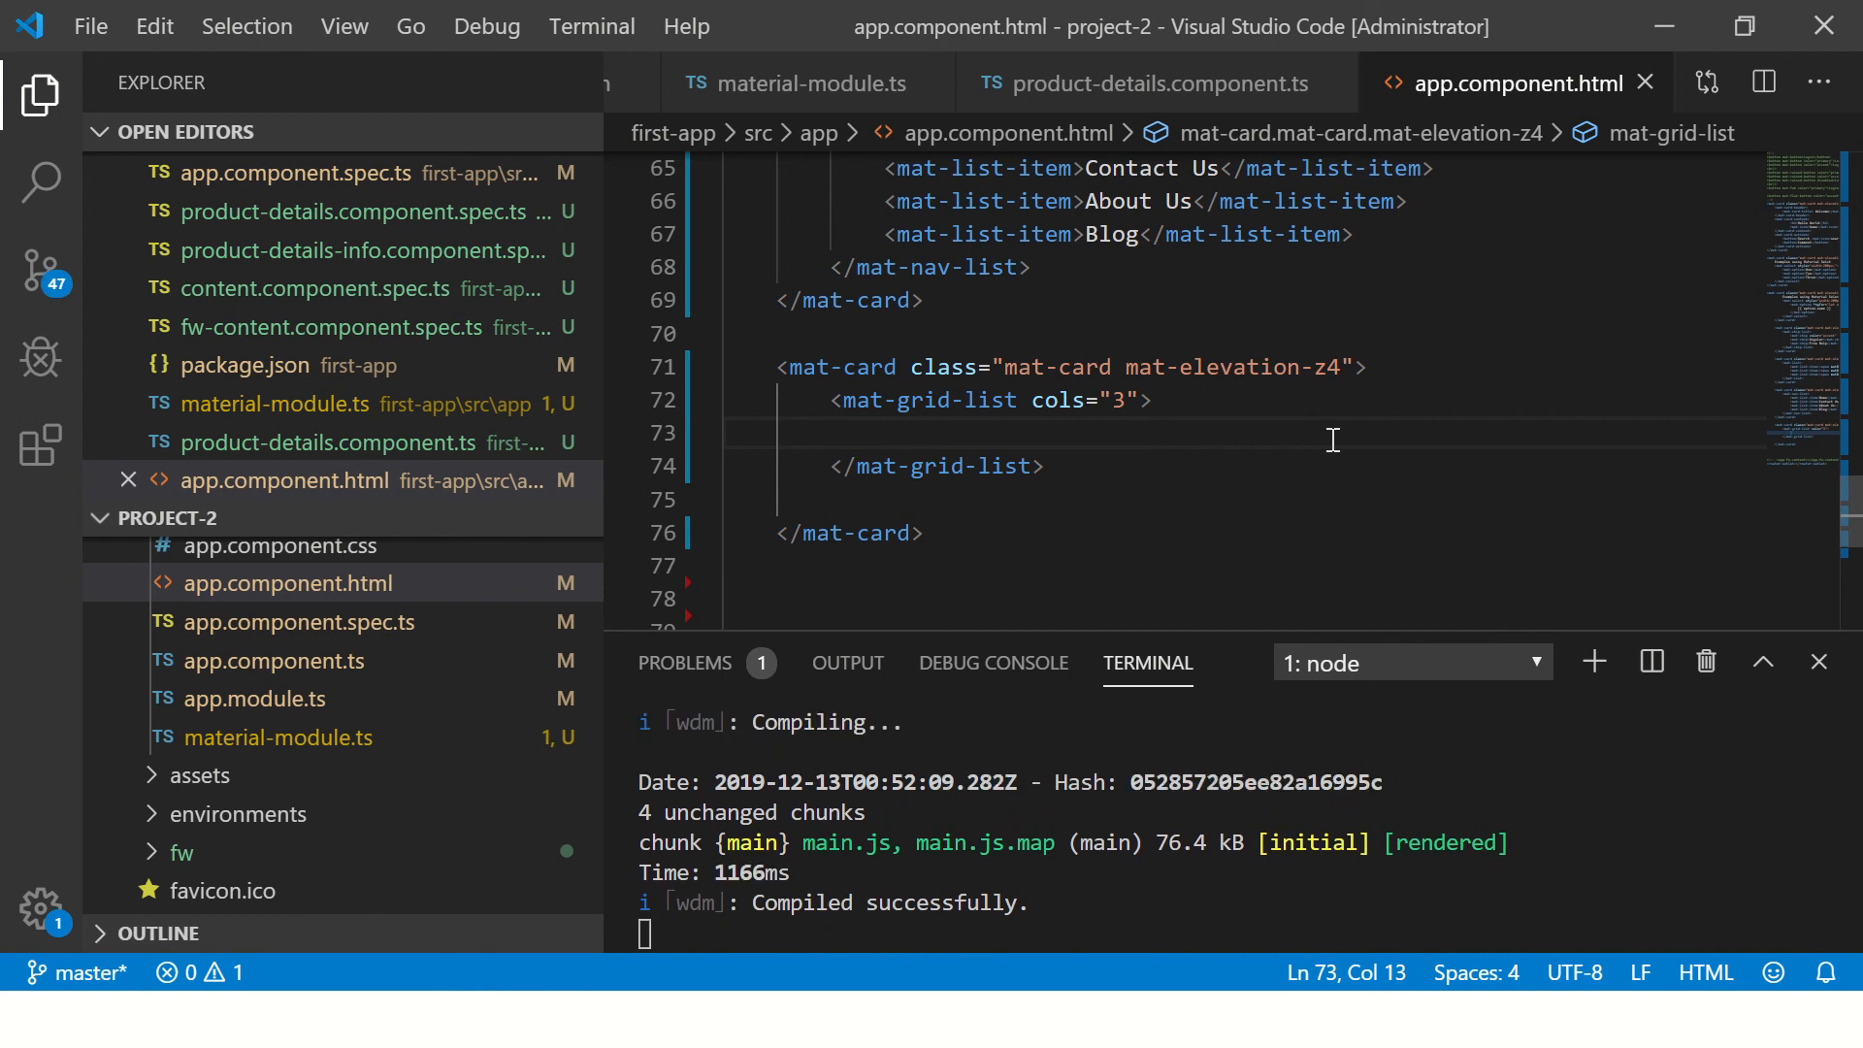
text(<)
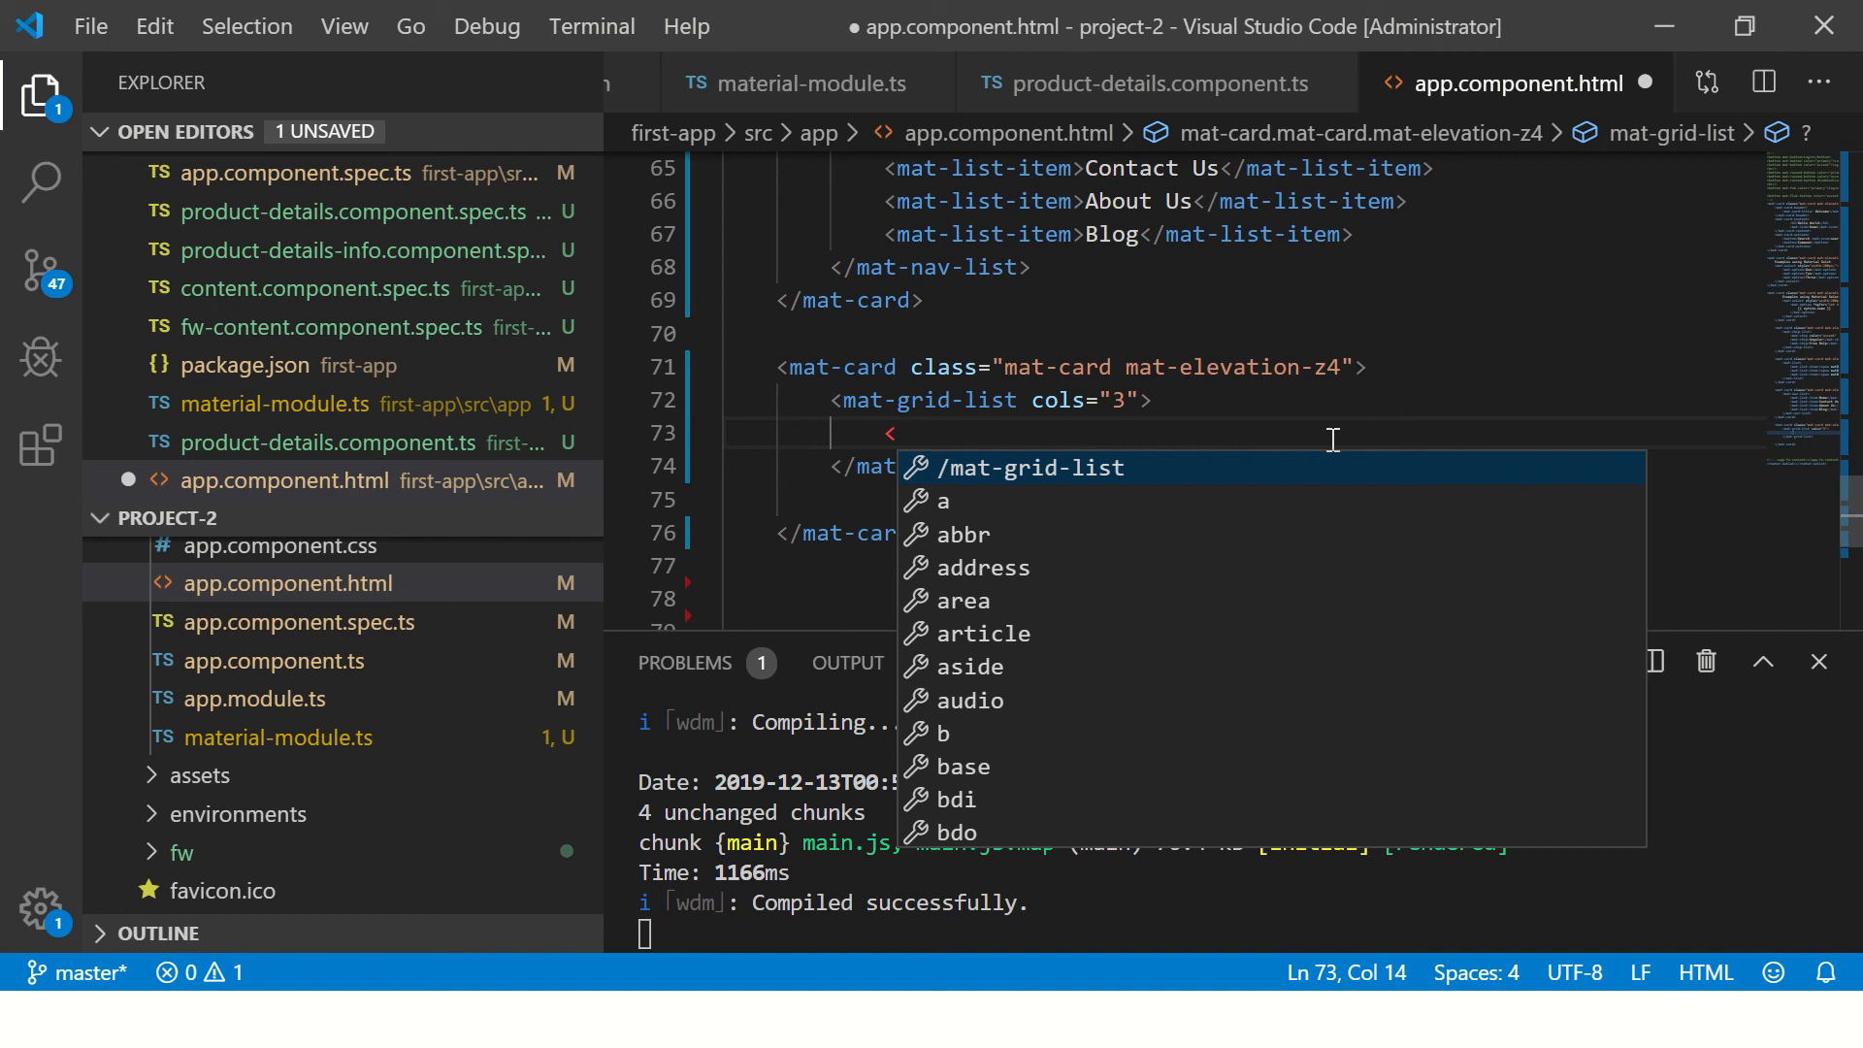
text(mat-gr)
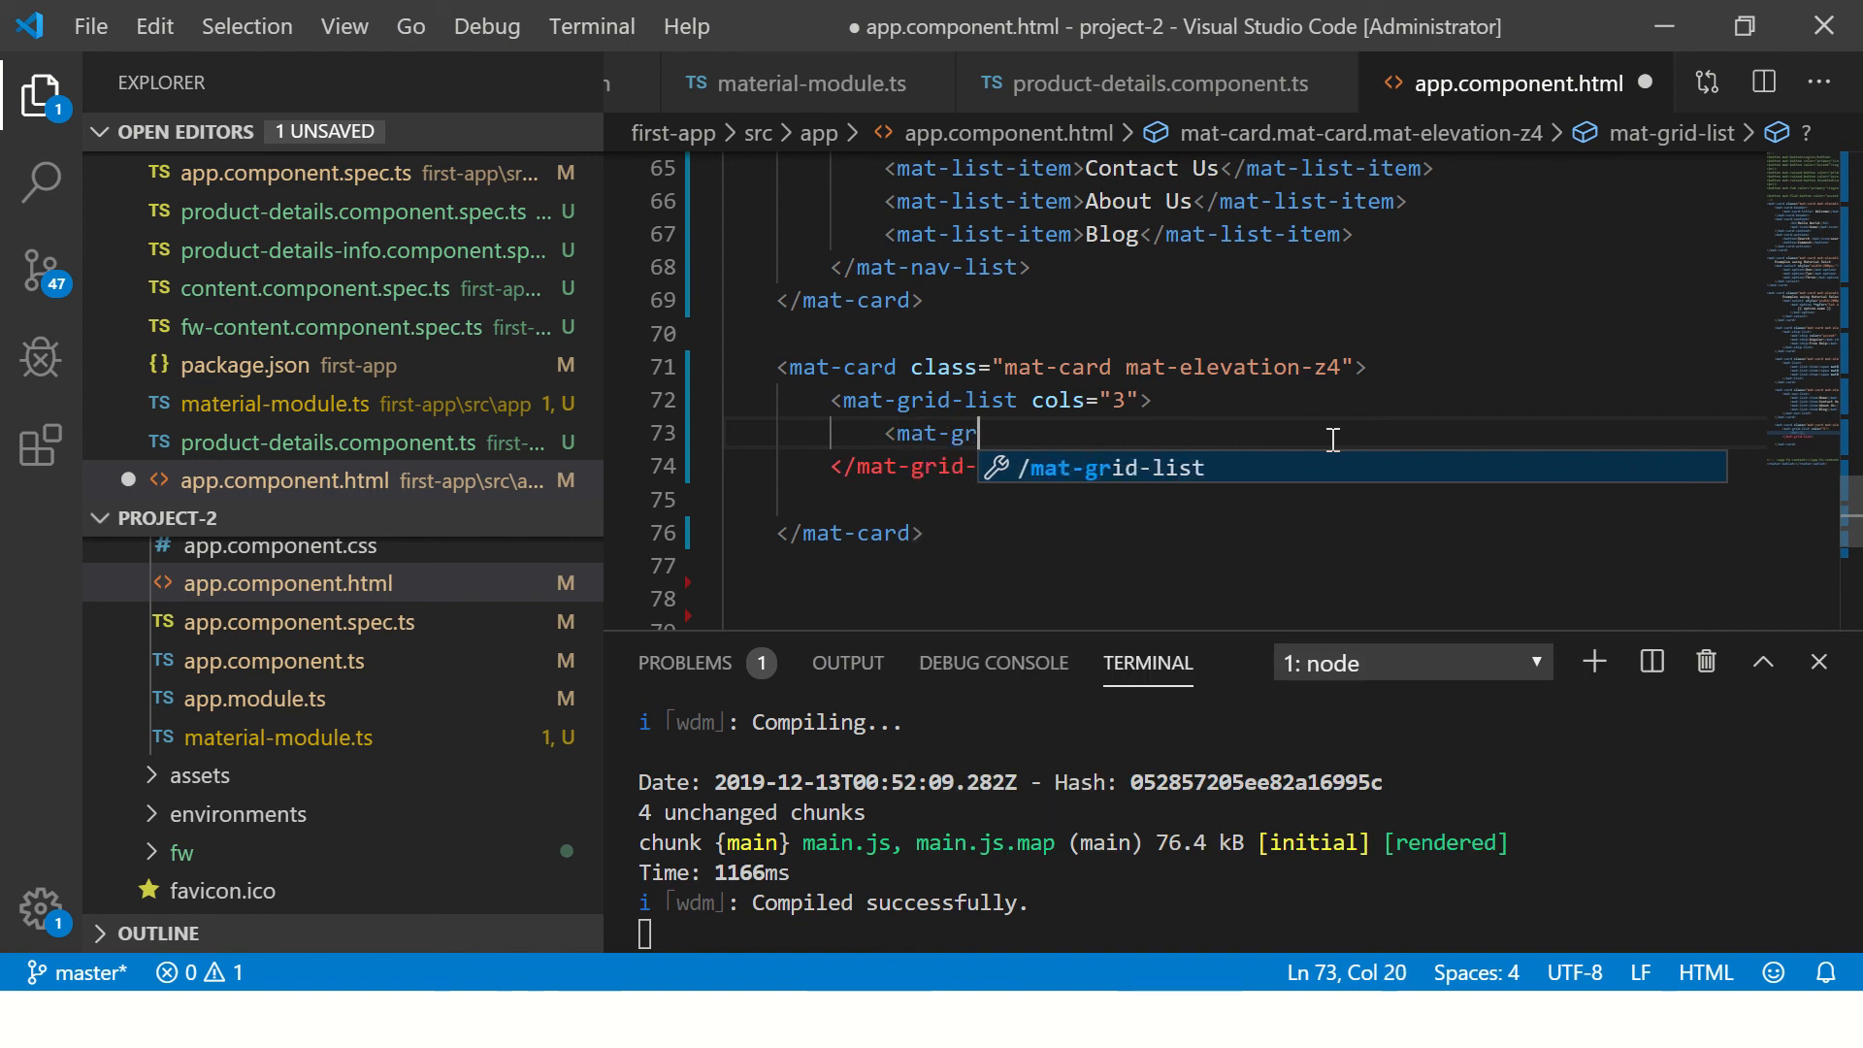
text(id-l)
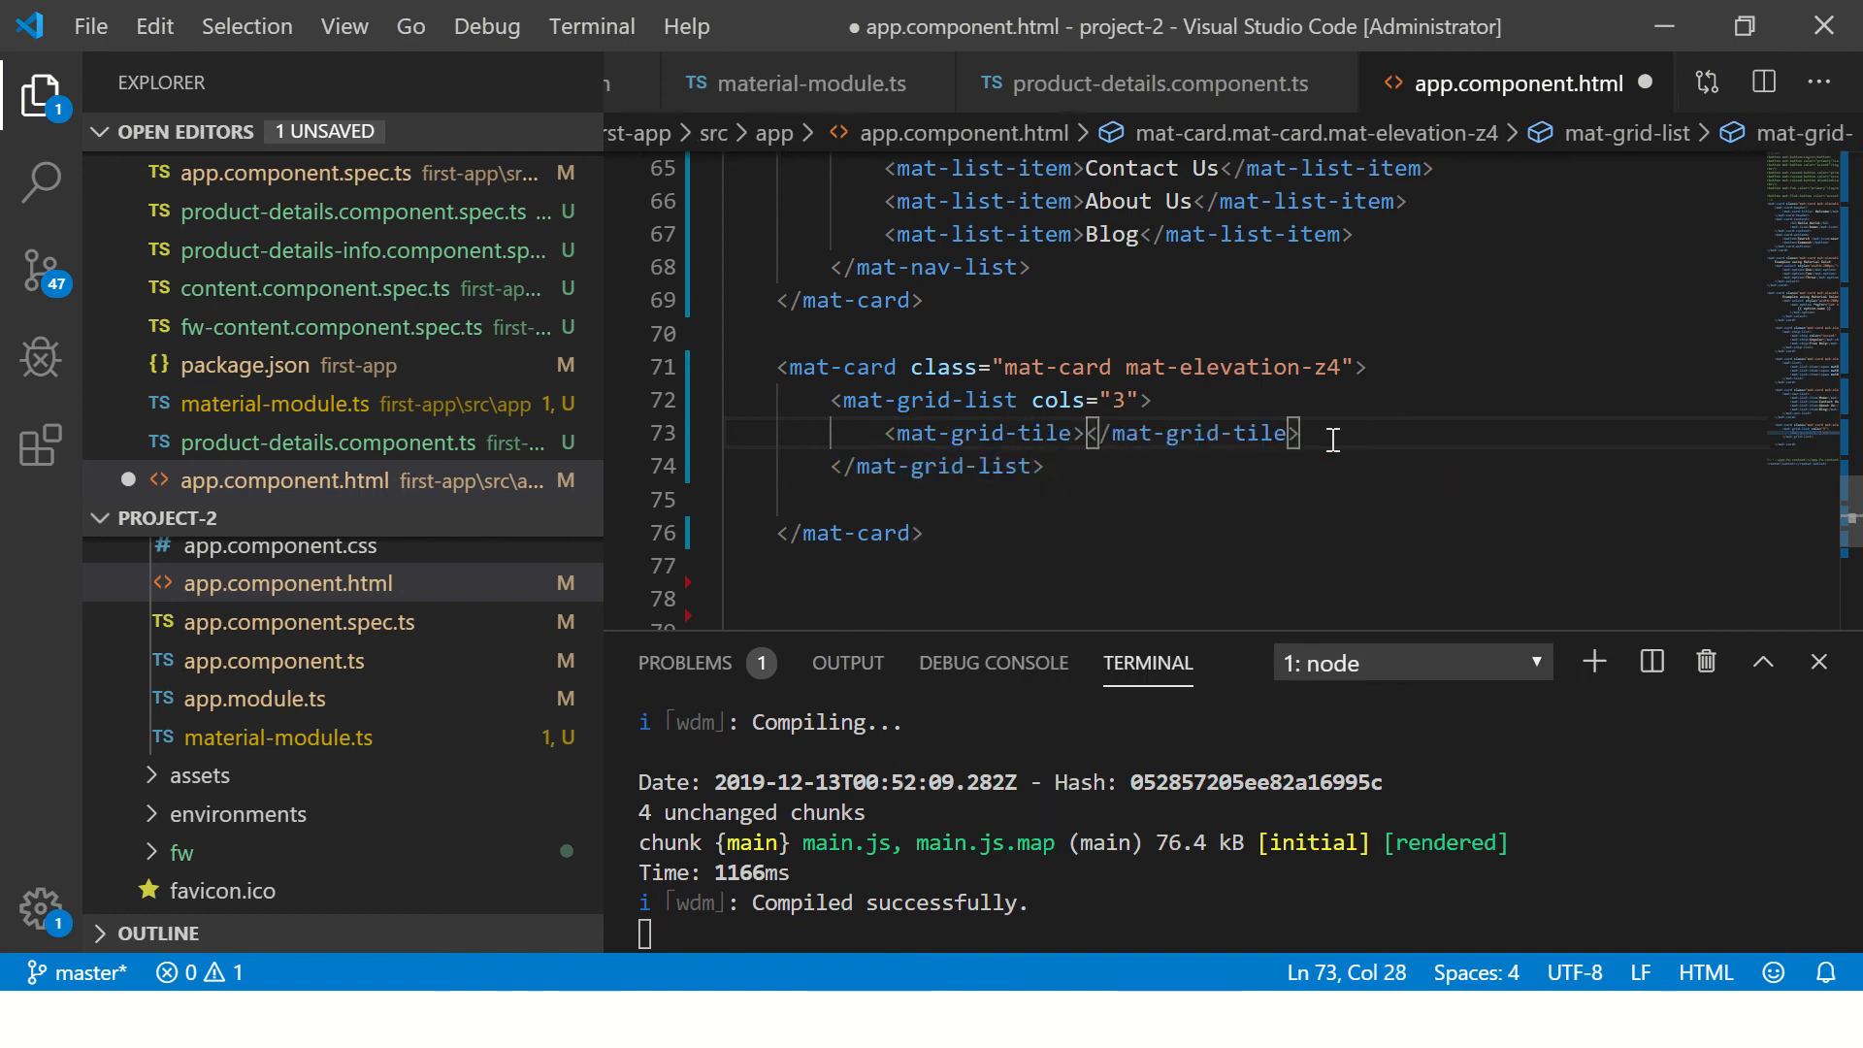
- Label the tiles Red, Blue, Yellow, Teal, Pink and Orange
text(H)
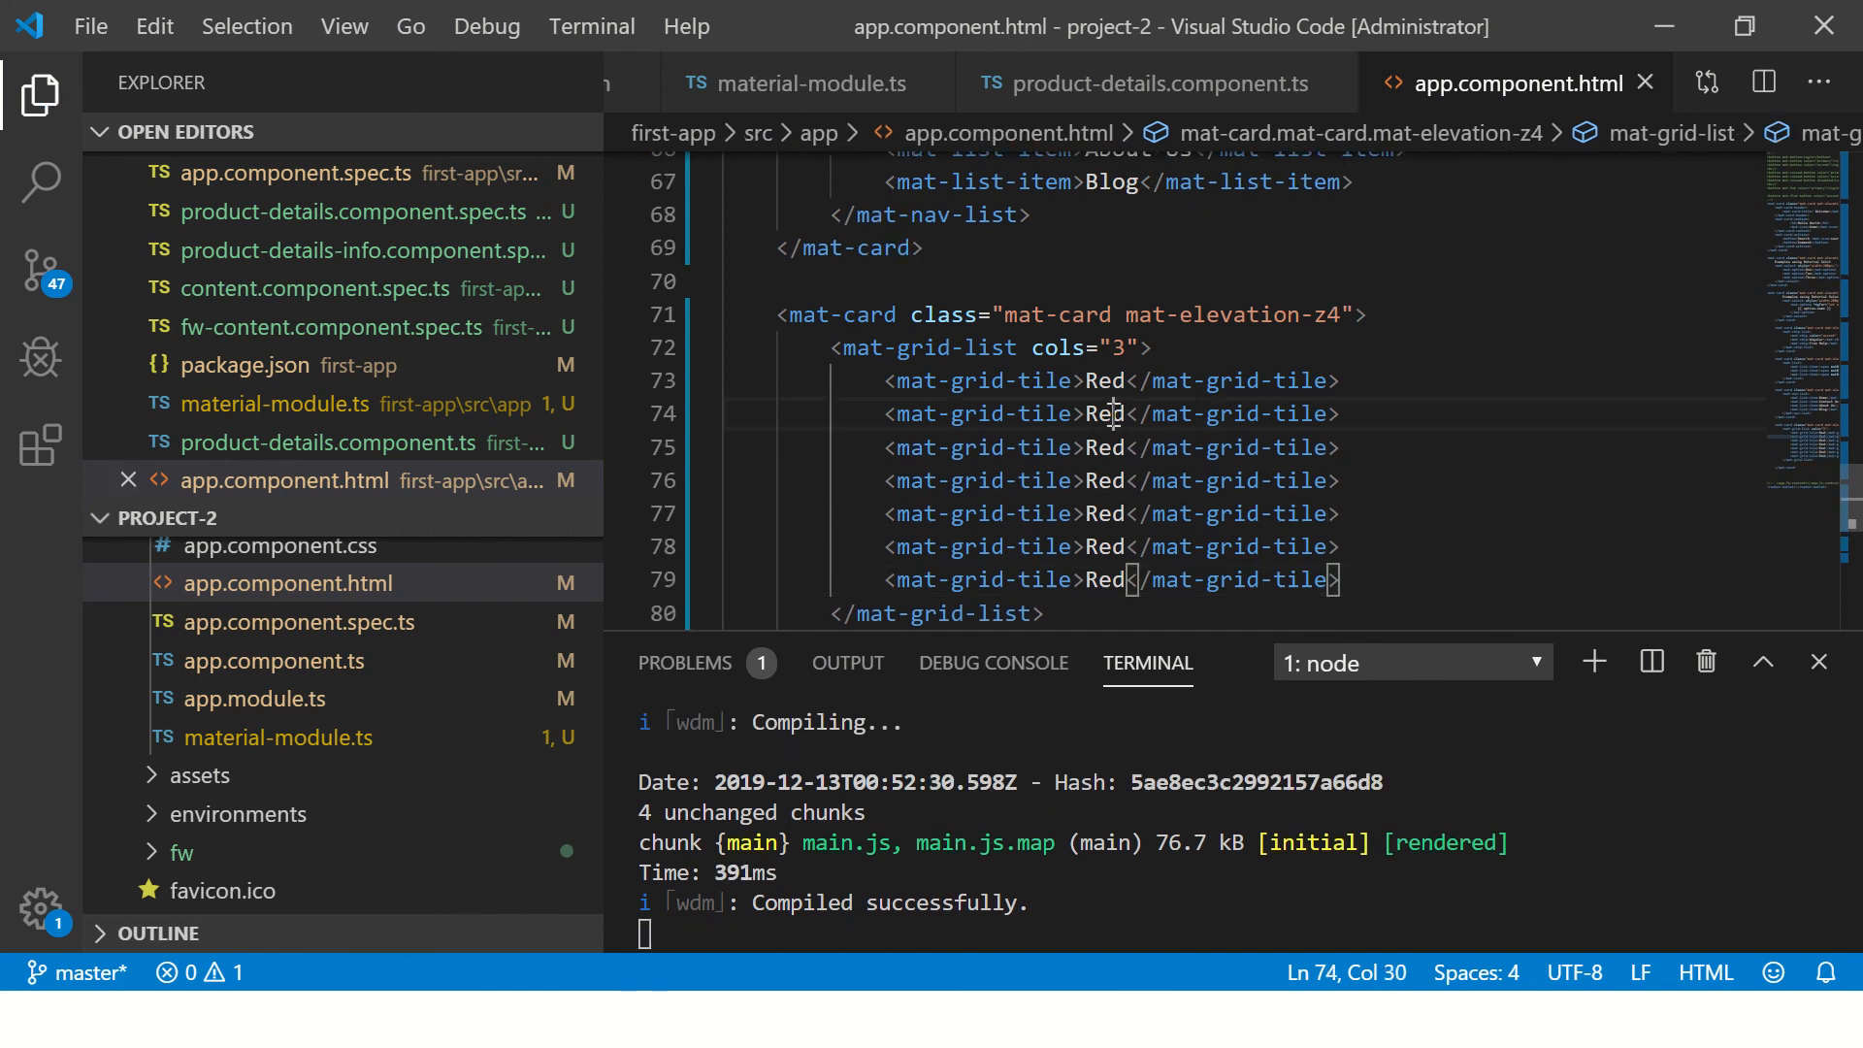
text(Blue)
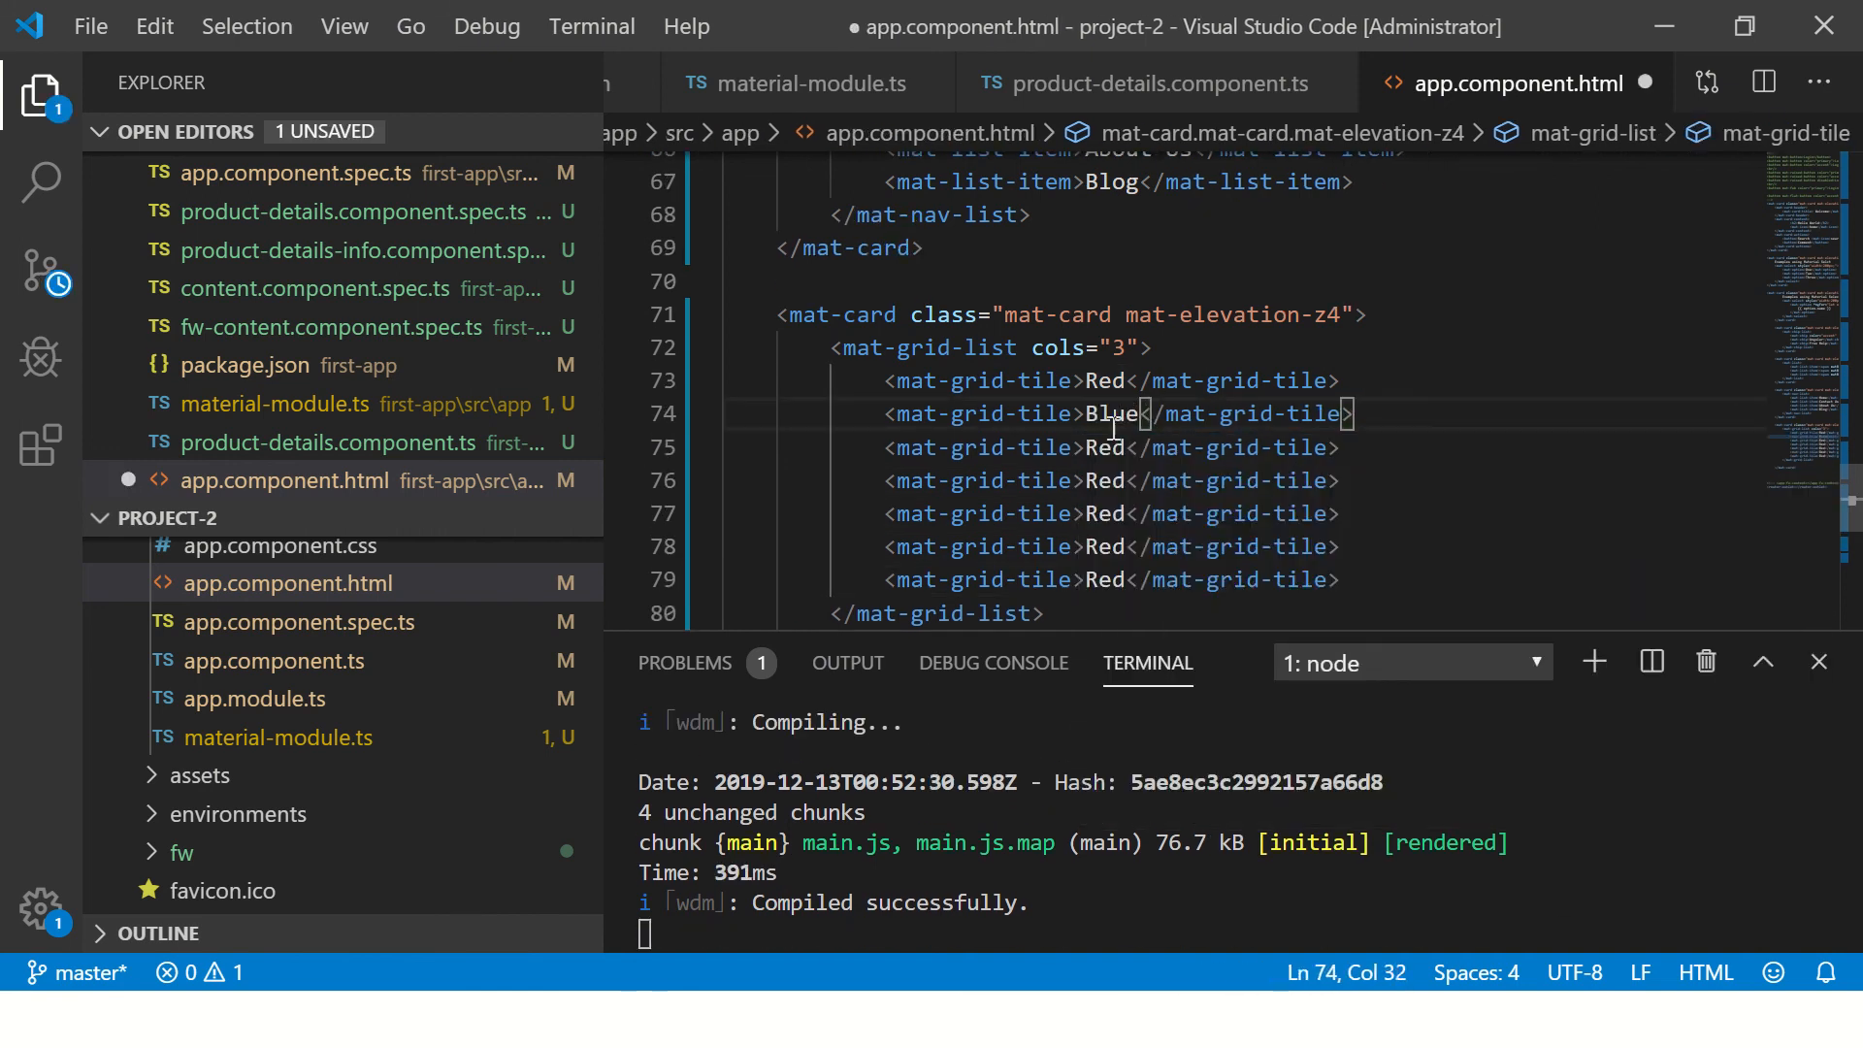
text(Yellow)
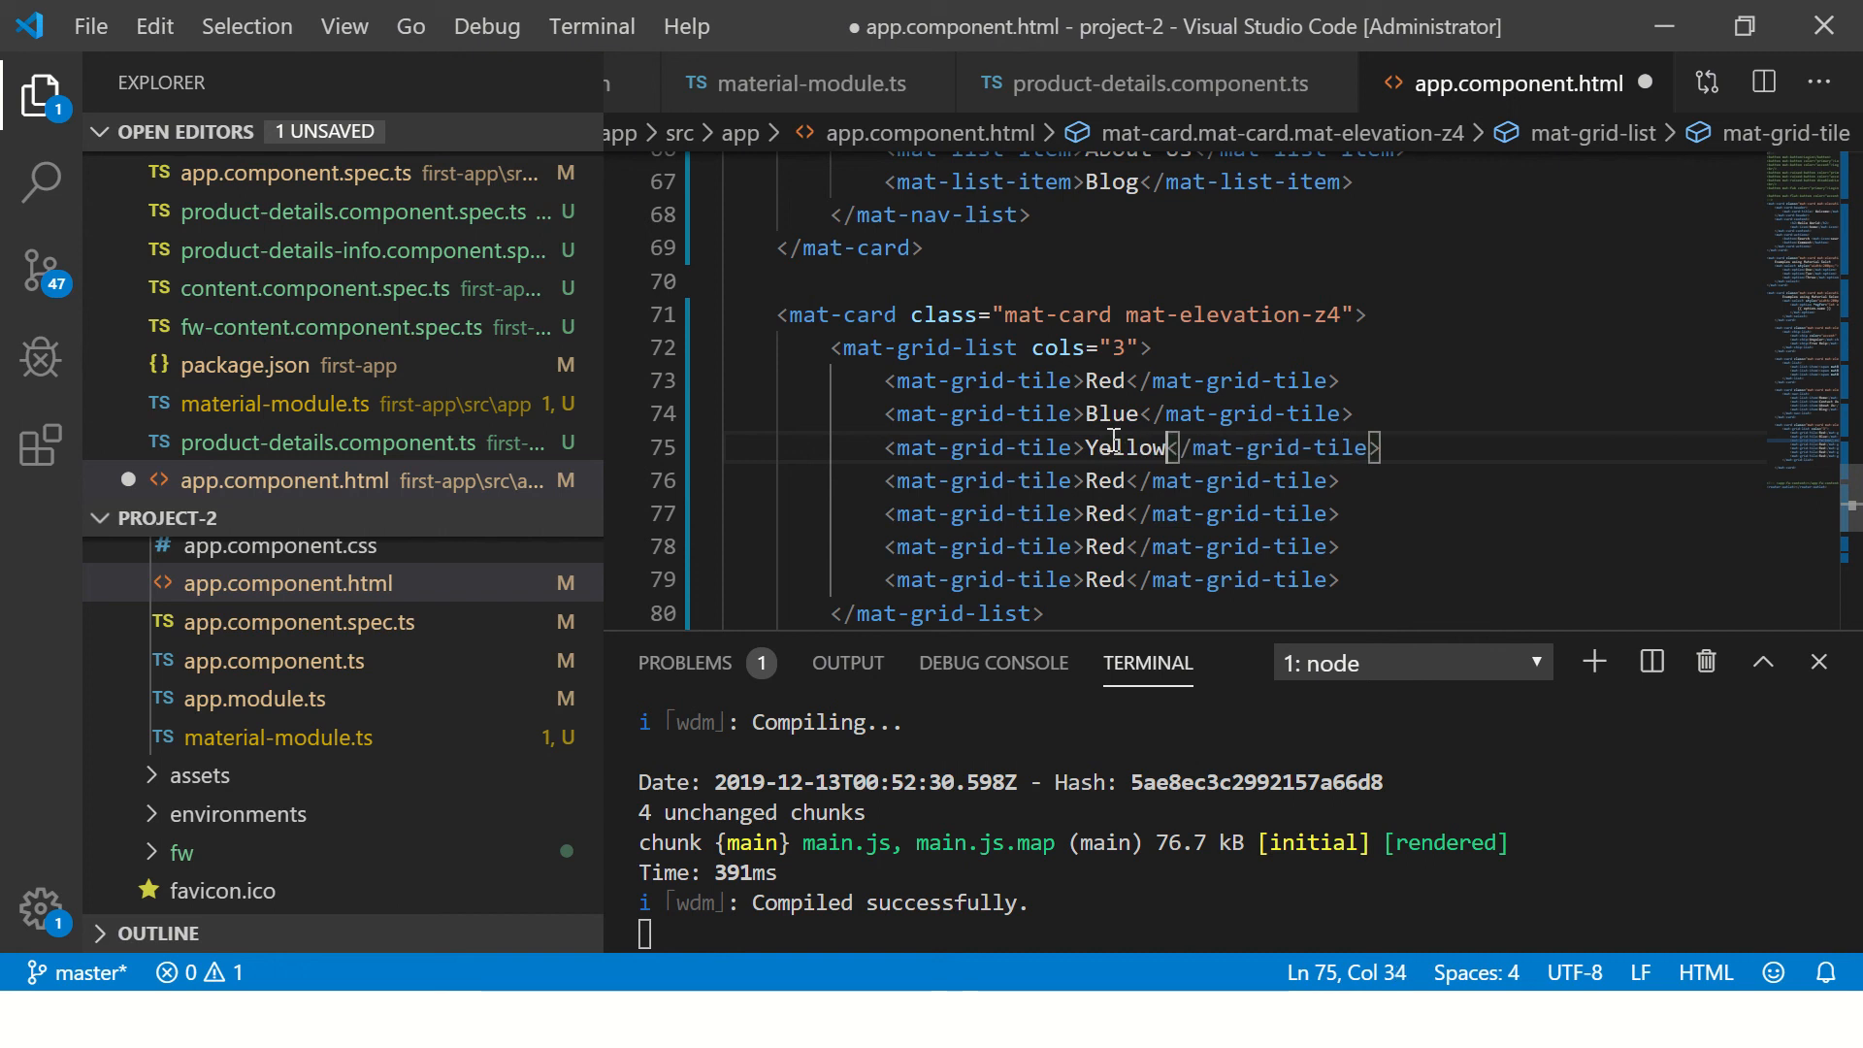
text(Tes)
click(1110, 548)
text(Orang)
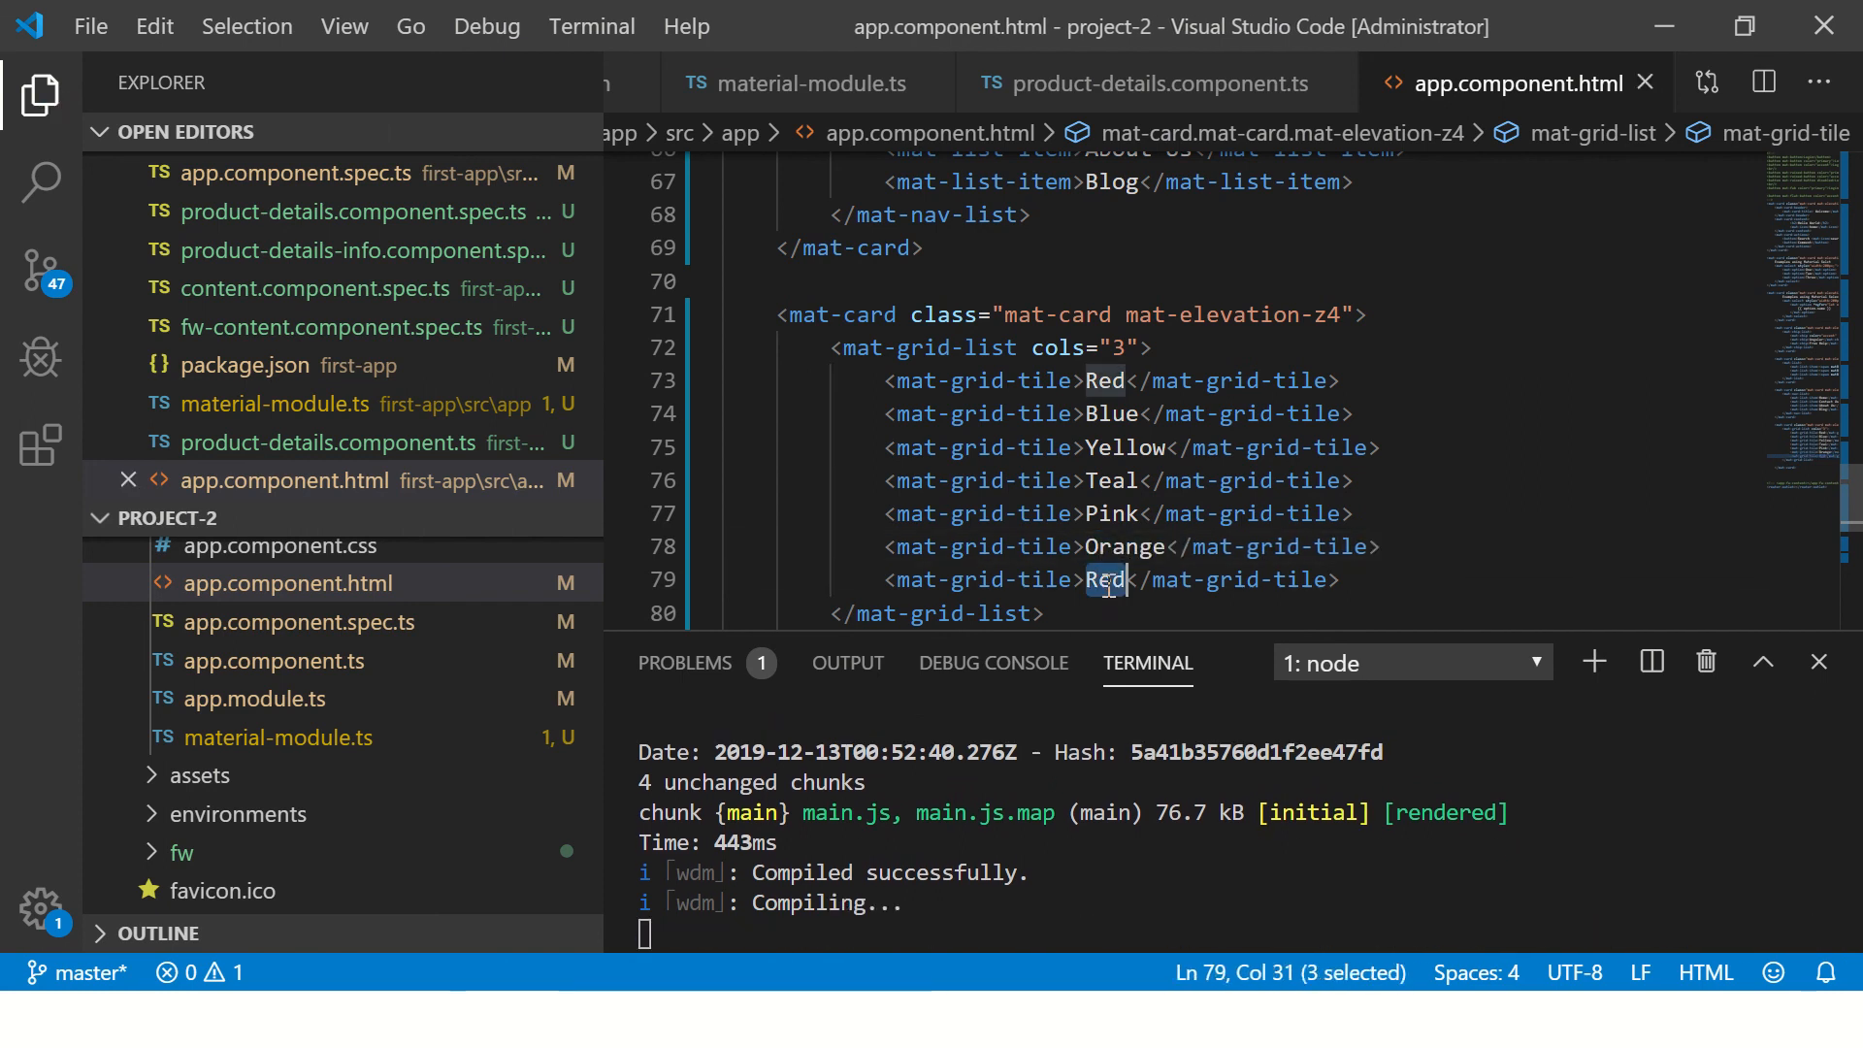
- Edit a tile label and scroll the Chrome page to the Red, Blue, Yellow tiles
text(Purple)
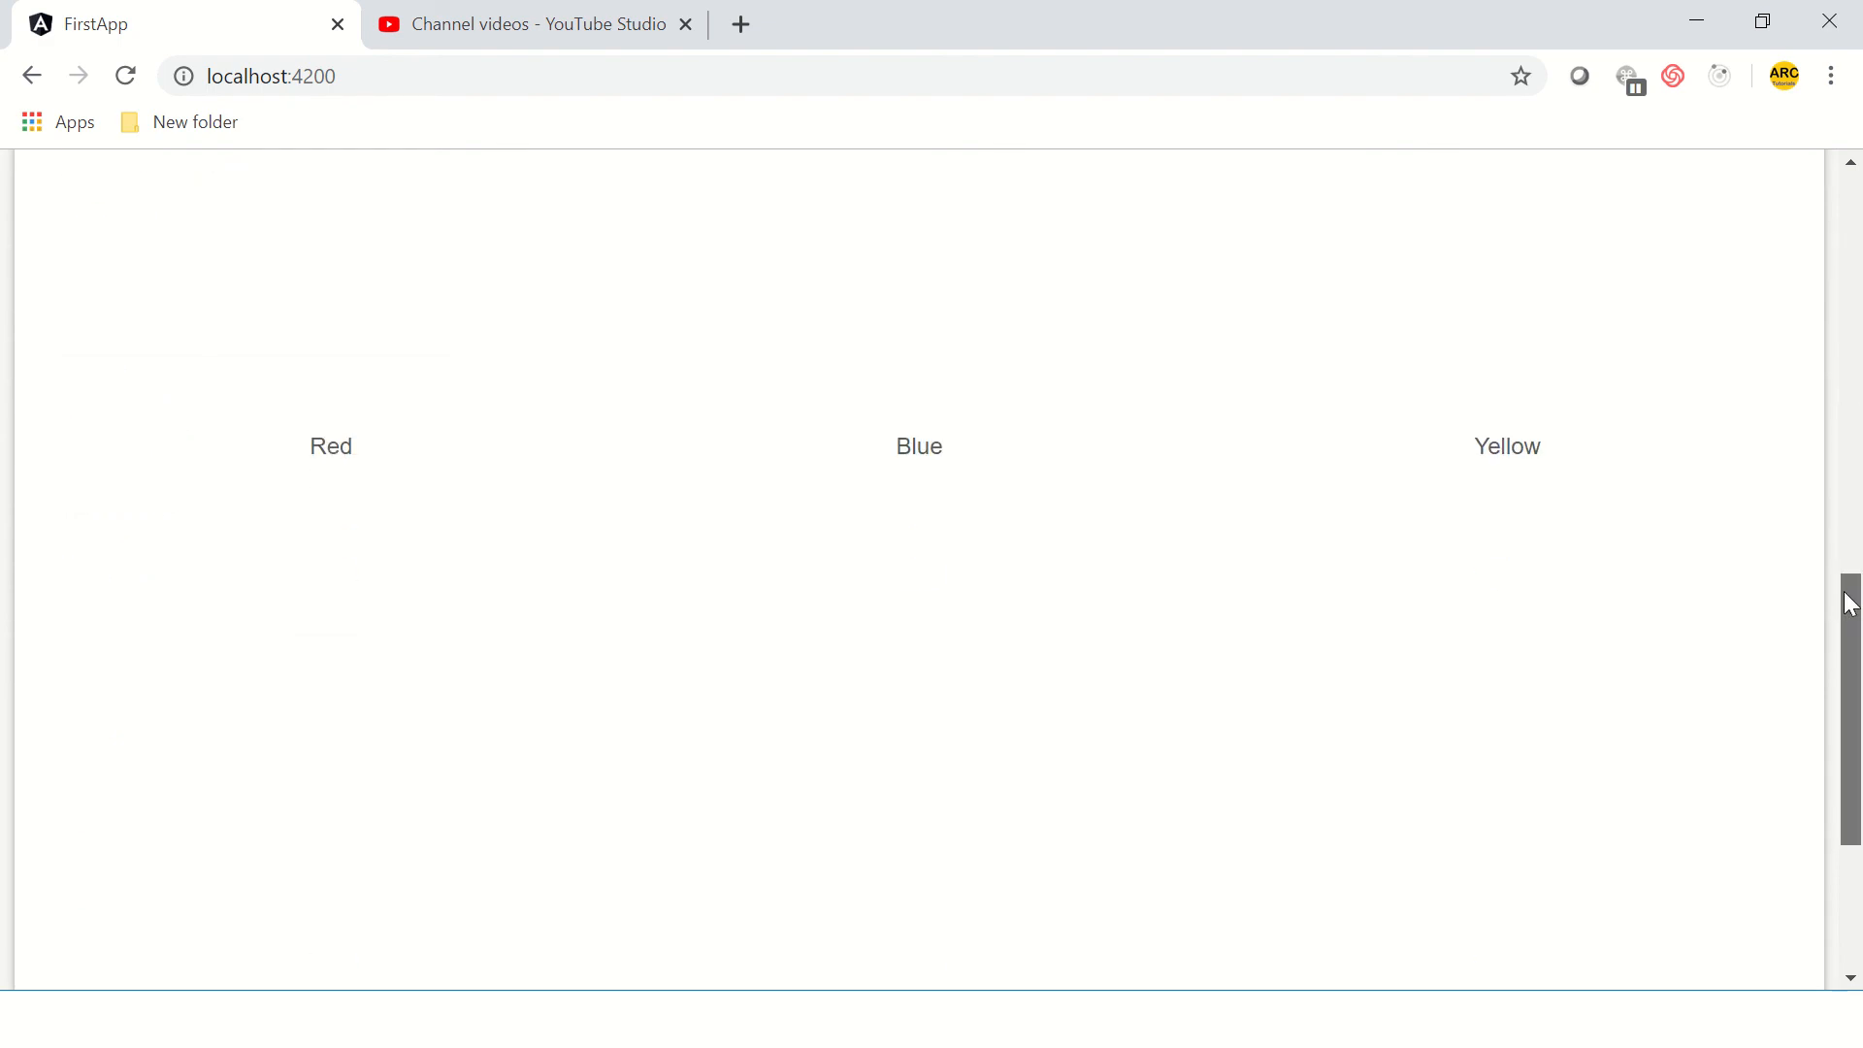
scroll(down, 3)
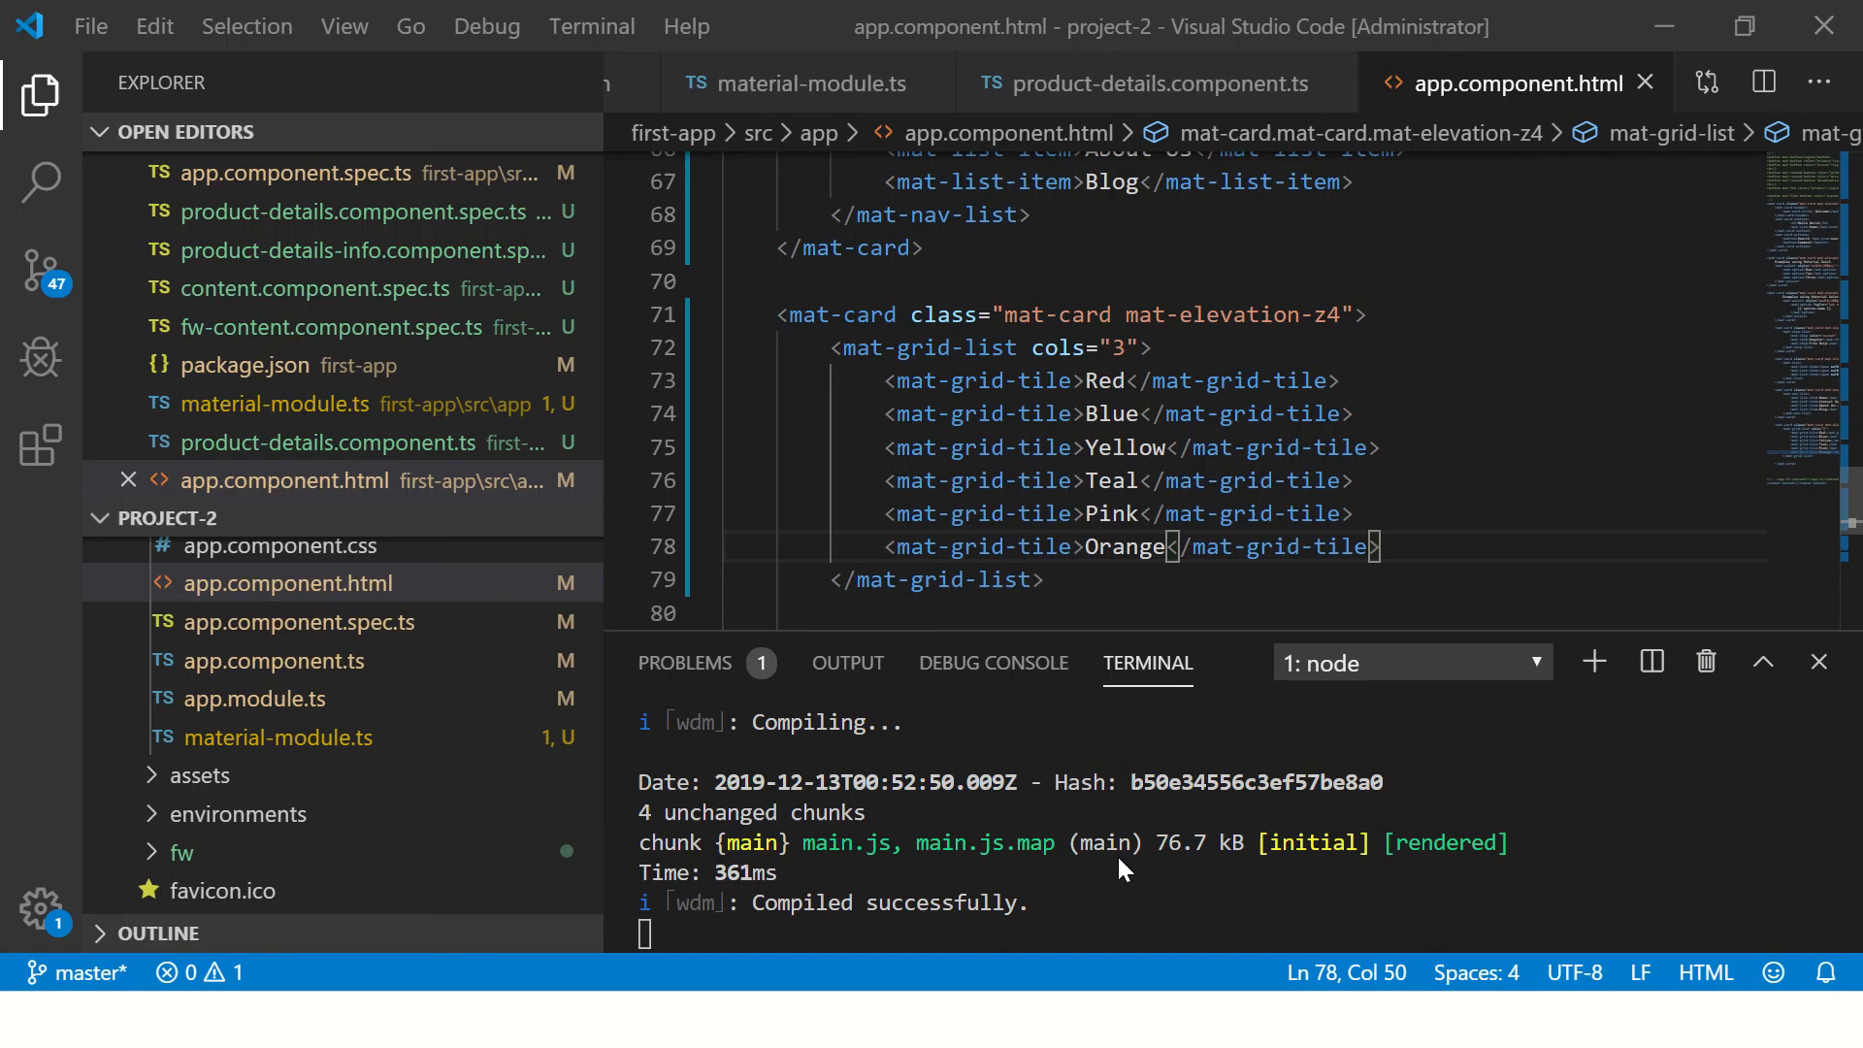
- Start adding a rowHeight attribute after cols="3" on the mat-grid-list
click(1141, 348)
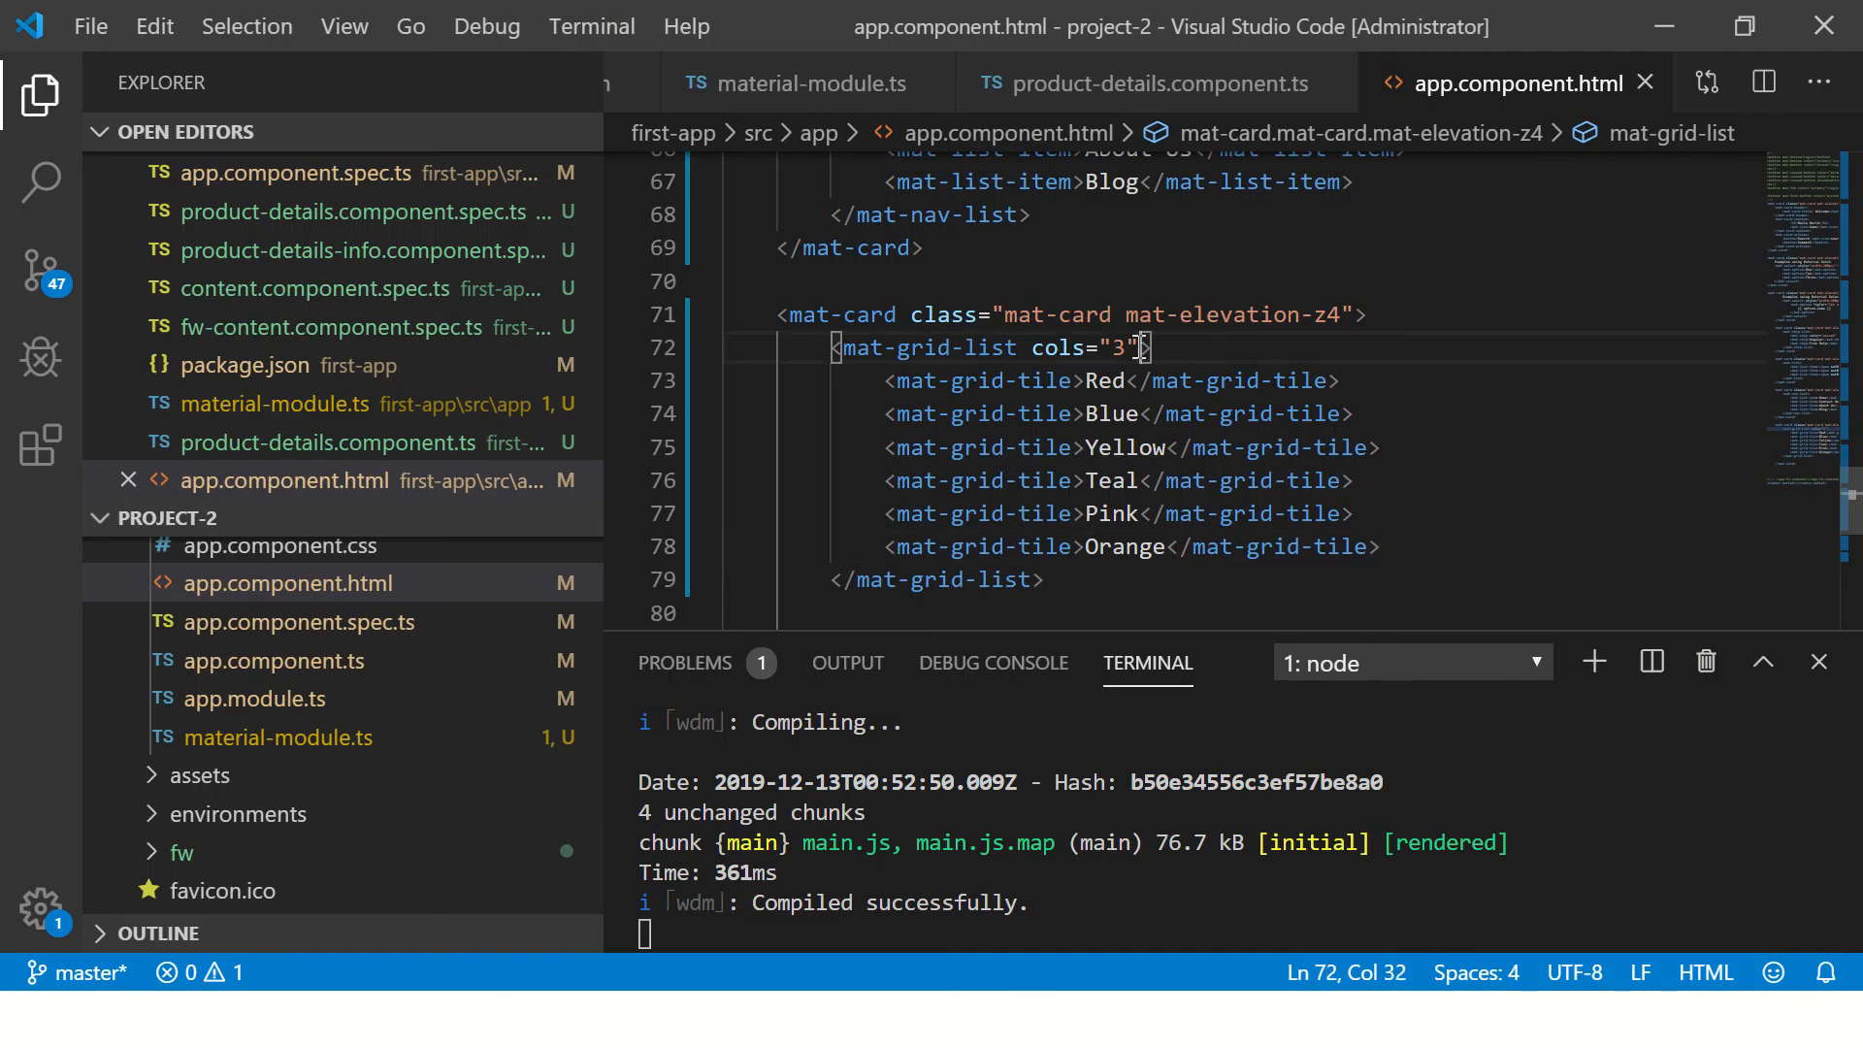
text(rowHeoght=")
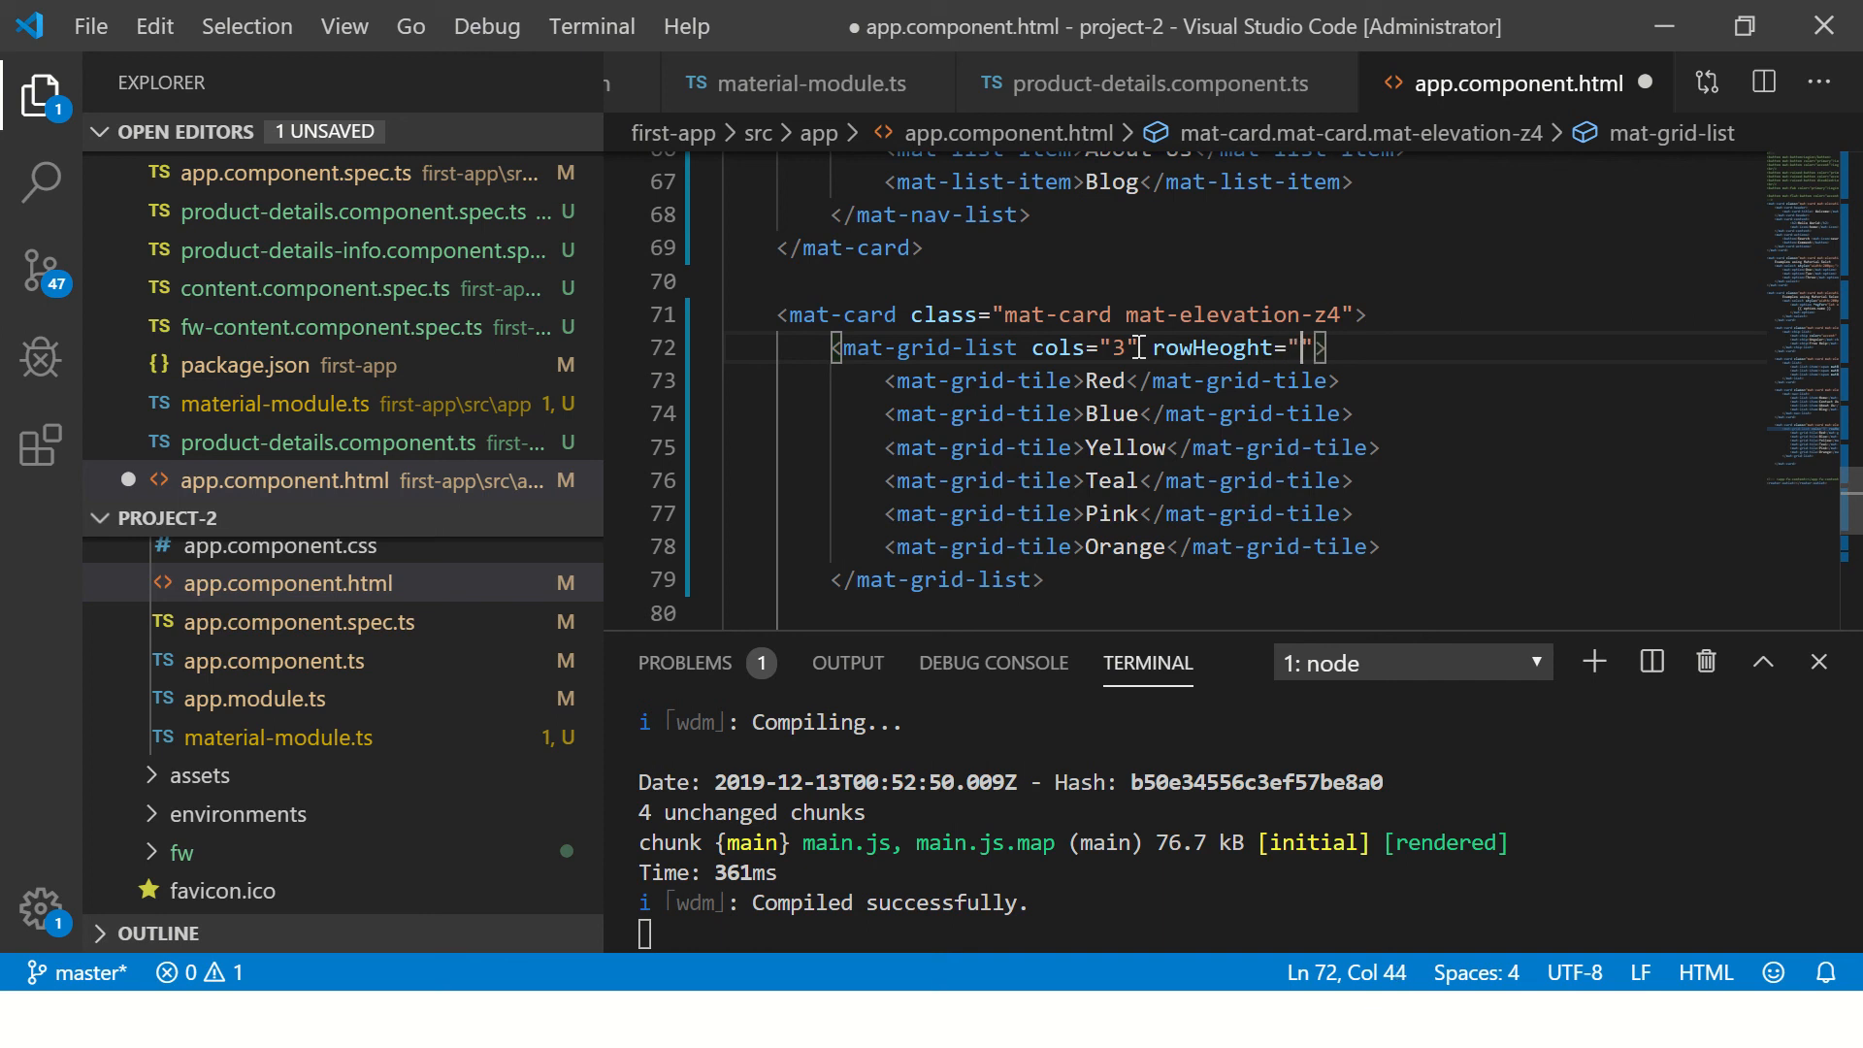
text(20)
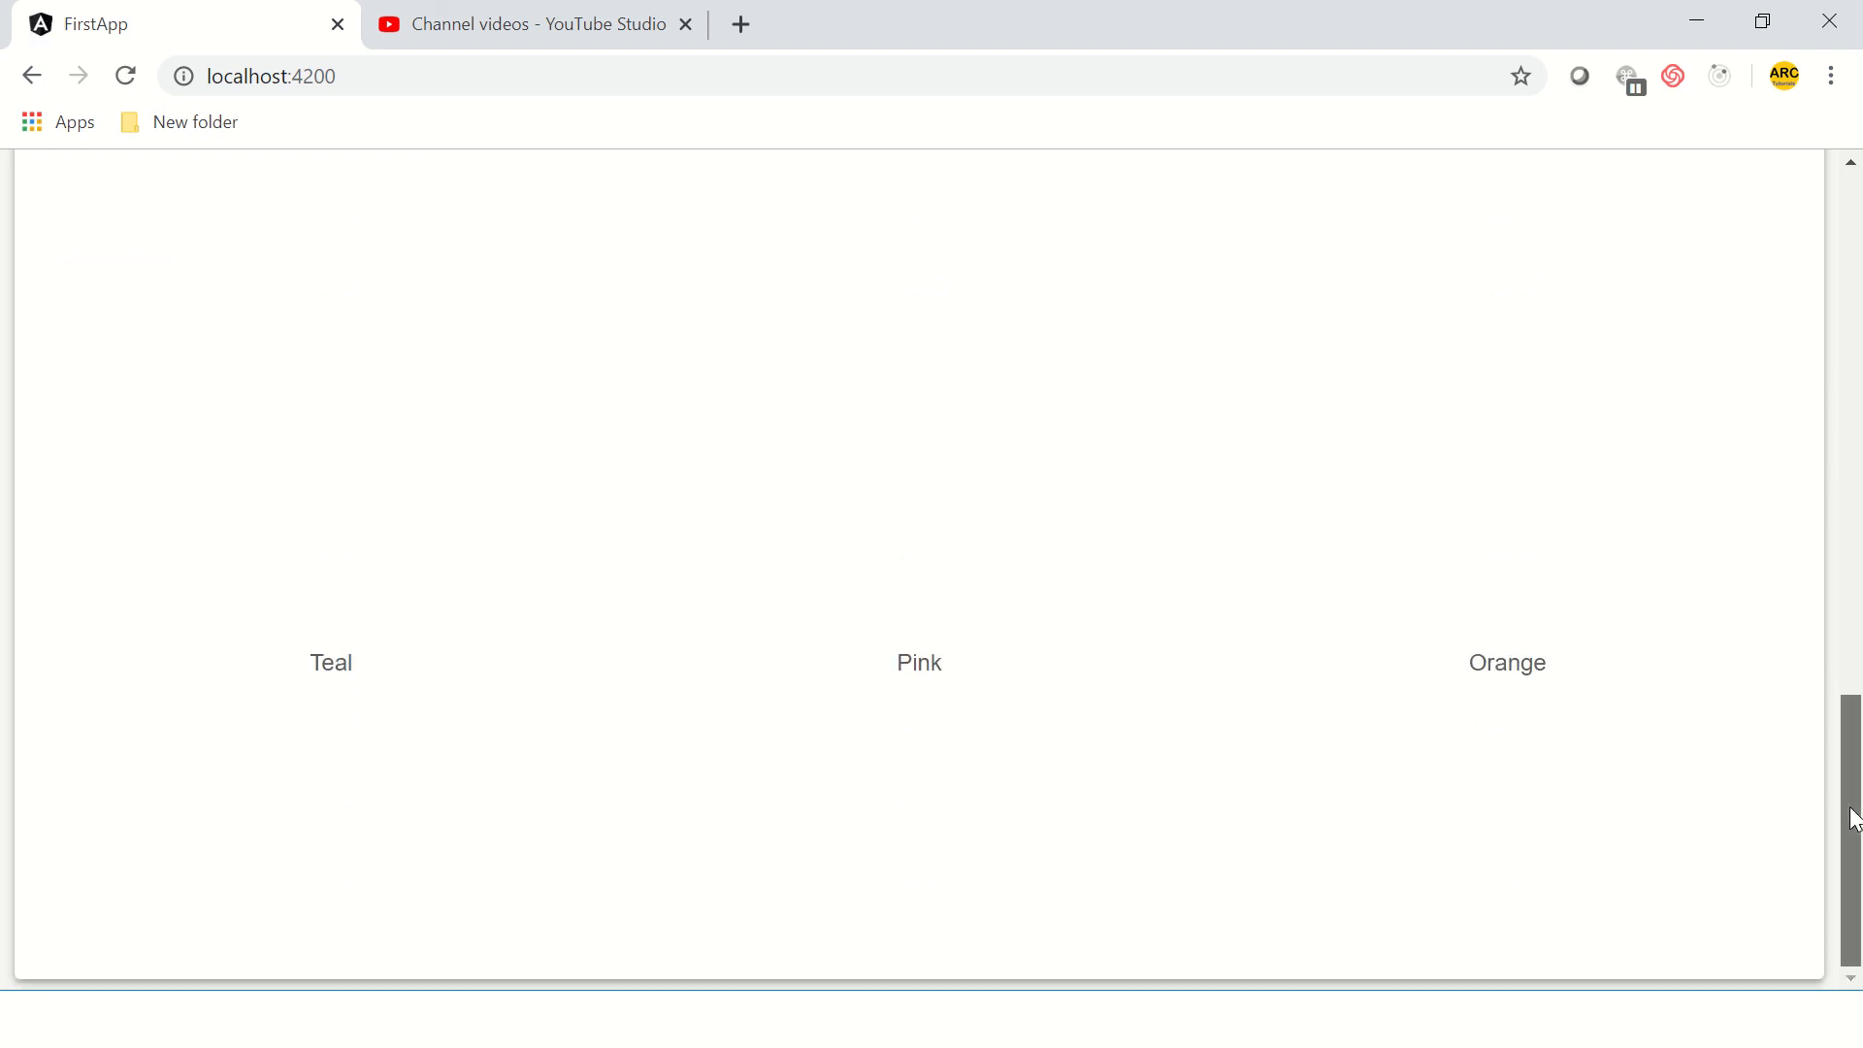
- Scroll the Chrome page to inspect square tiles Red, Blue, Yellow above Teal, Pink, Orange
scroll(up, 3)
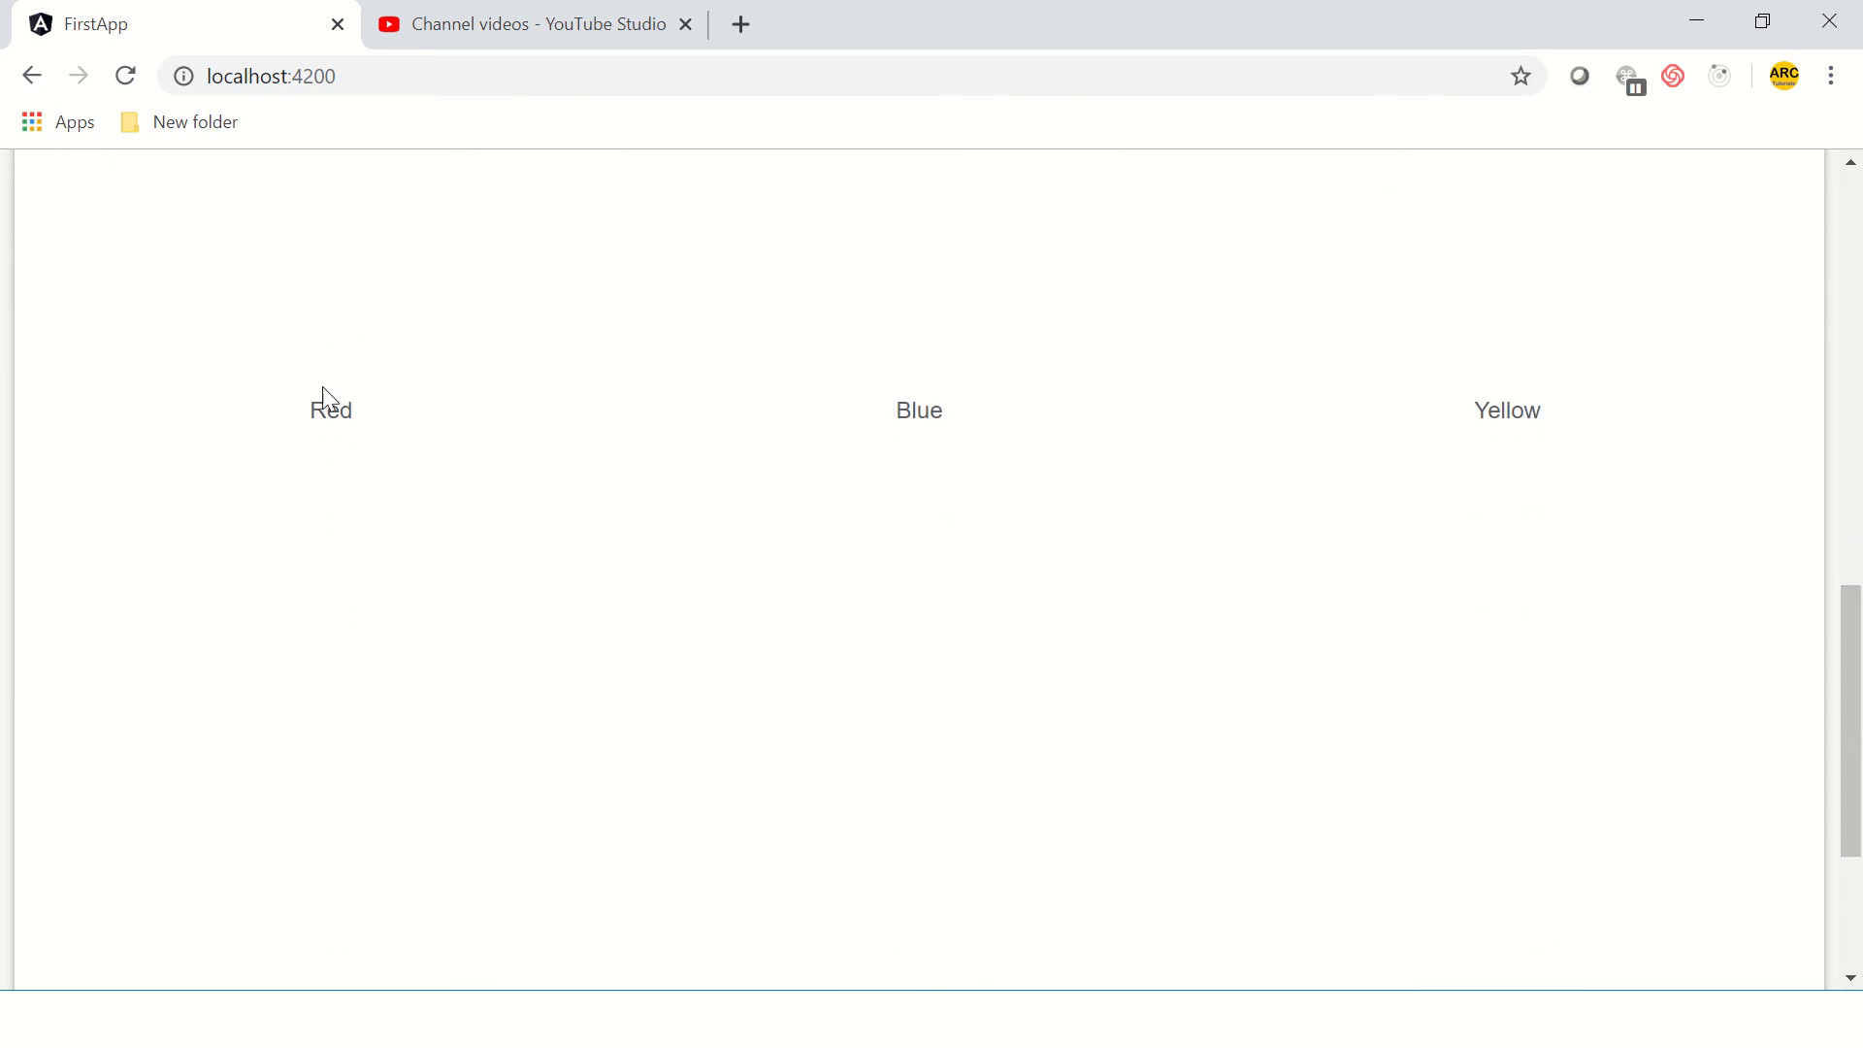
scroll(down, 3)
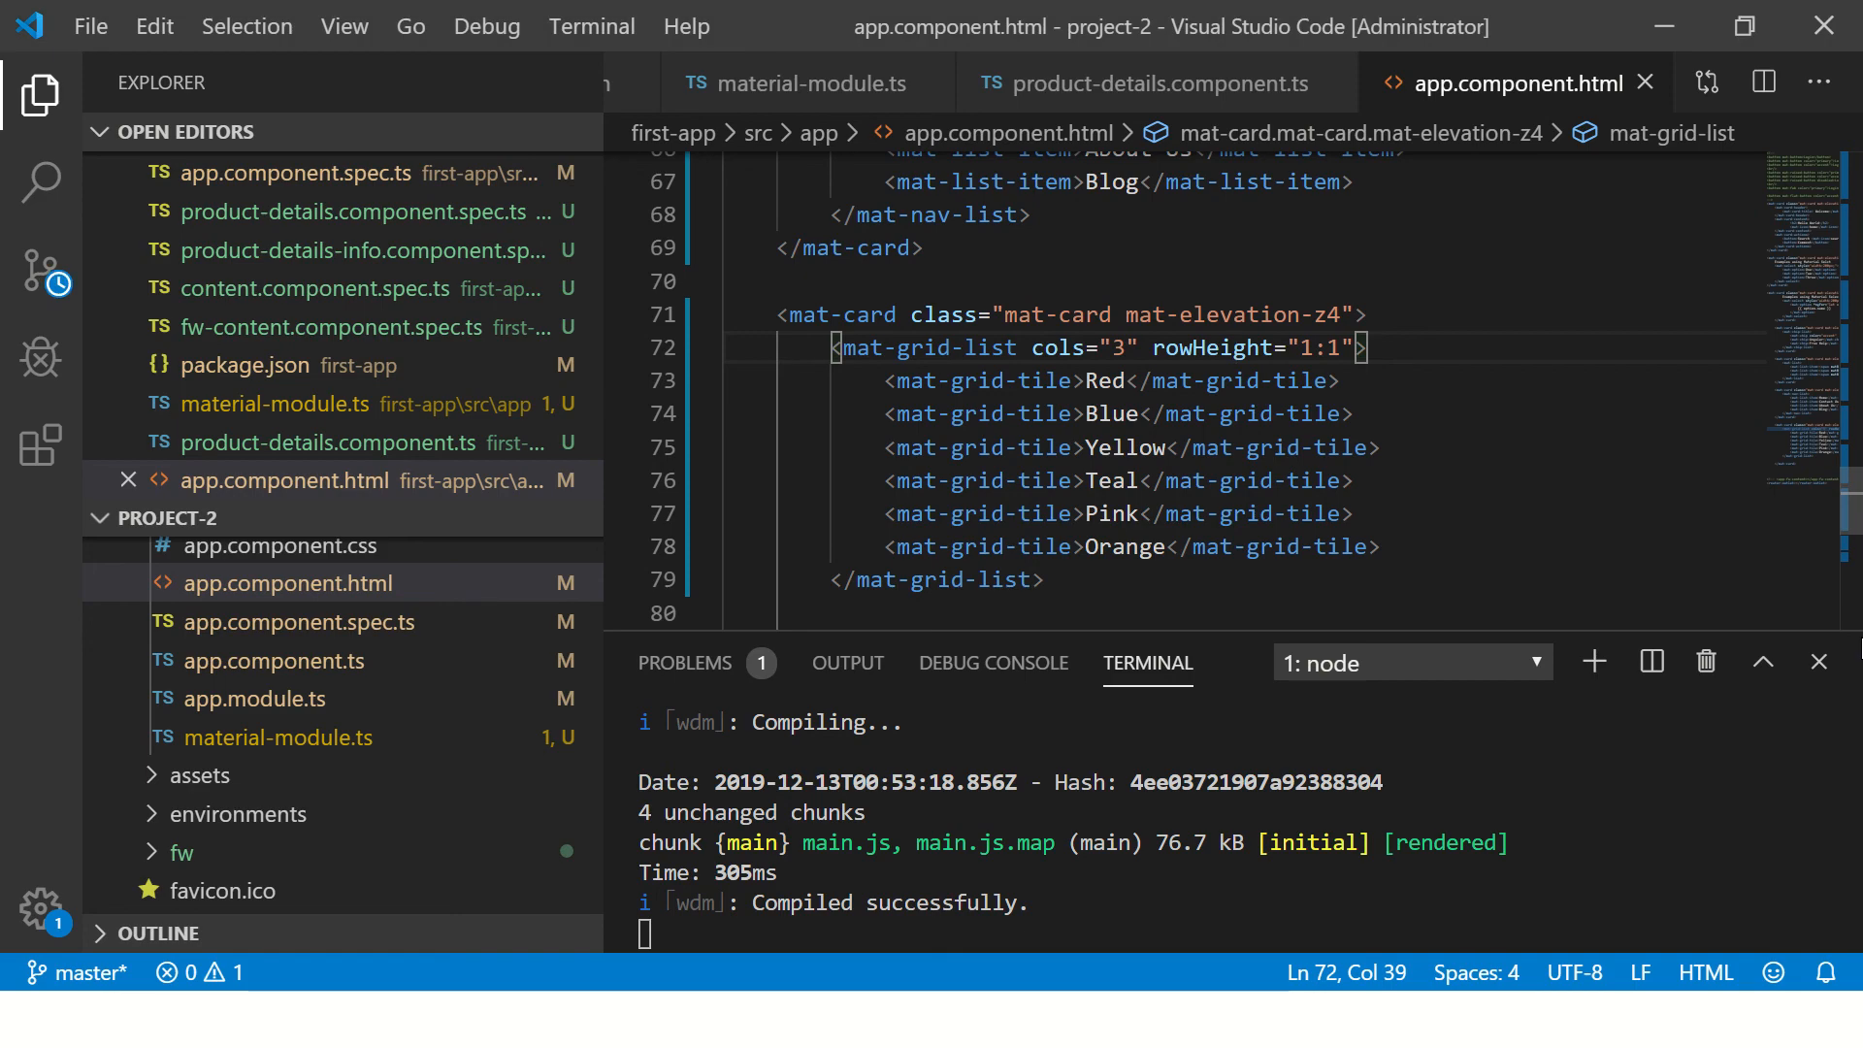
- Switch to the Mat Grid List PowerPoint slide show
click(1043, 580)
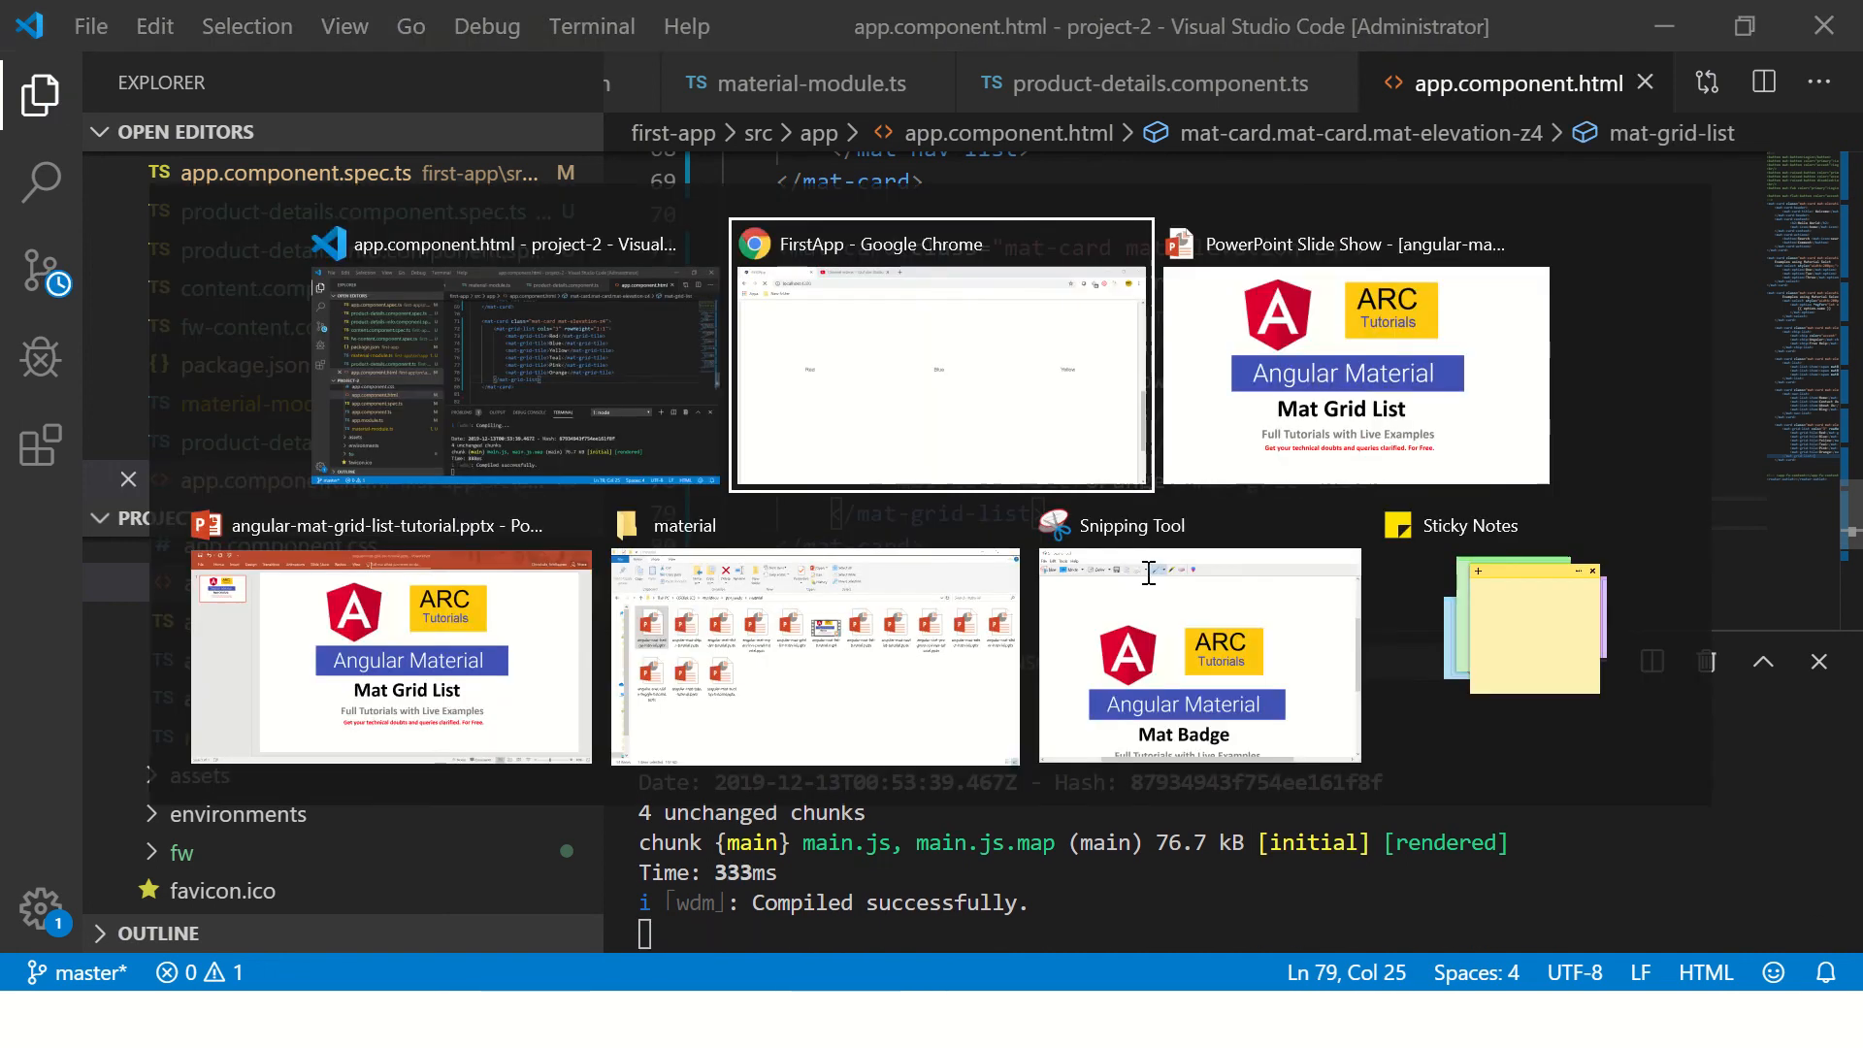
click(1352, 375)
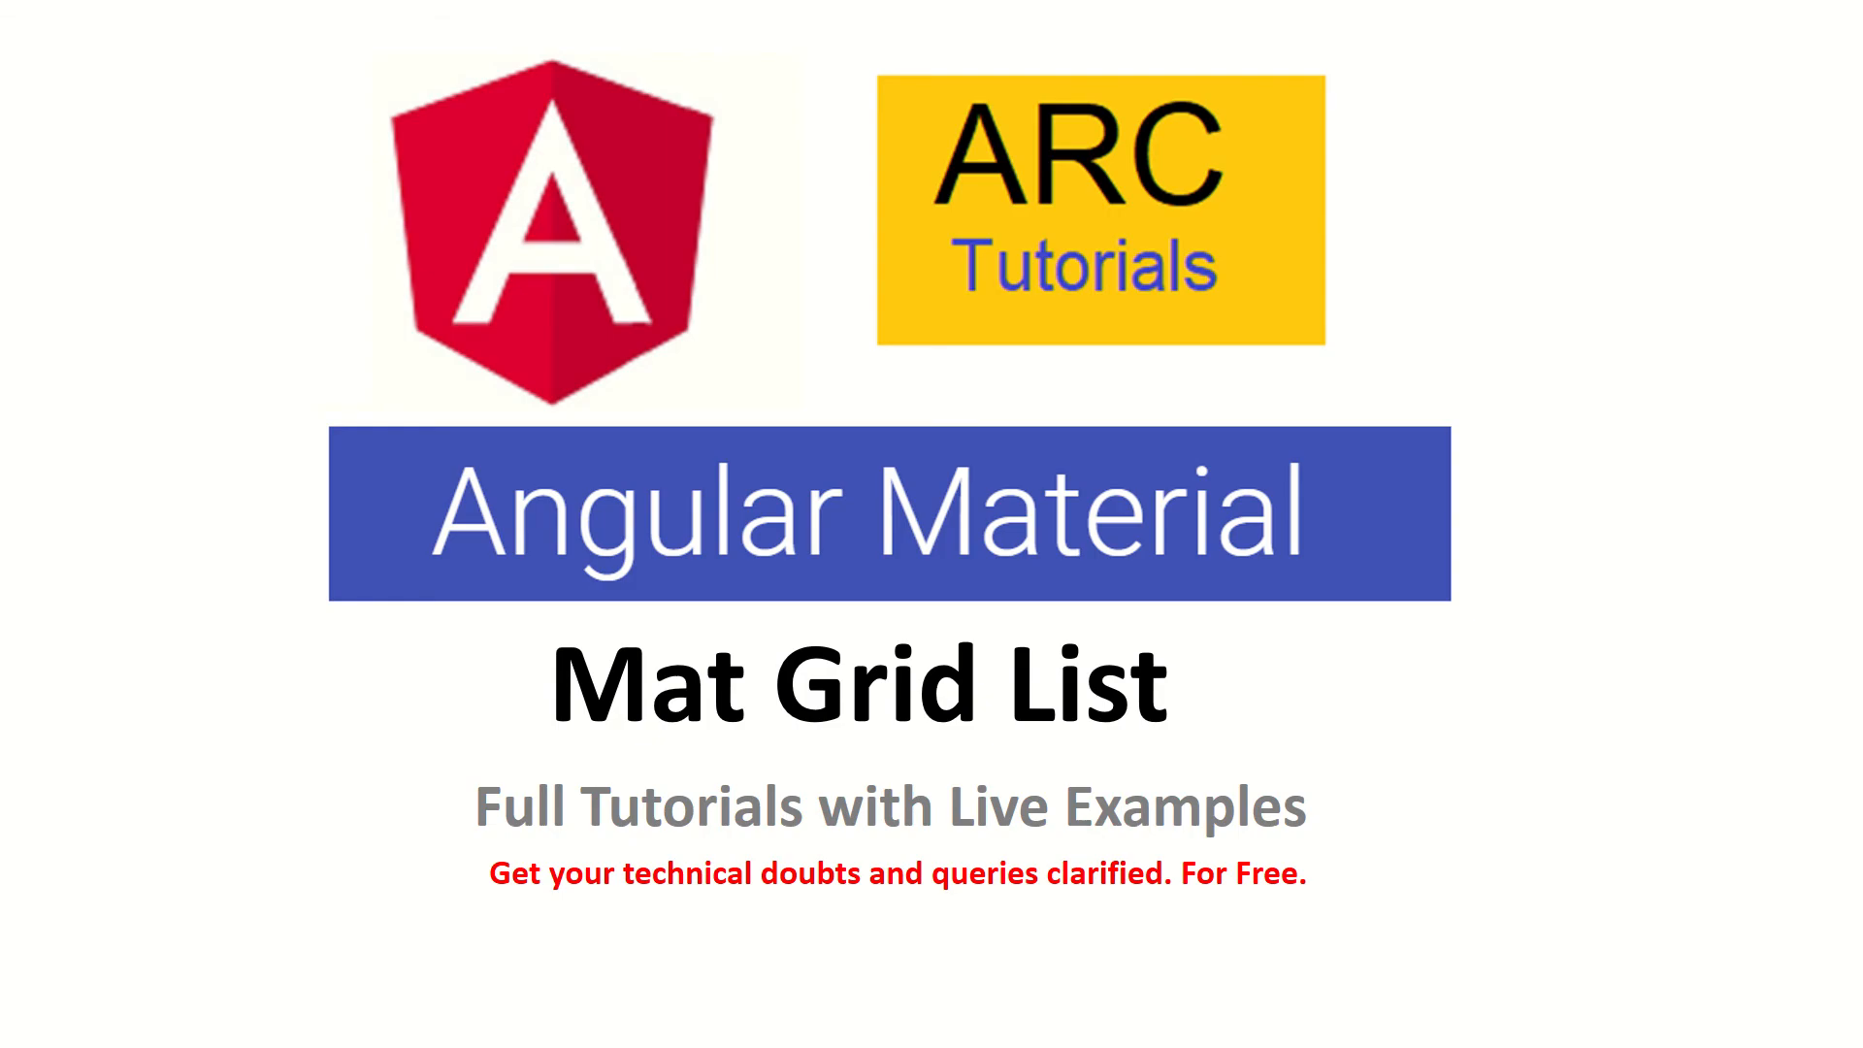